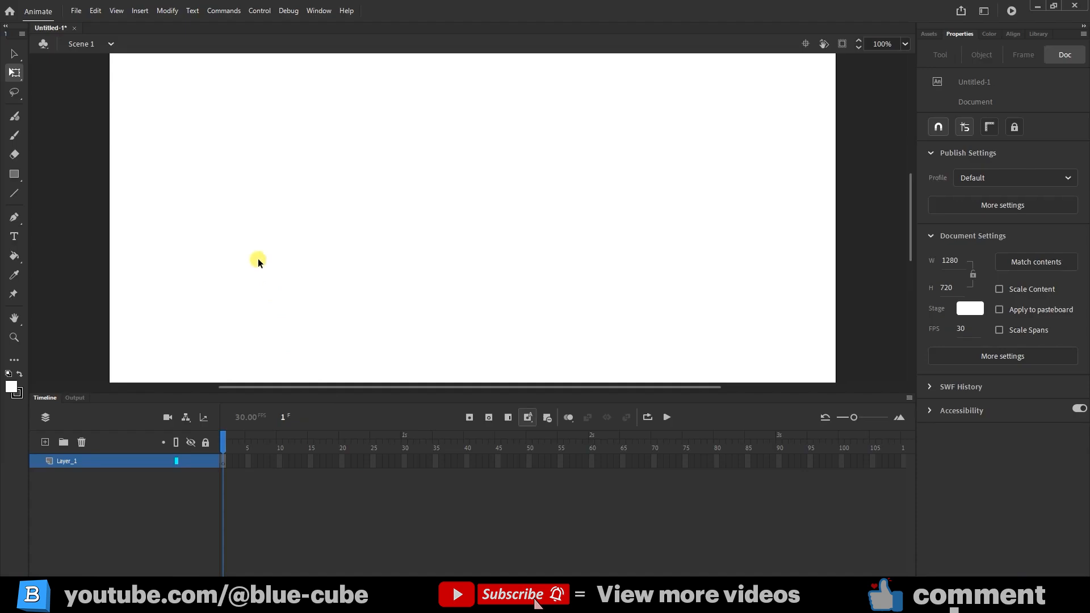
mouse_move(354, 315)
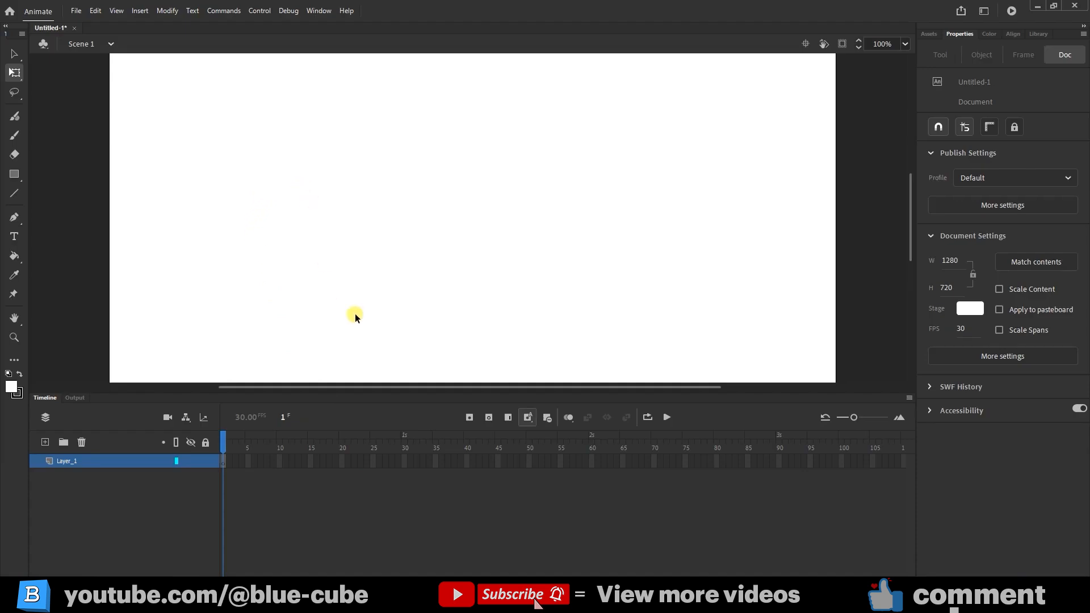
mouse_move(162, 226)
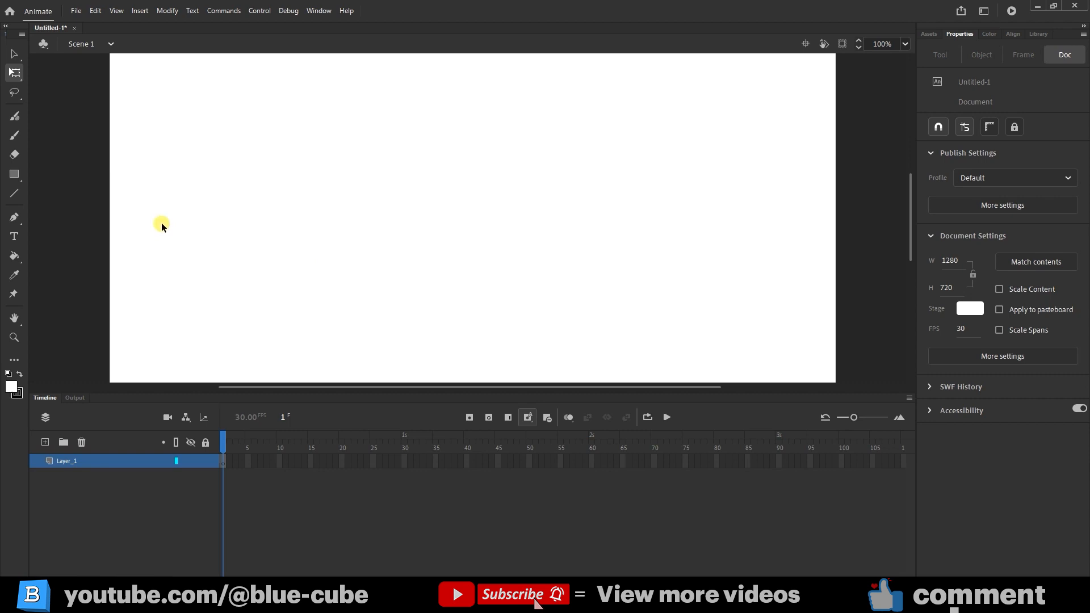
Draw a 150×150 square on the left of the stage with the Rectangle tool and give it a red fill
click(13, 173)
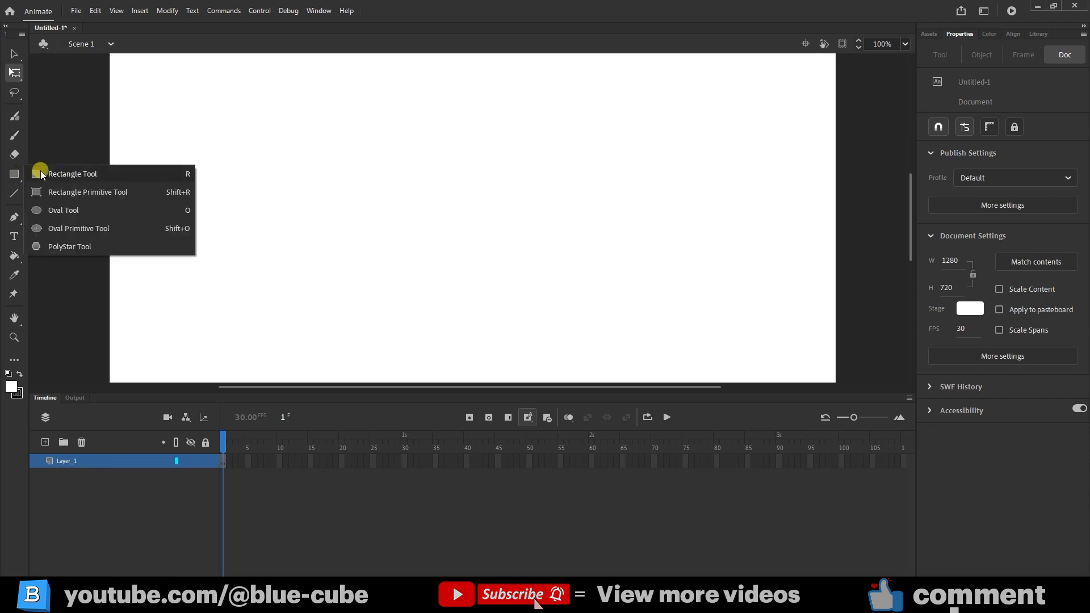
click(72, 172)
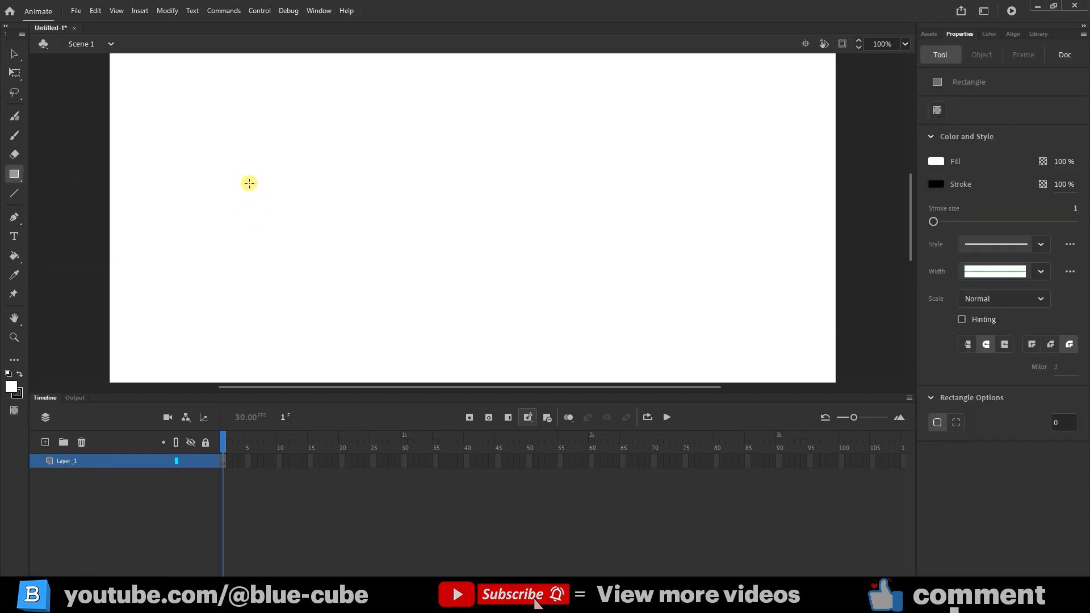
drag(248, 183, 291, 265)
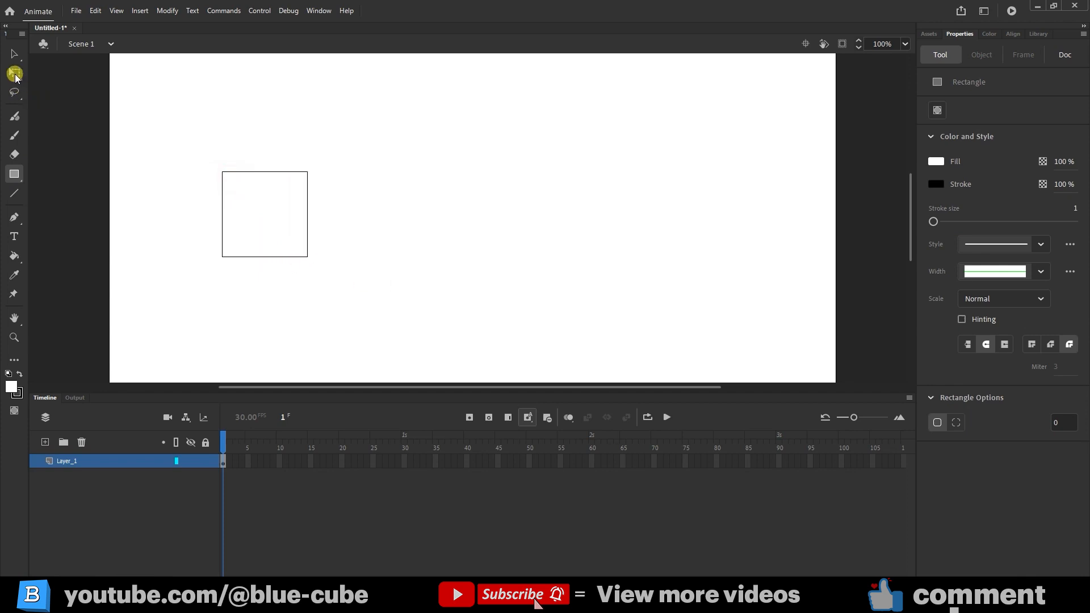
click(14, 73)
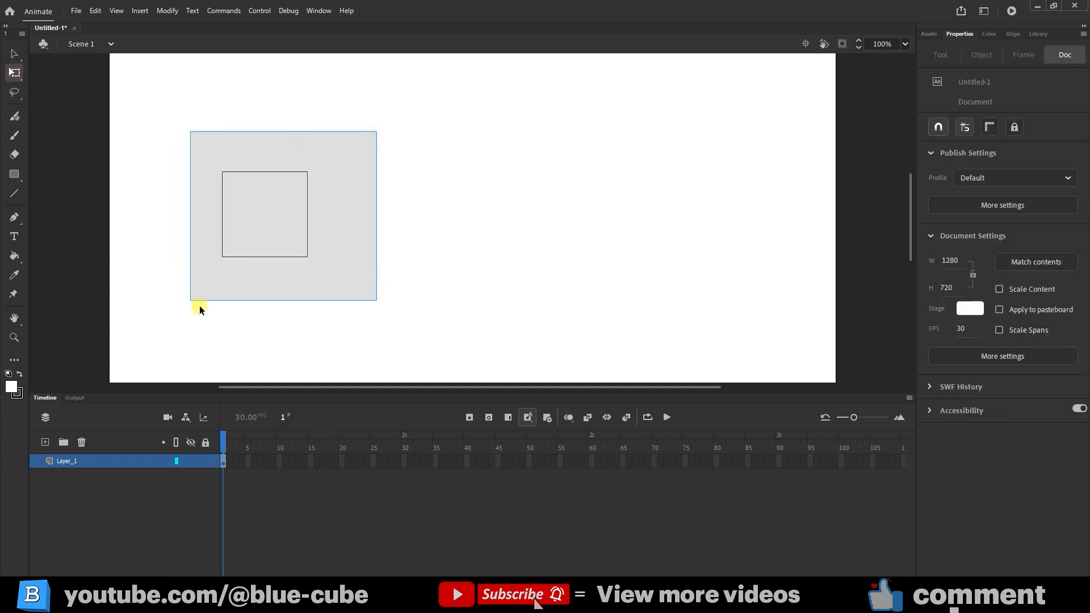
click(265, 214)
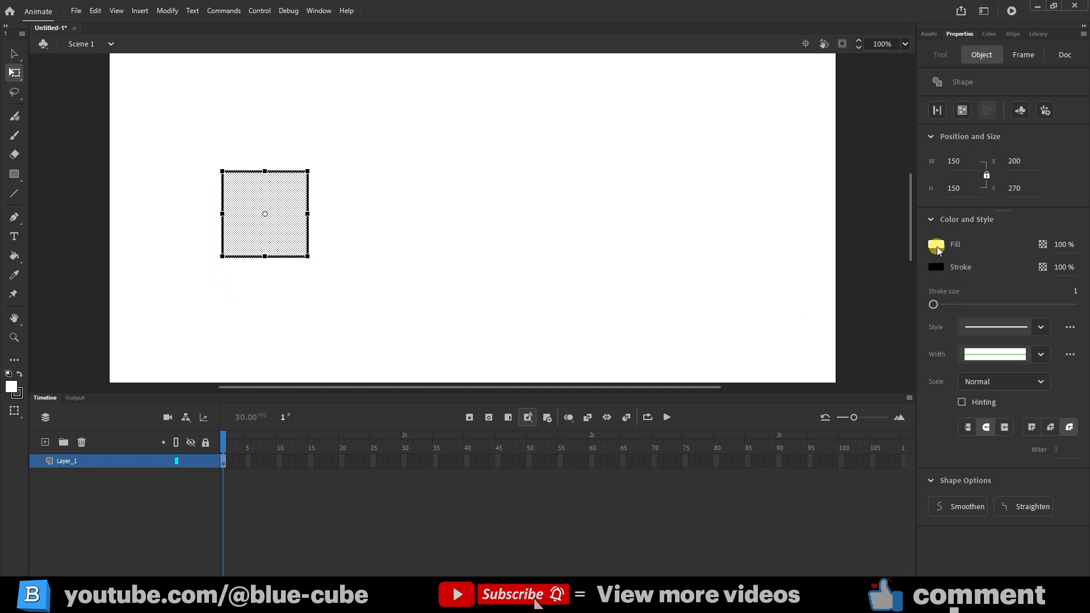
click(936, 244)
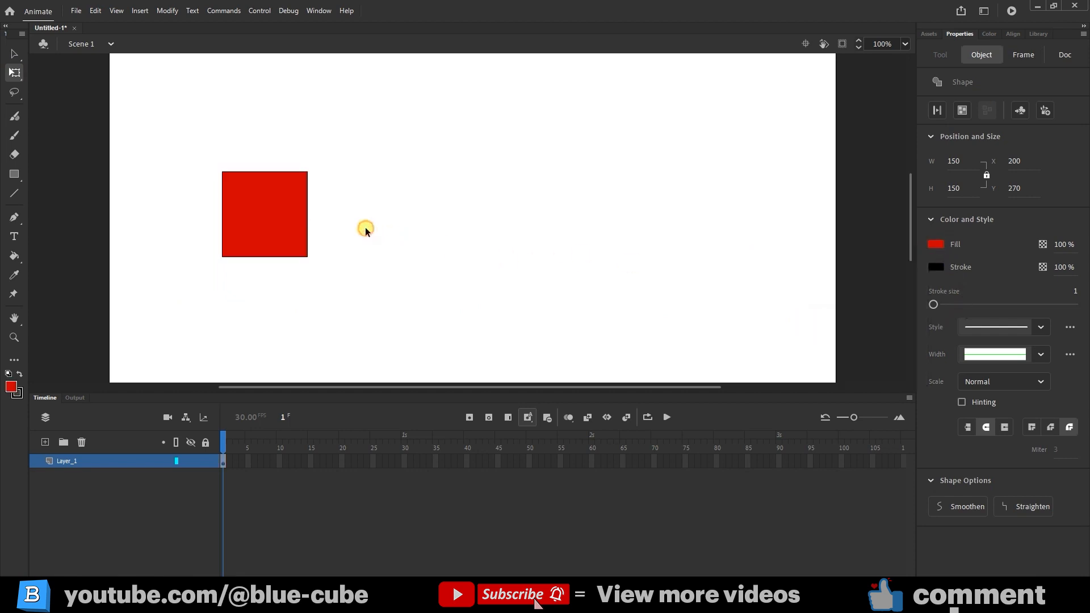
click(1063, 55)
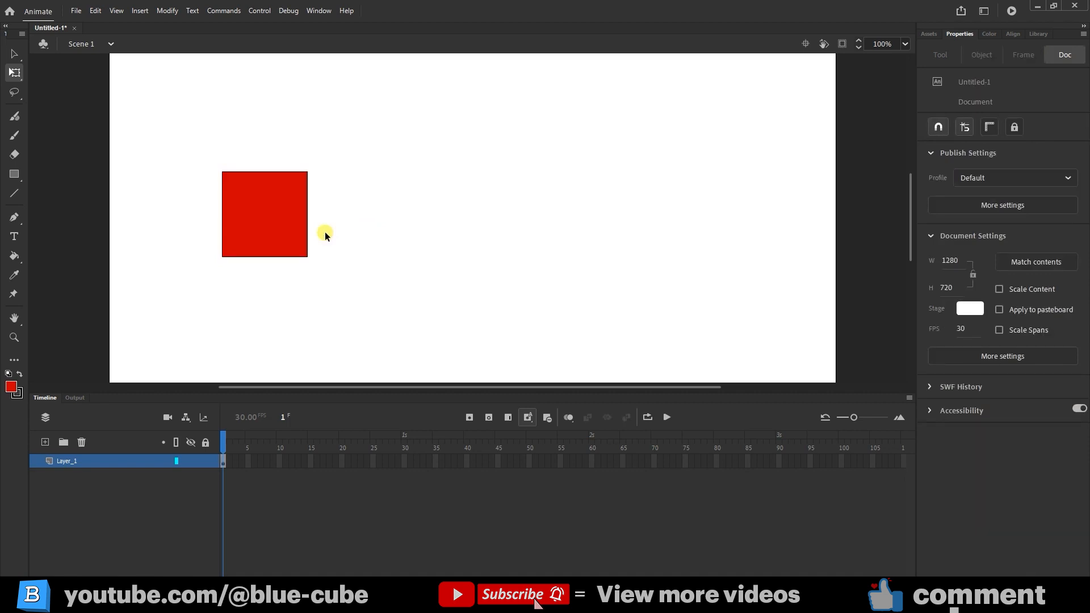
mouse_move(306, 287)
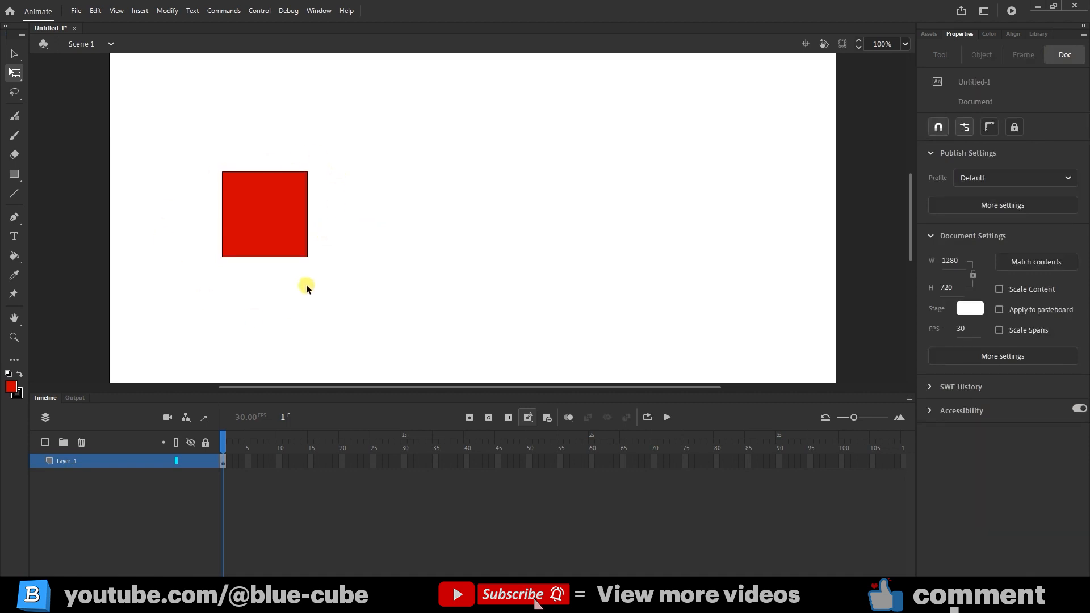
Convert the red square into a Movie Clip symbol named Symbol 1 via Convert to Symbol
click(285, 246)
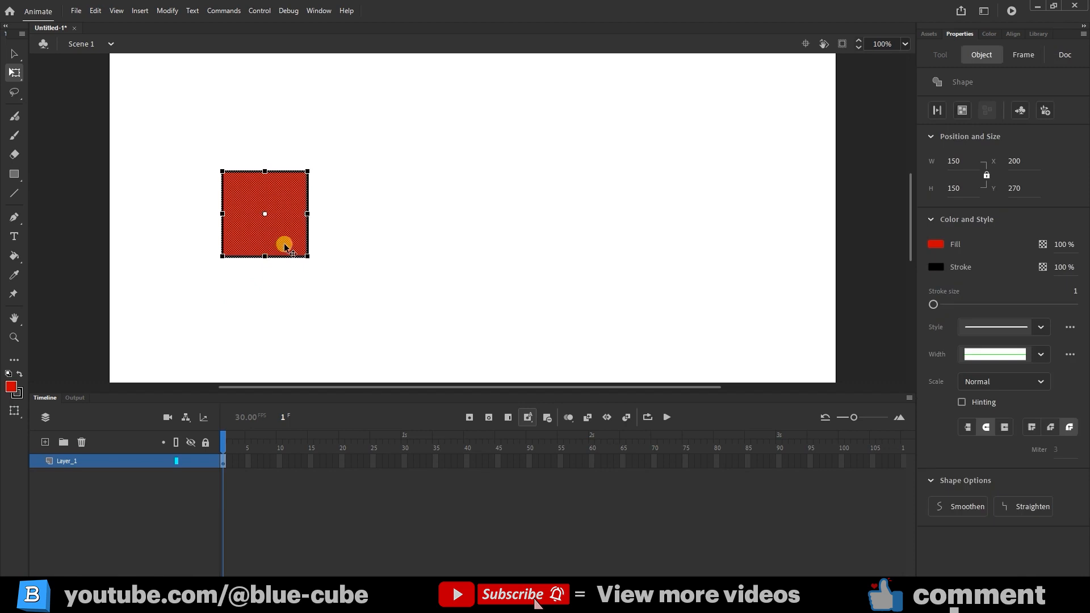
mouse_move(289, 238)
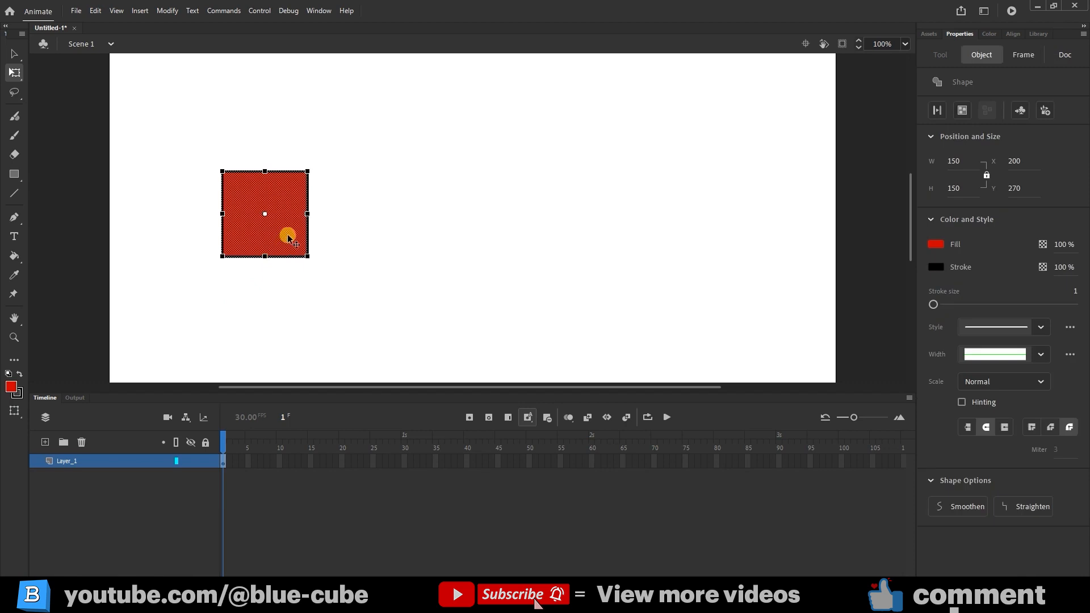
right_click(287, 237)
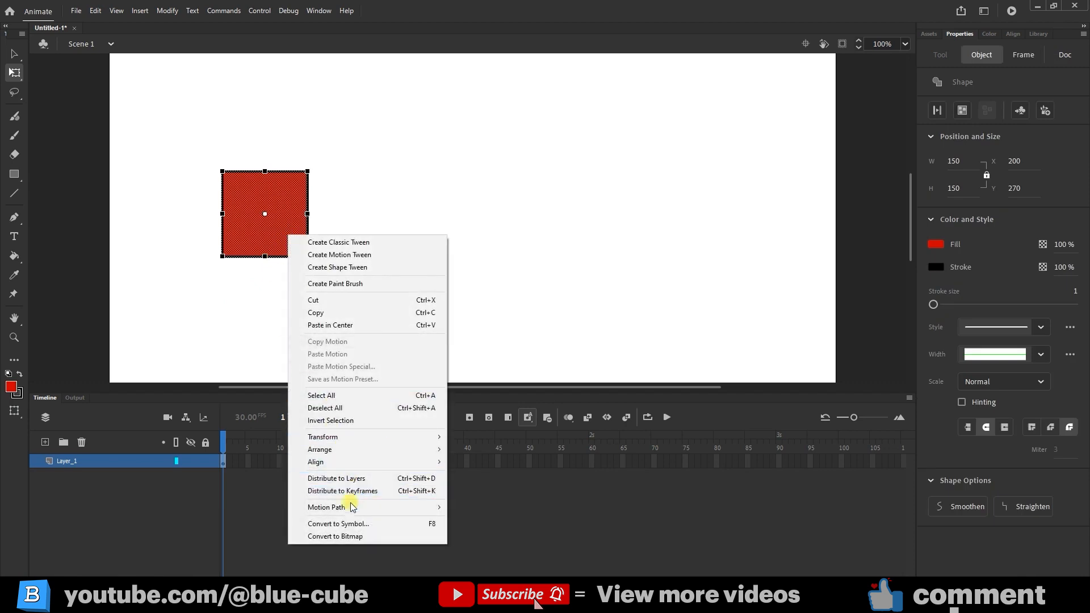
click(338, 523)
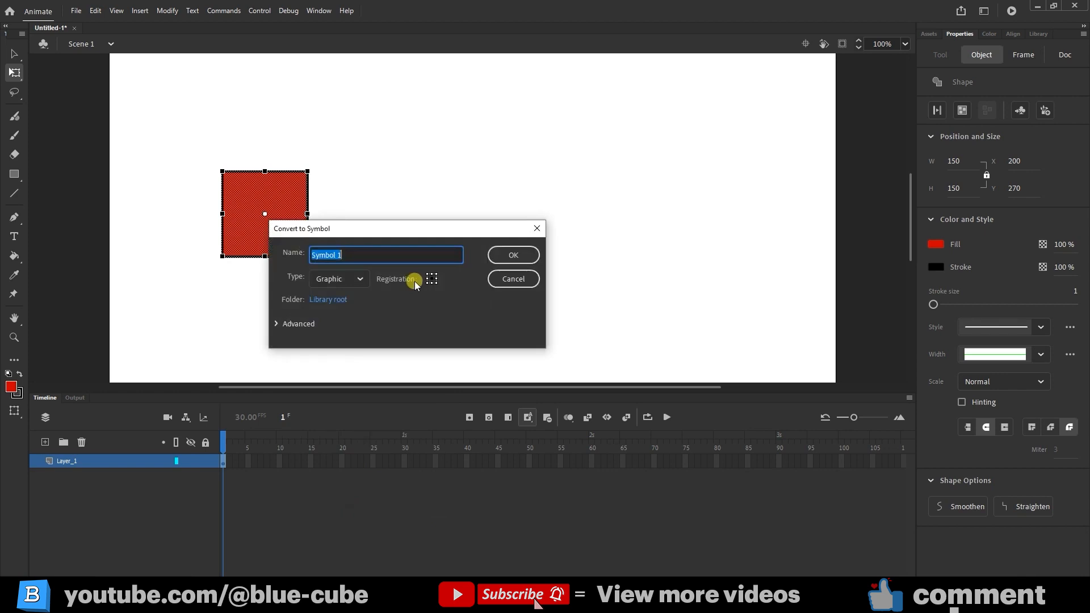
click(338, 279)
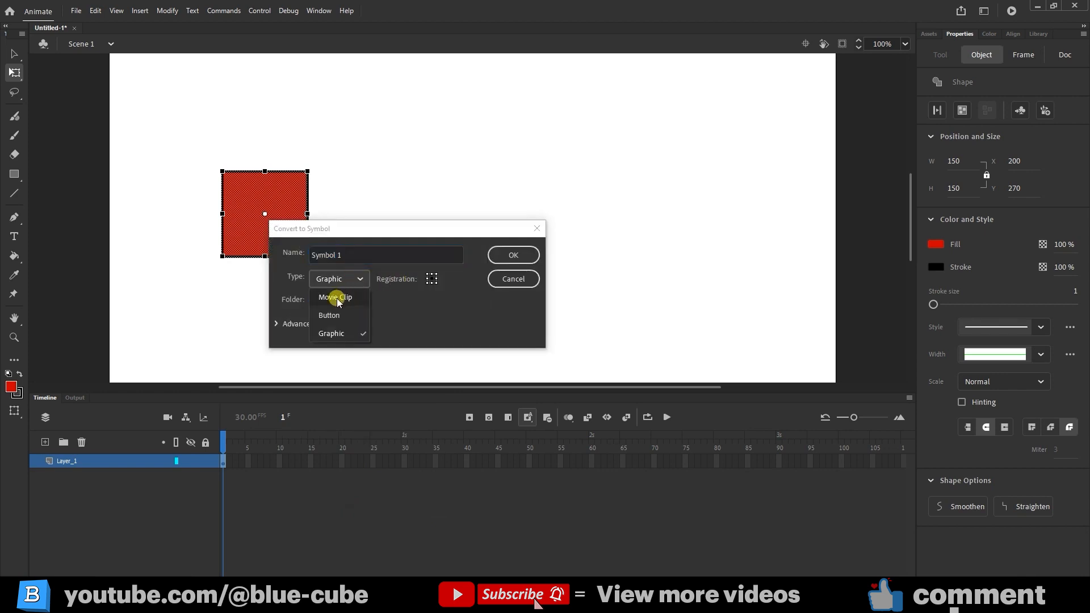
click(335, 296)
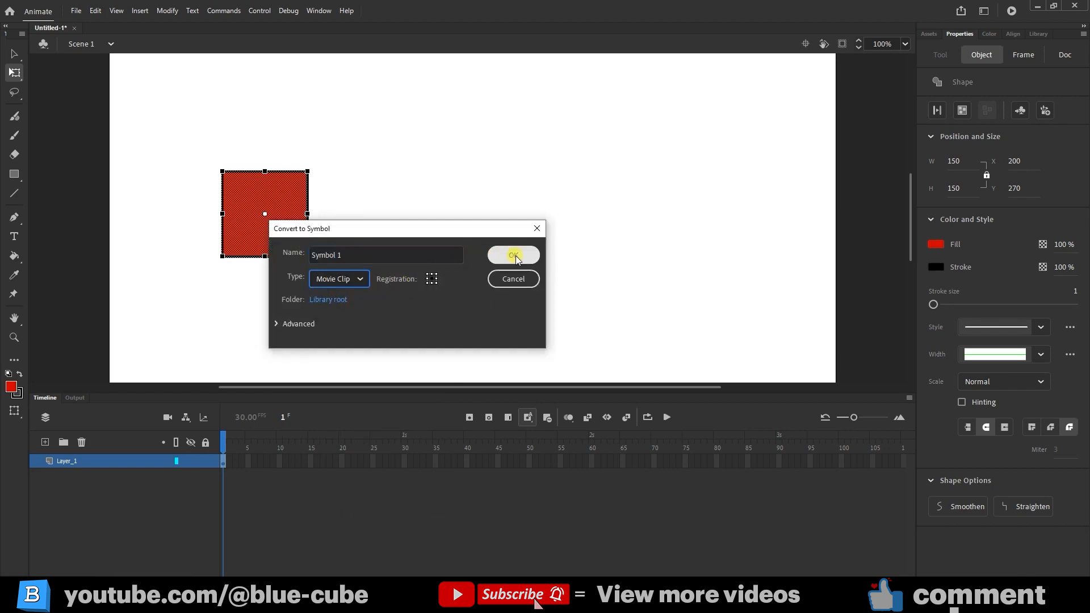
click(513, 254)
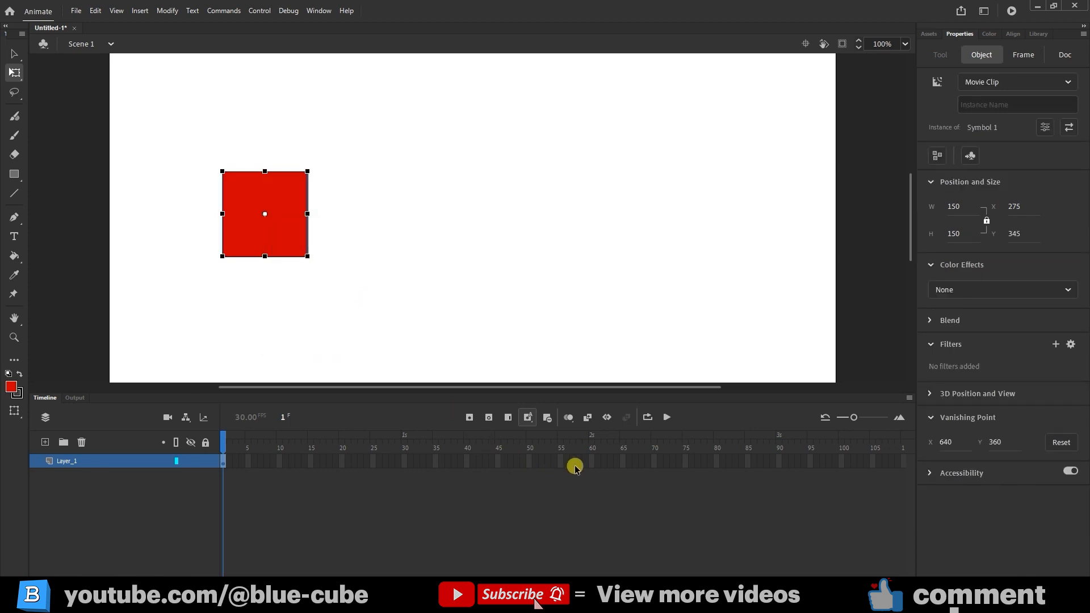
mouse_move(596, 463)
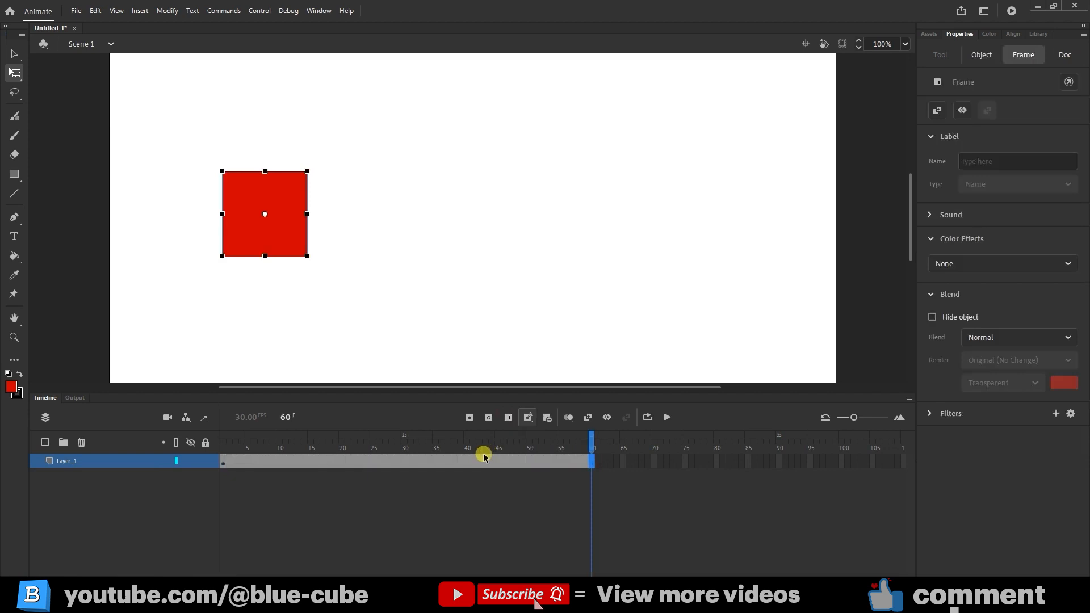
mouse_move(445, 465)
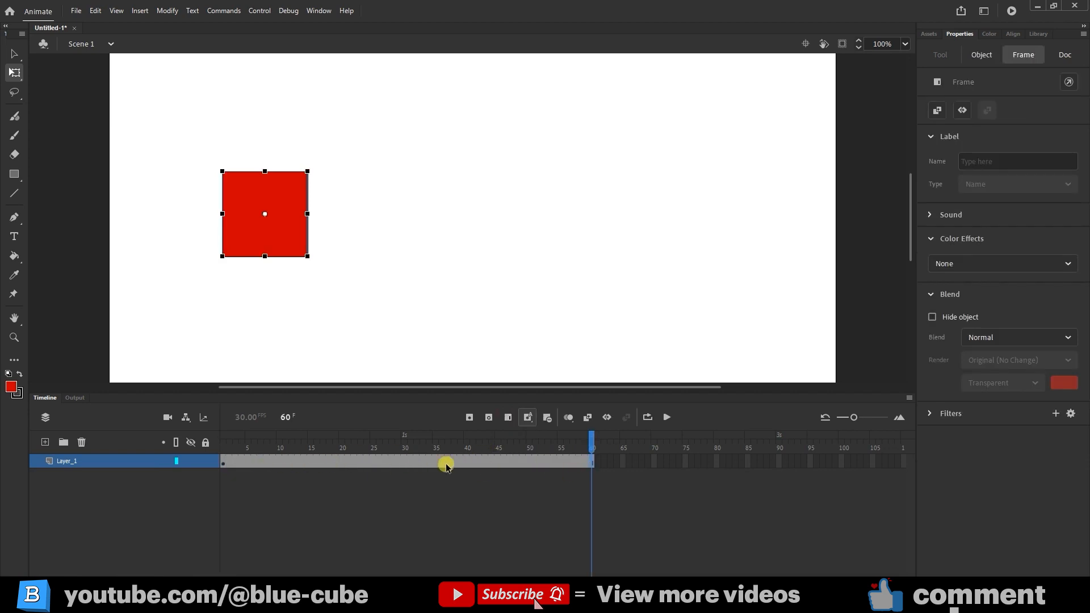
mouse_move(433, 464)
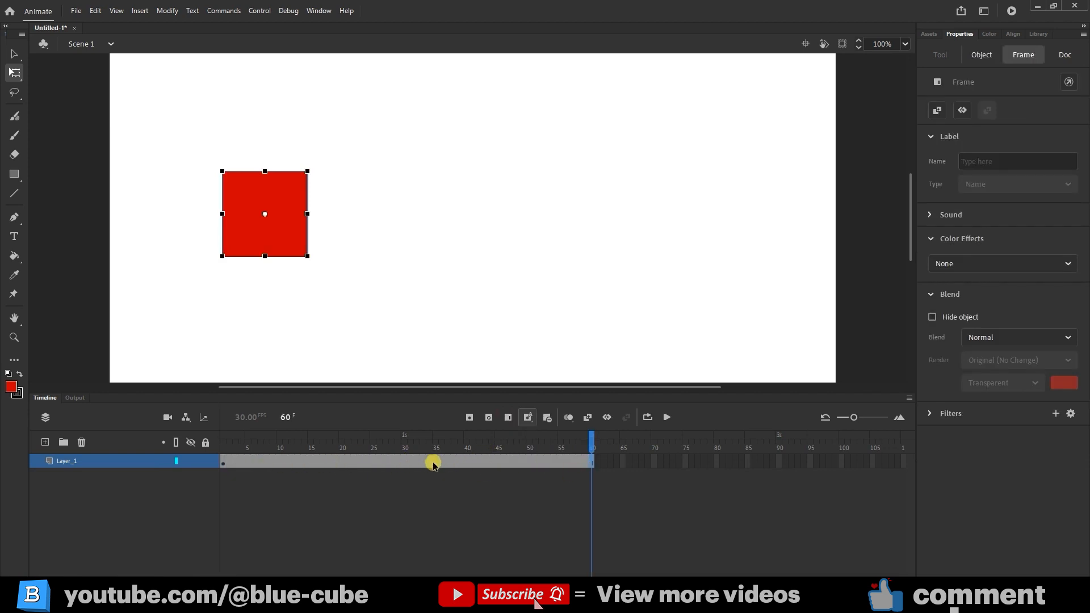
Create a motion tween across the layer's 60-frame span from the frame context menu
right_click(435, 462)
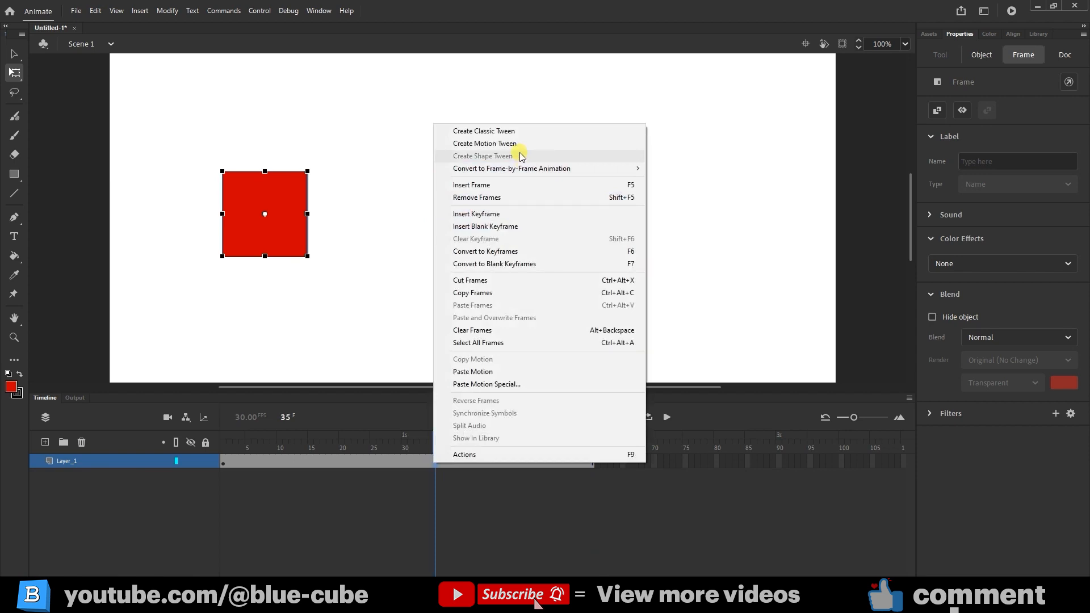
click(485, 143)
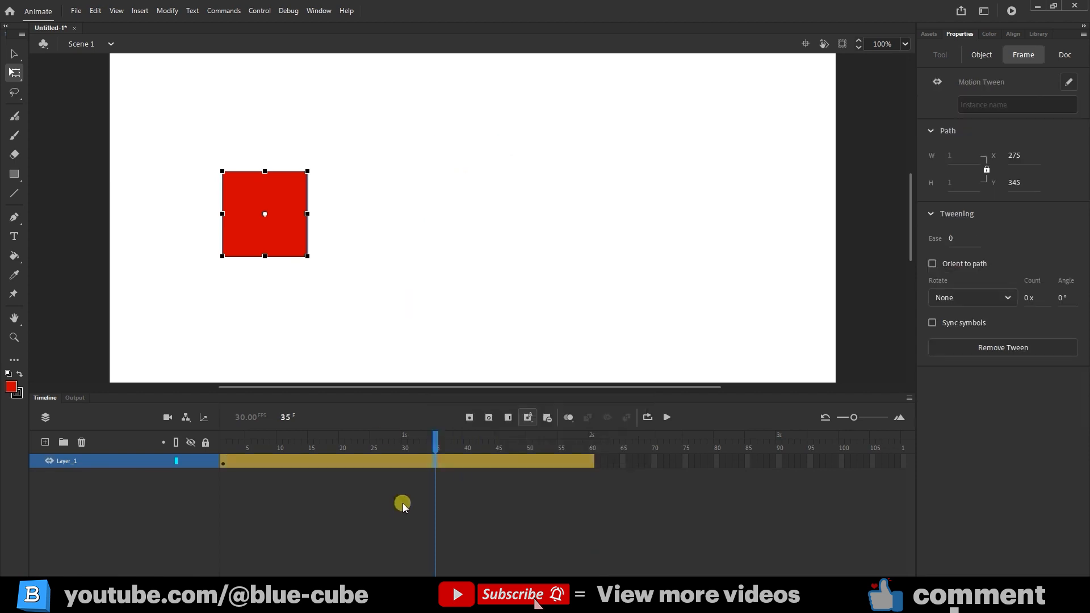
mouse_move(556, 464)
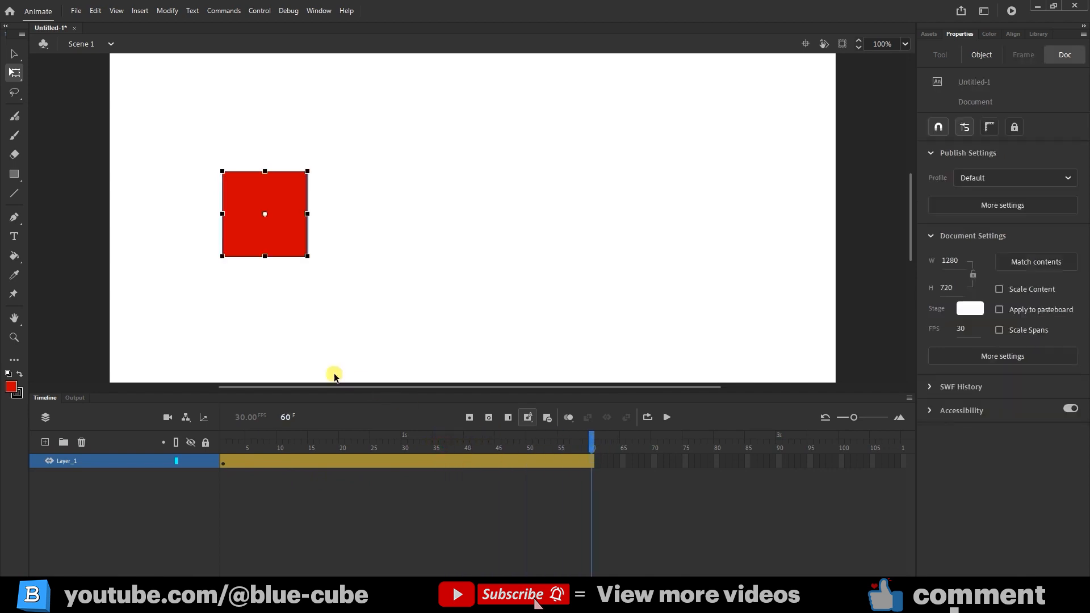
mouse_move(218, 261)
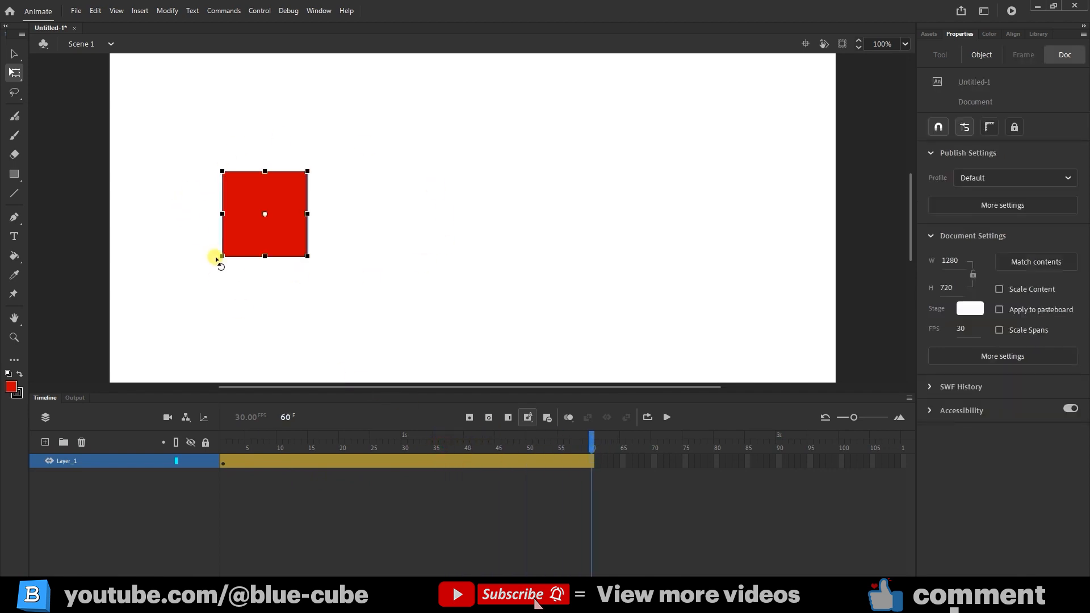
mouse_move(13, 72)
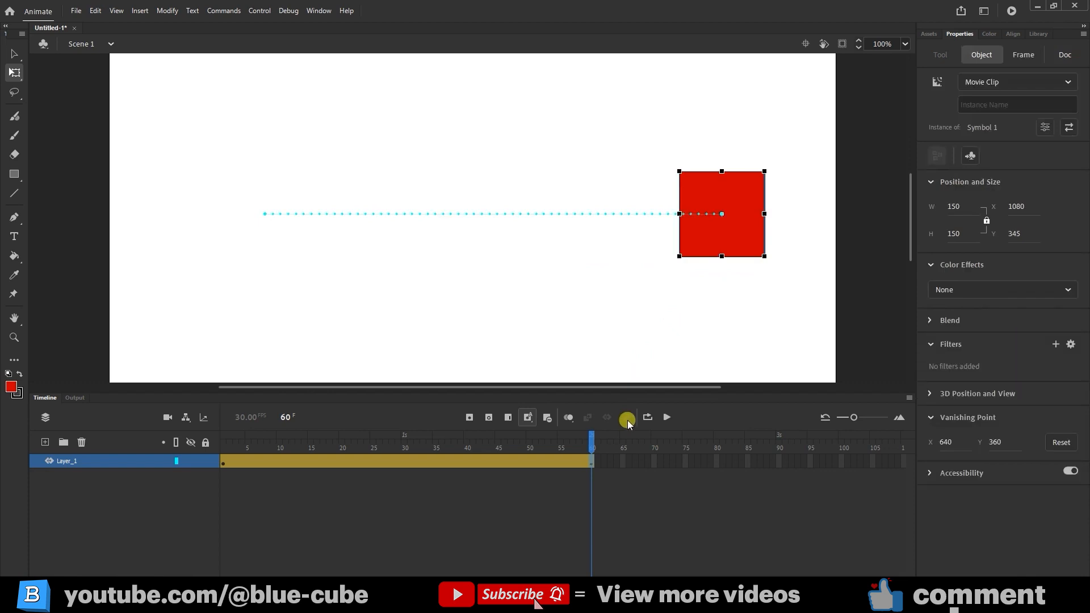
mouse_move(620, 420)
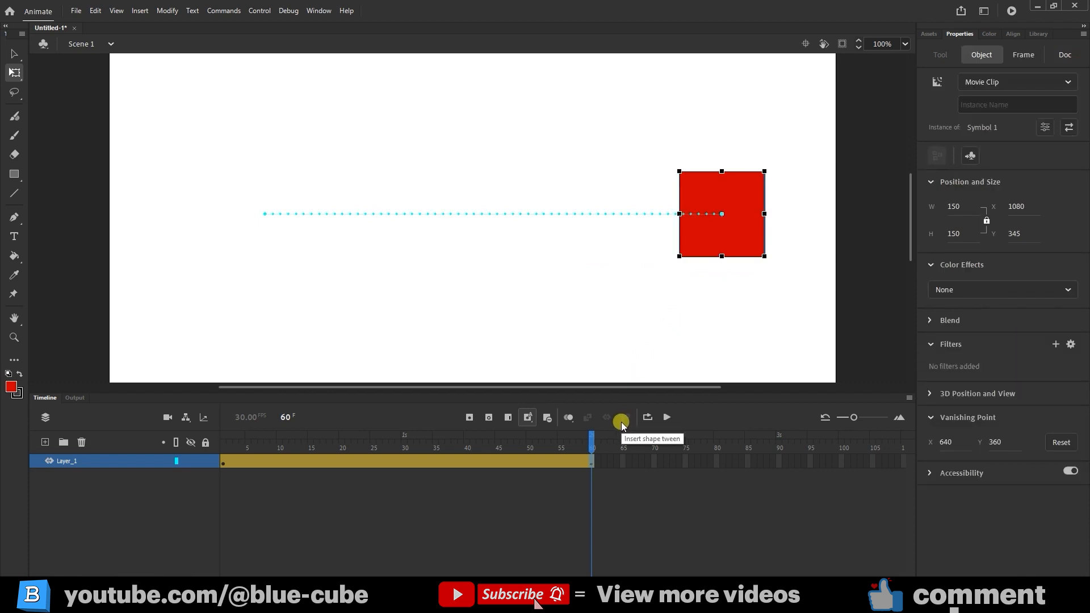
mouse_move(321, 210)
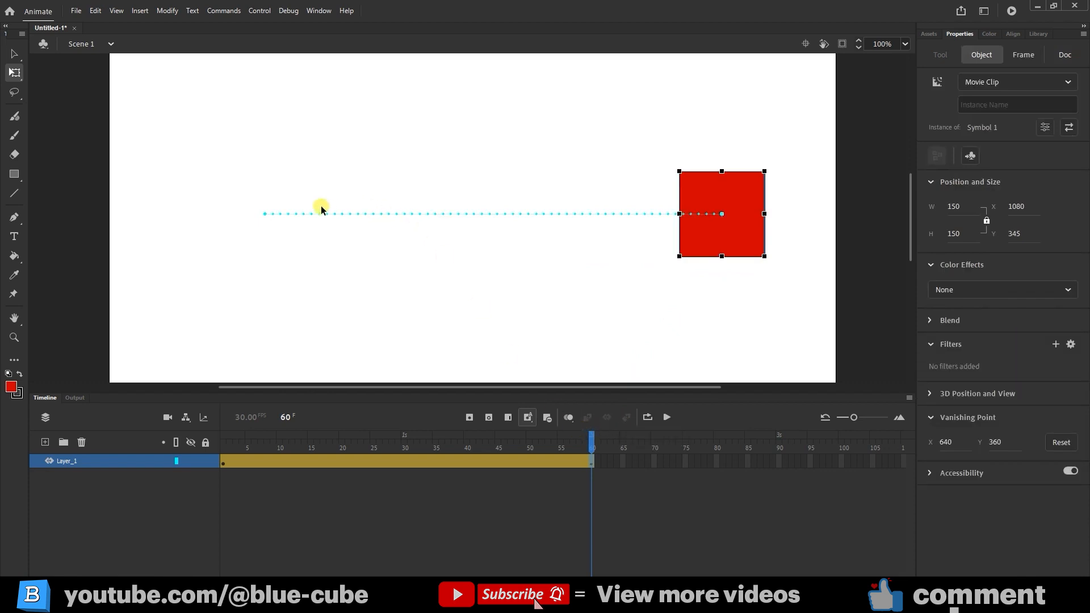
mouse_move(704, 229)
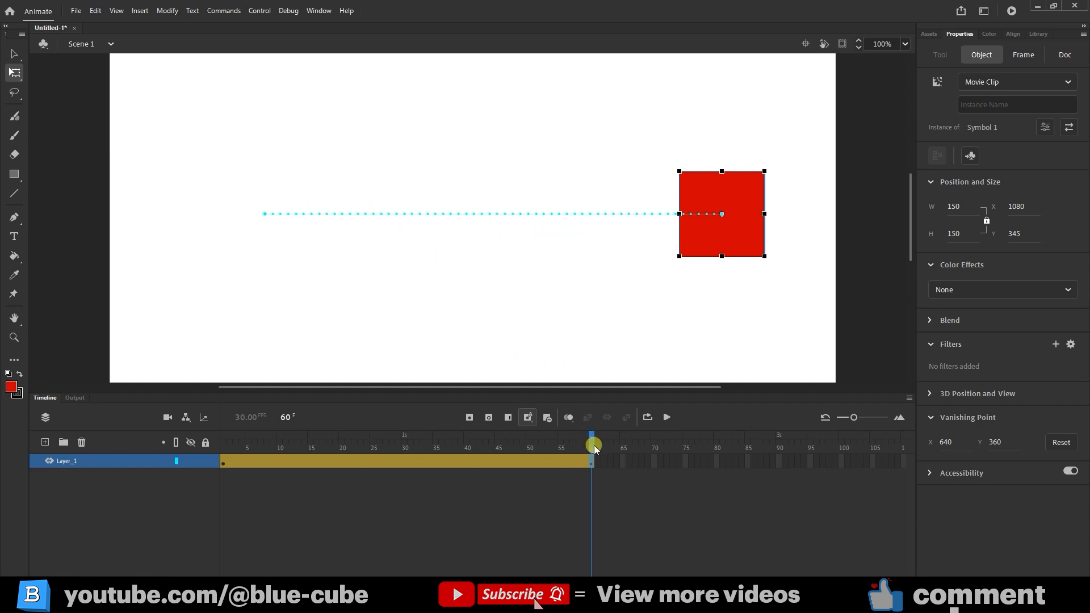
Place the square on the stage's right side at frame 60, forming a straight horizontal path
click(397, 447)
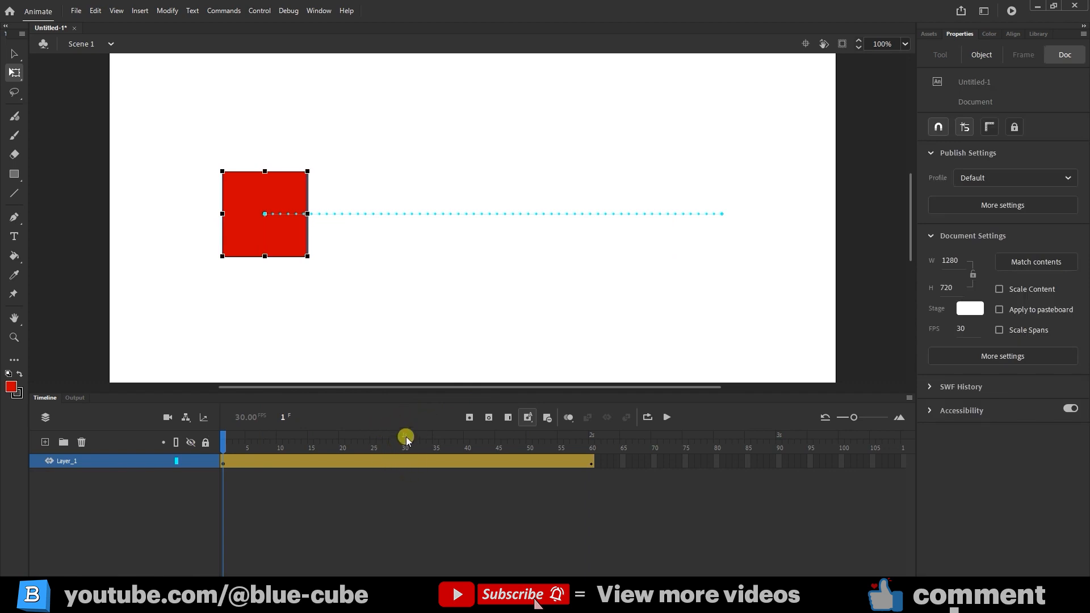
mouse_move(436, 466)
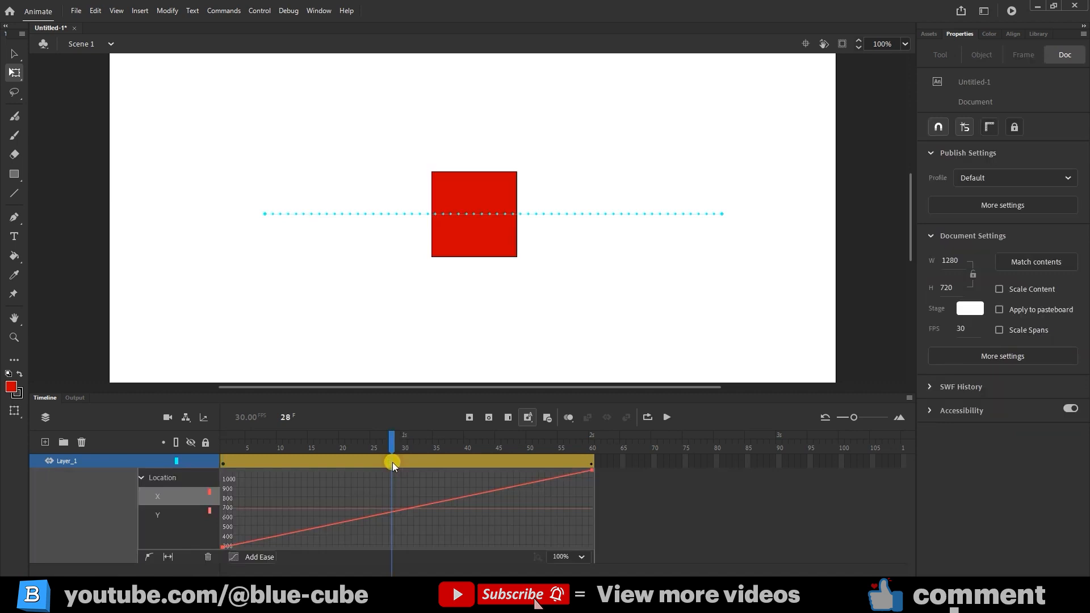
mouse_move(367, 472)
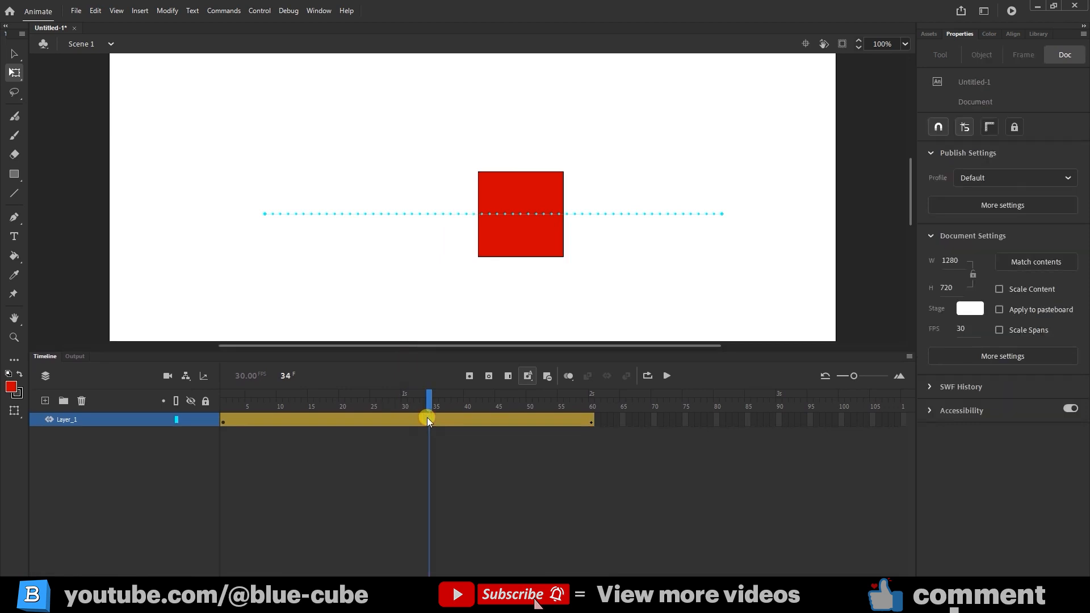
mouse_move(448, 455)
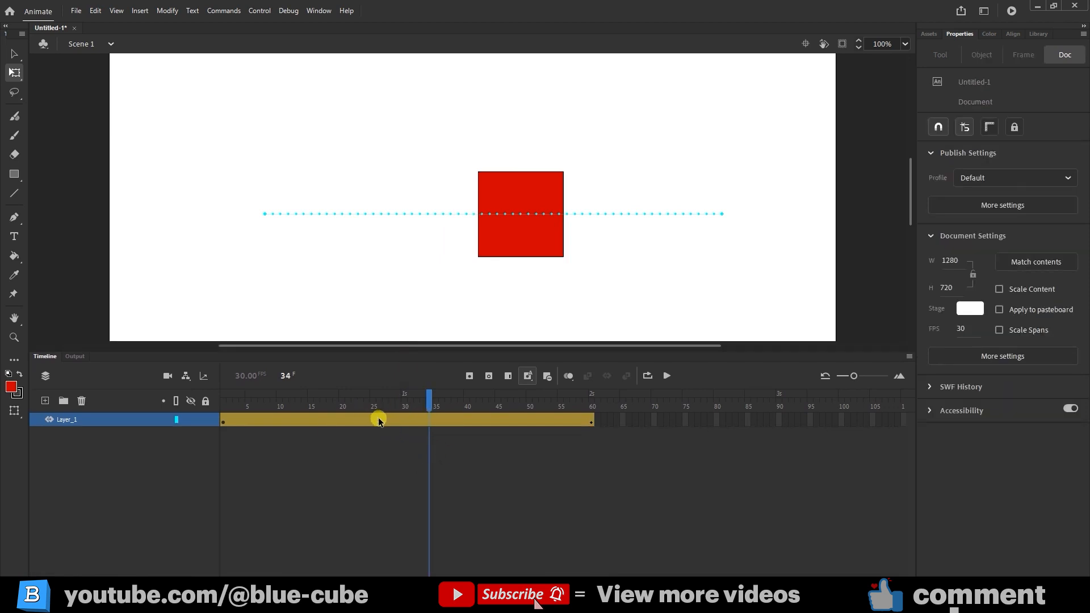
Refine the tween in the Motion Editor and display the Location X graph rising over 60 frames
right_click(379, 420)
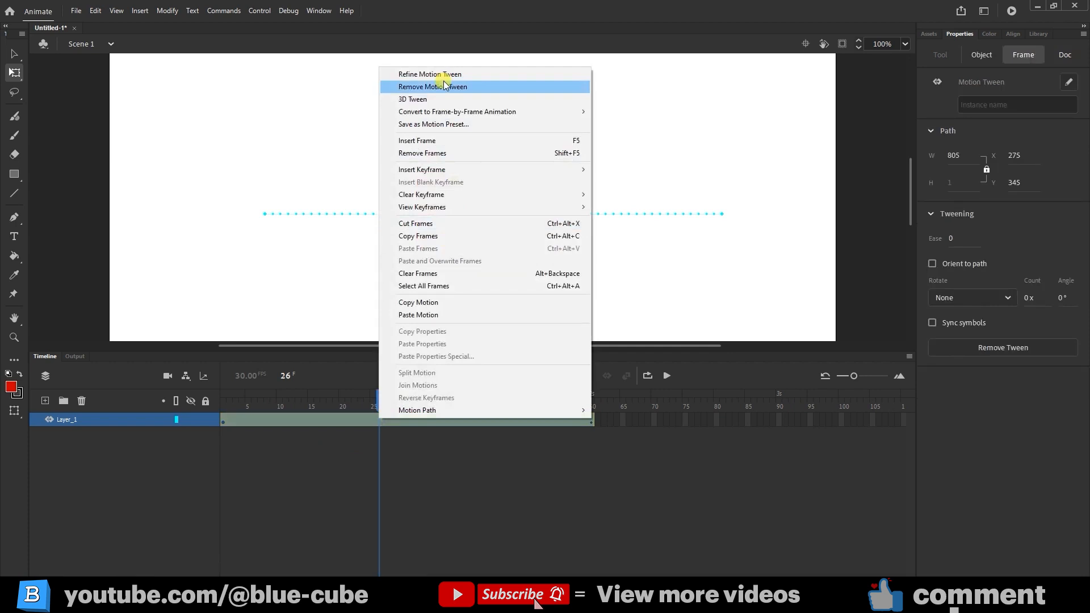
mouse_move(429, 74)
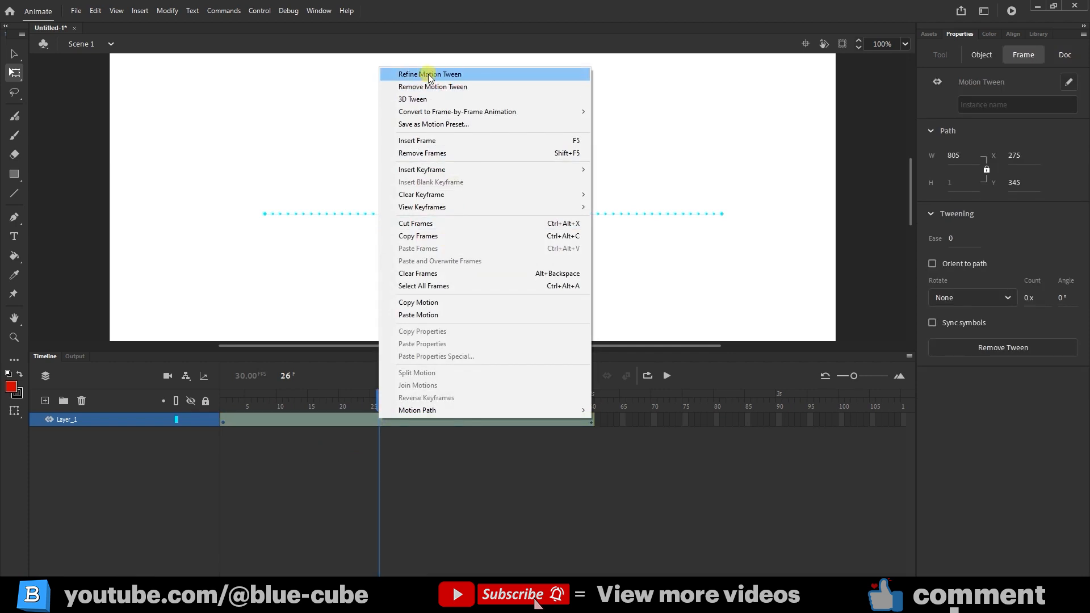
click(429, 74)
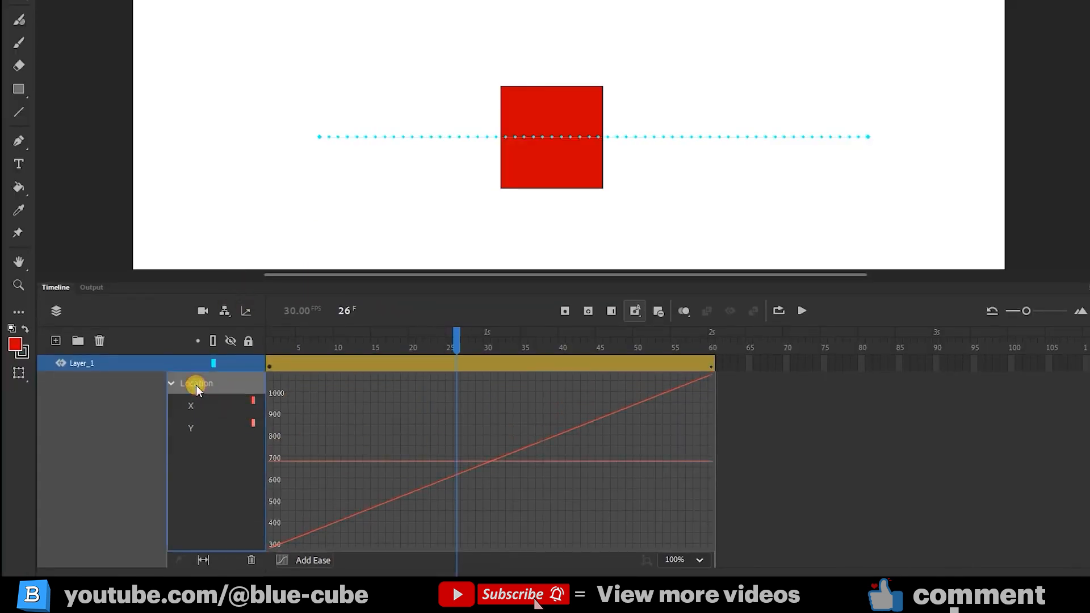
mouse_move(337, 143)
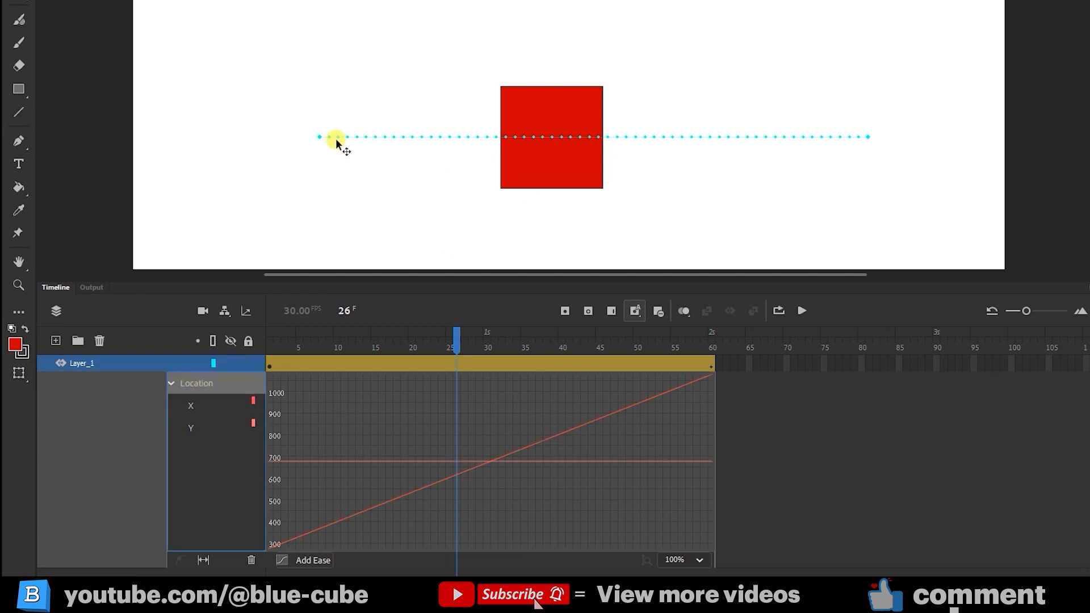
mouse_move(323, 148)
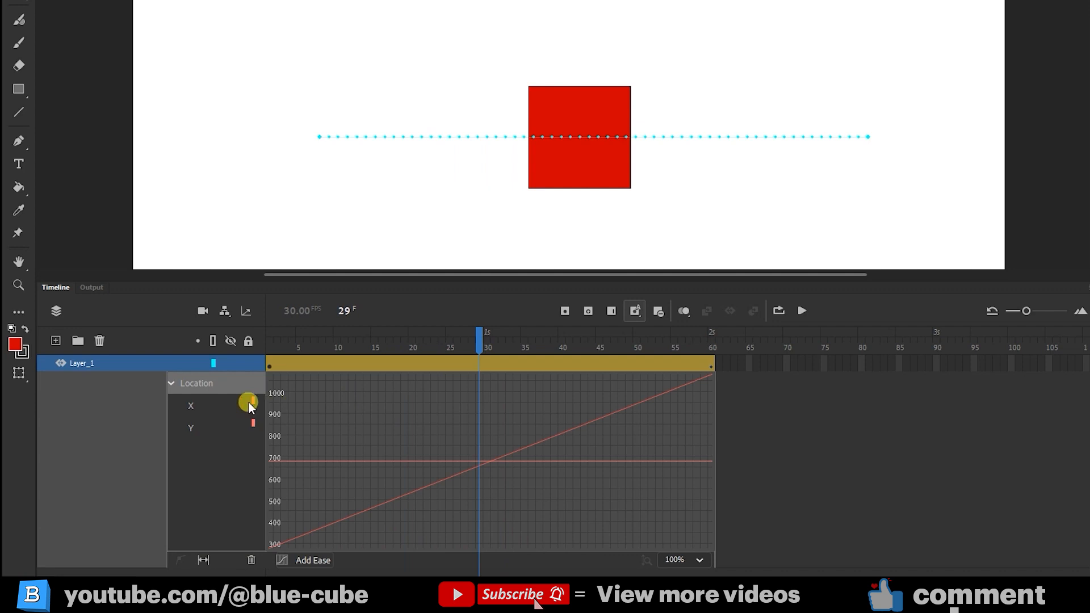
click(172, 382)
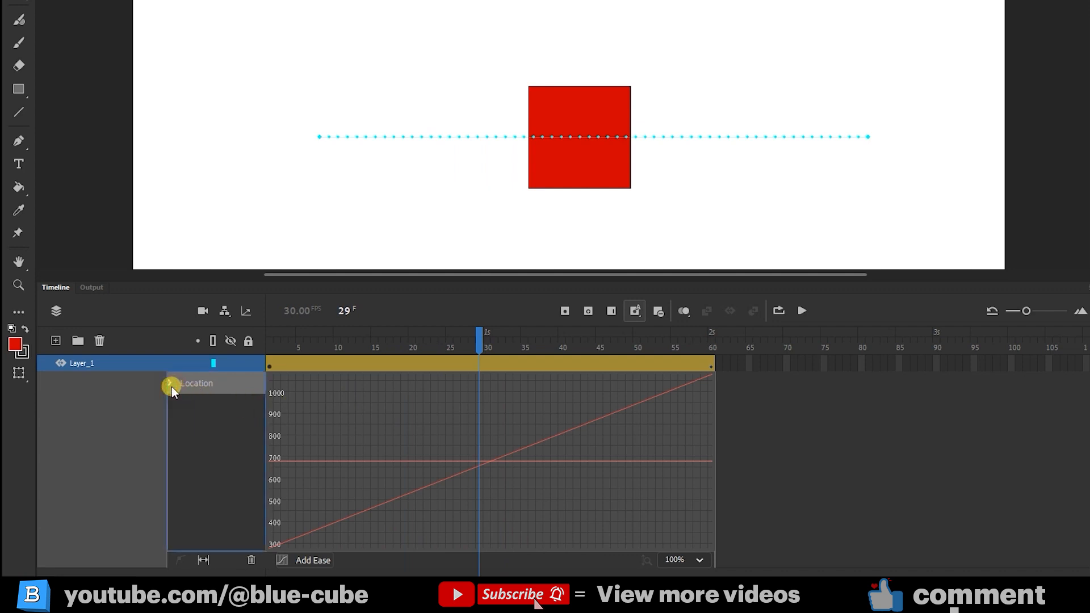
click(172, 383)
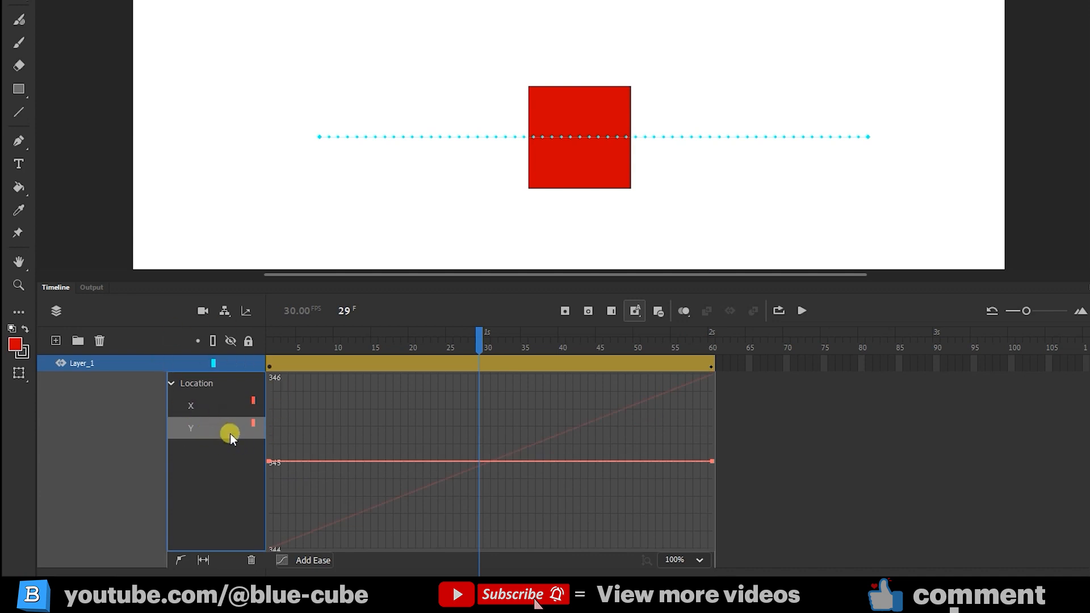
mouse_move(203, 436)
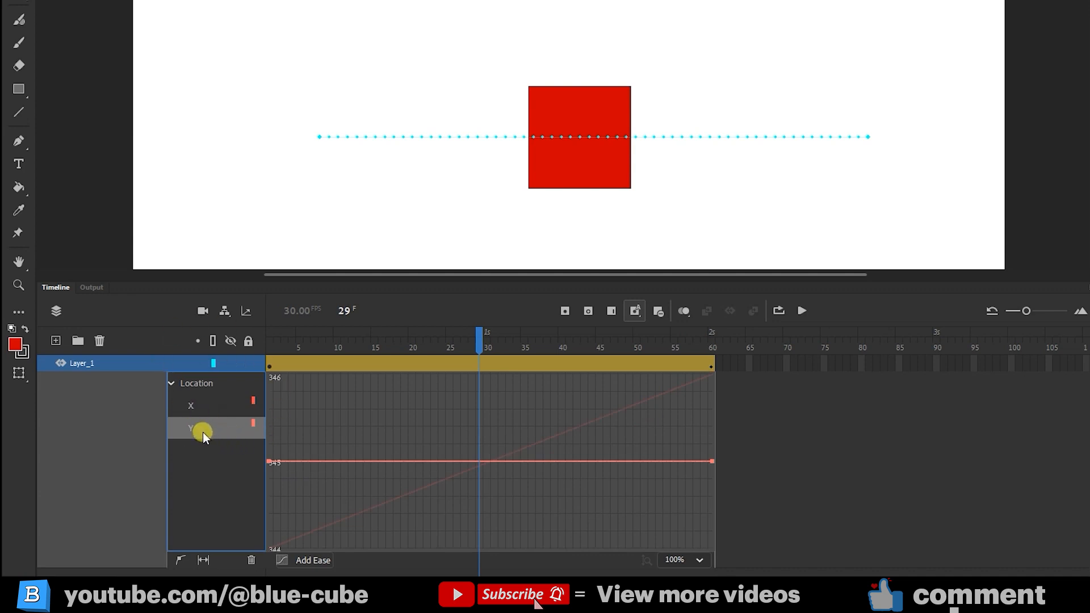
click(191, 405)
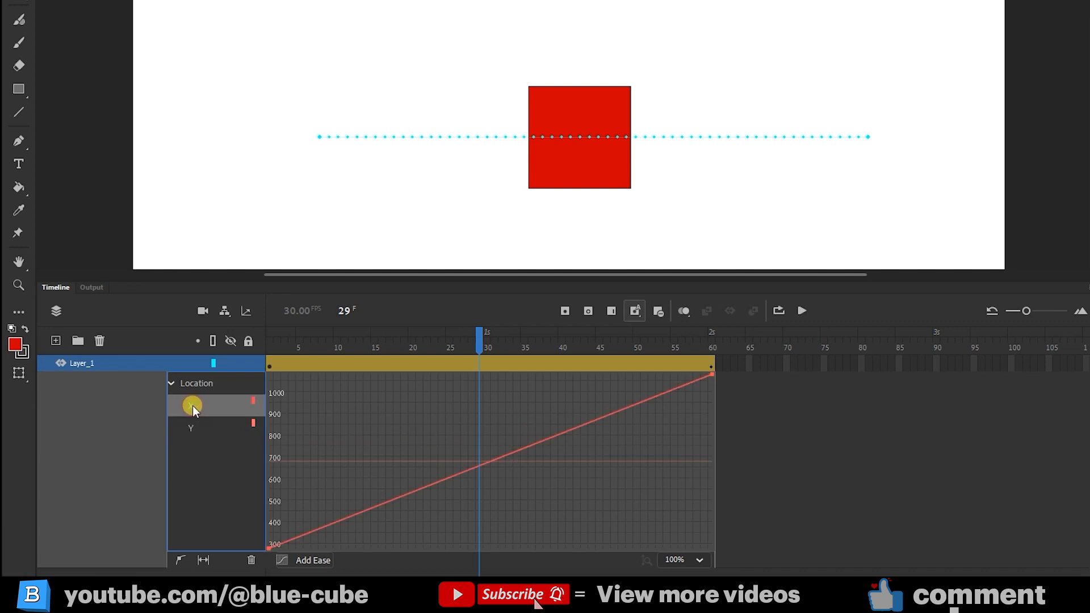
mouse_move(322, 173)
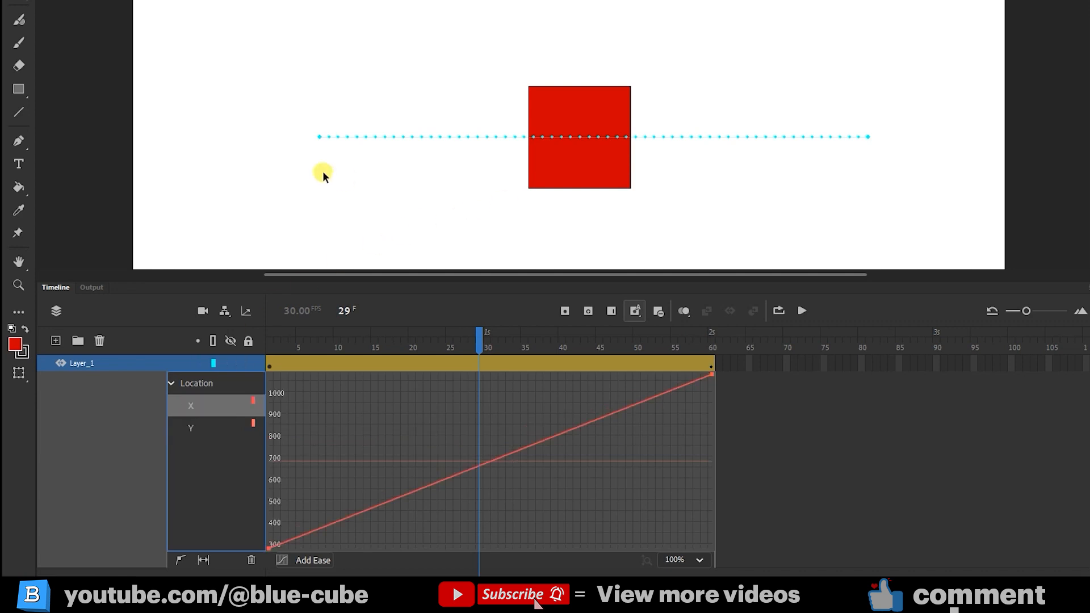
mouse_move(291, 436)
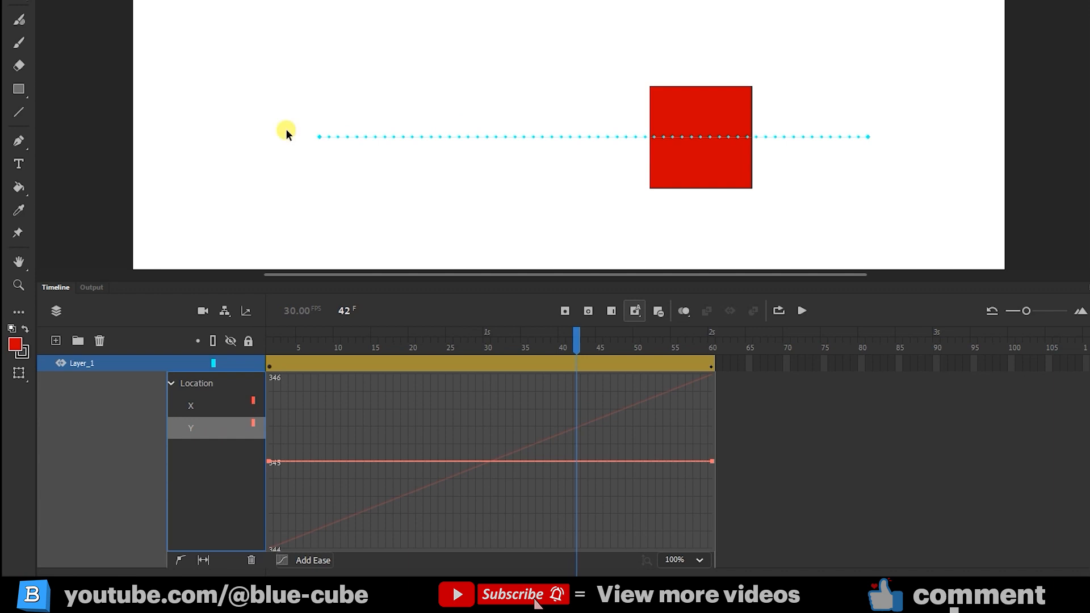
mouse_move(316, 218)
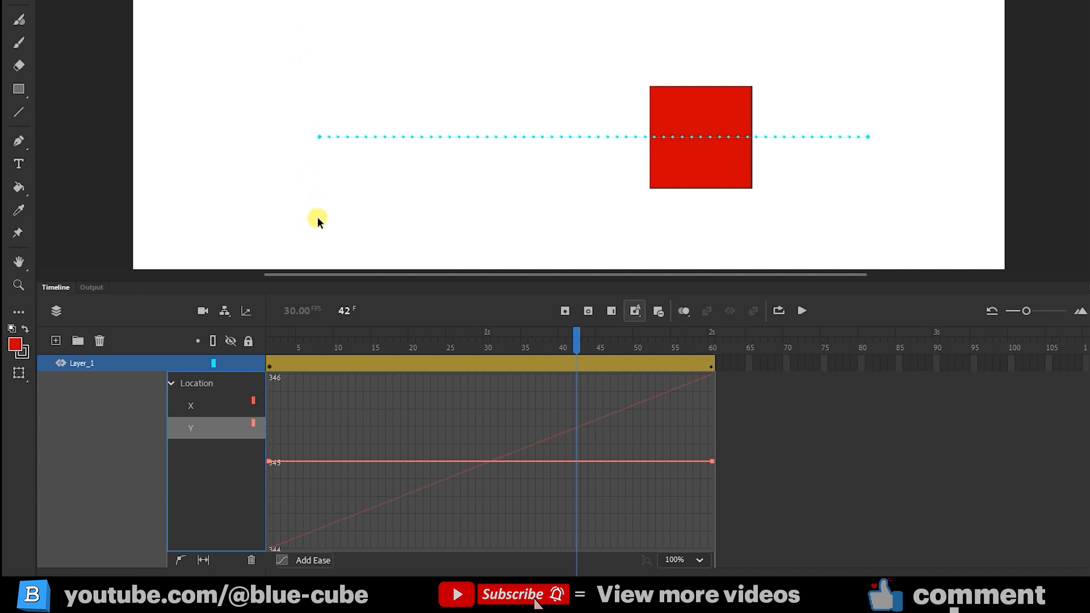
mouse_move(334, 204)
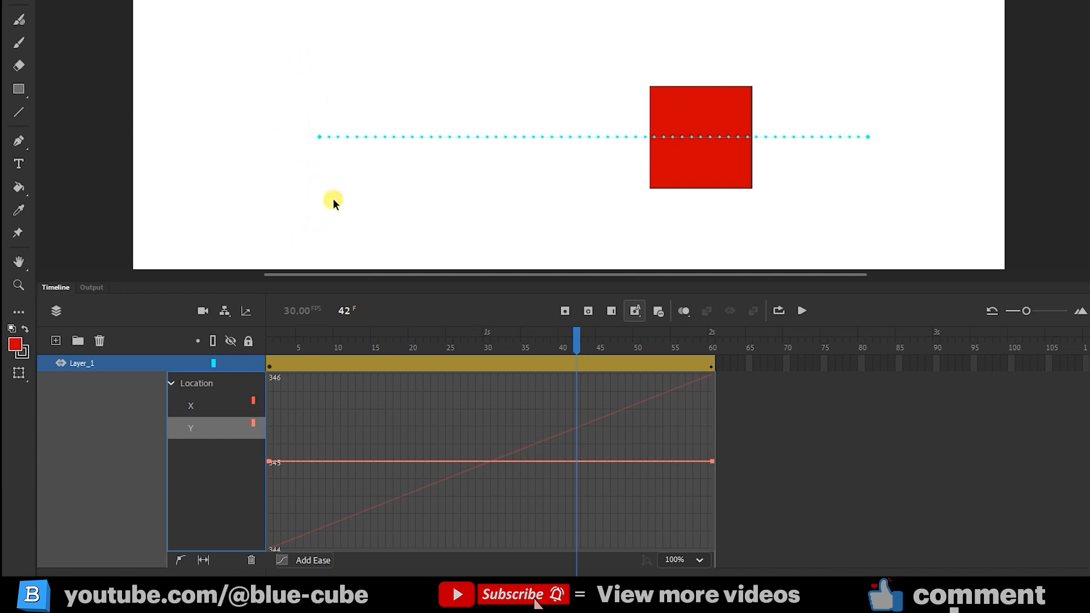
mouse_move(619, 198)
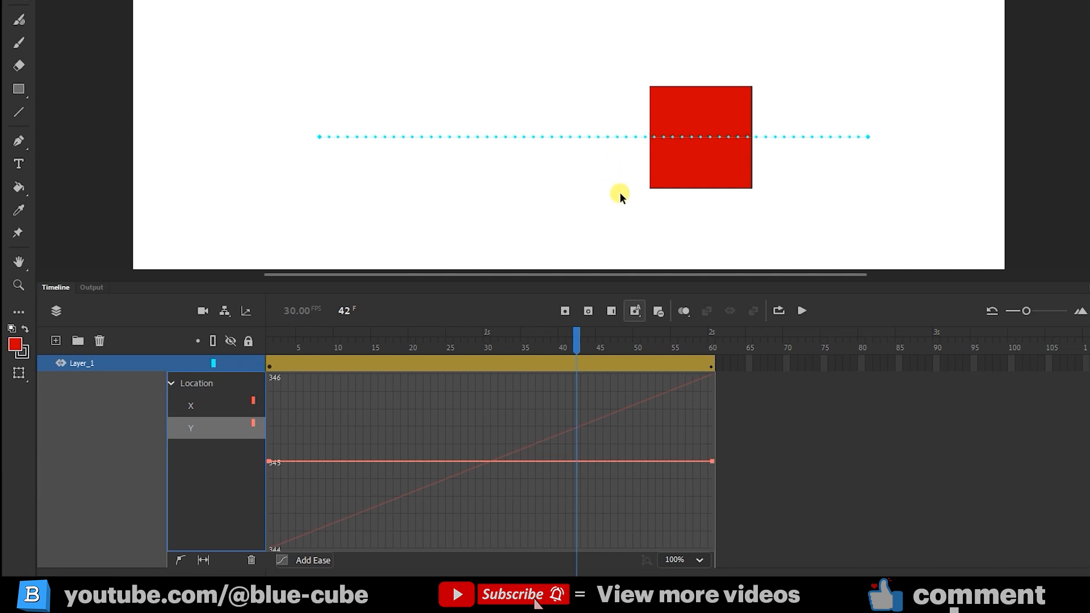
mouse_move(333, 460)
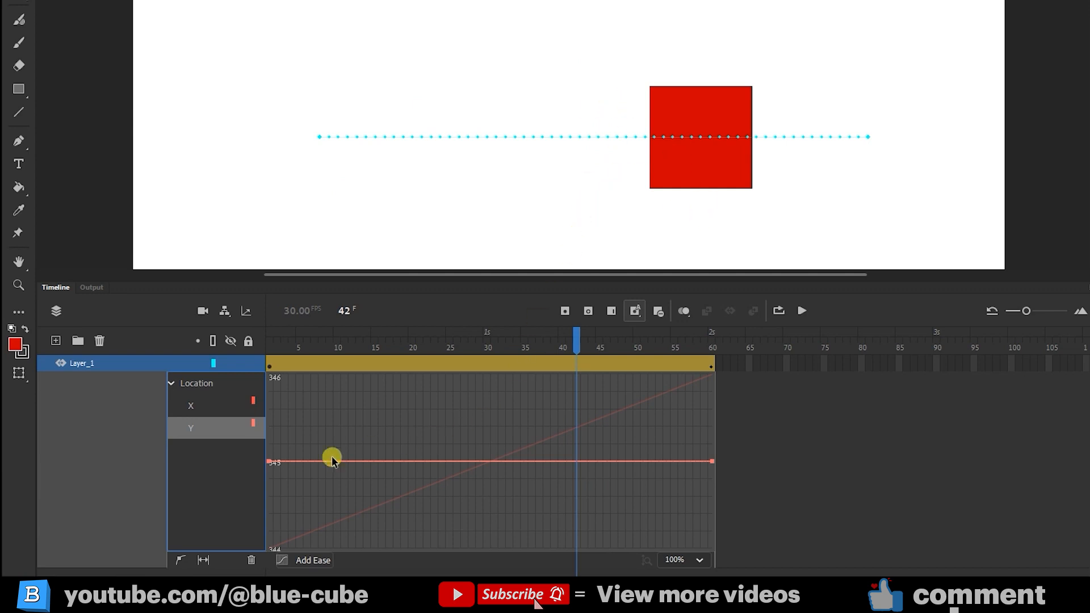
mouse_move(621, 360)
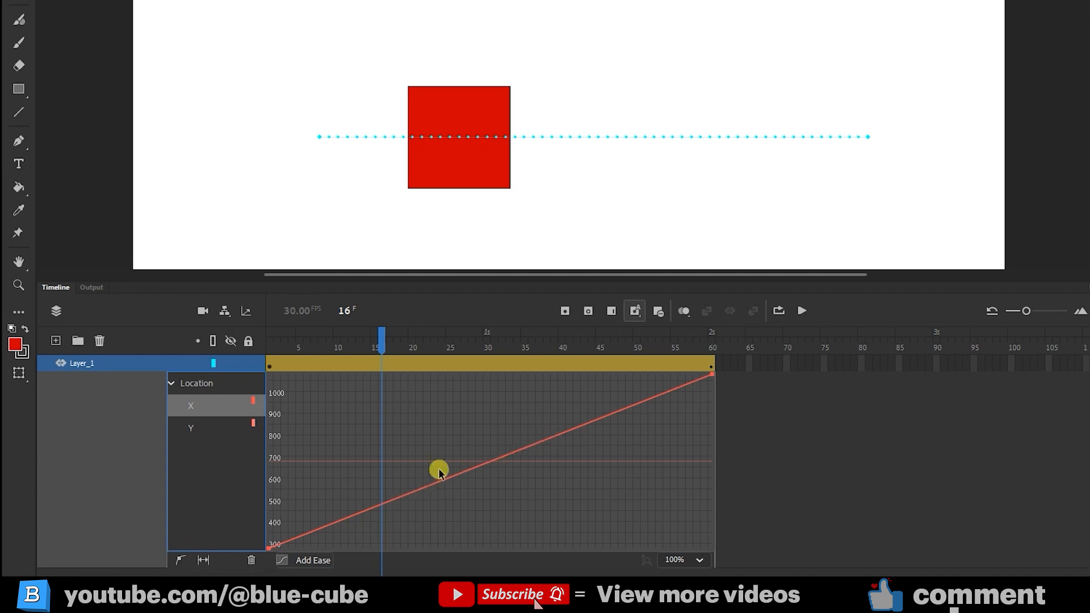
mouse_move(222, 549)
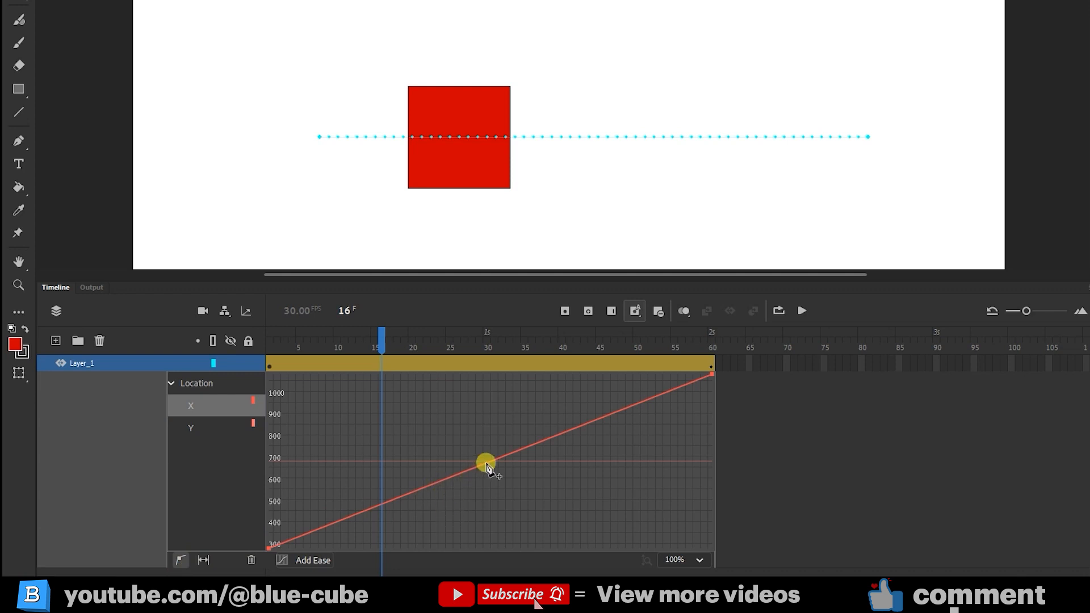
Add a smooth anchor at frame 30 on the X graph, bending it into an S-curve ease
drag(382, 335, 484, 335)
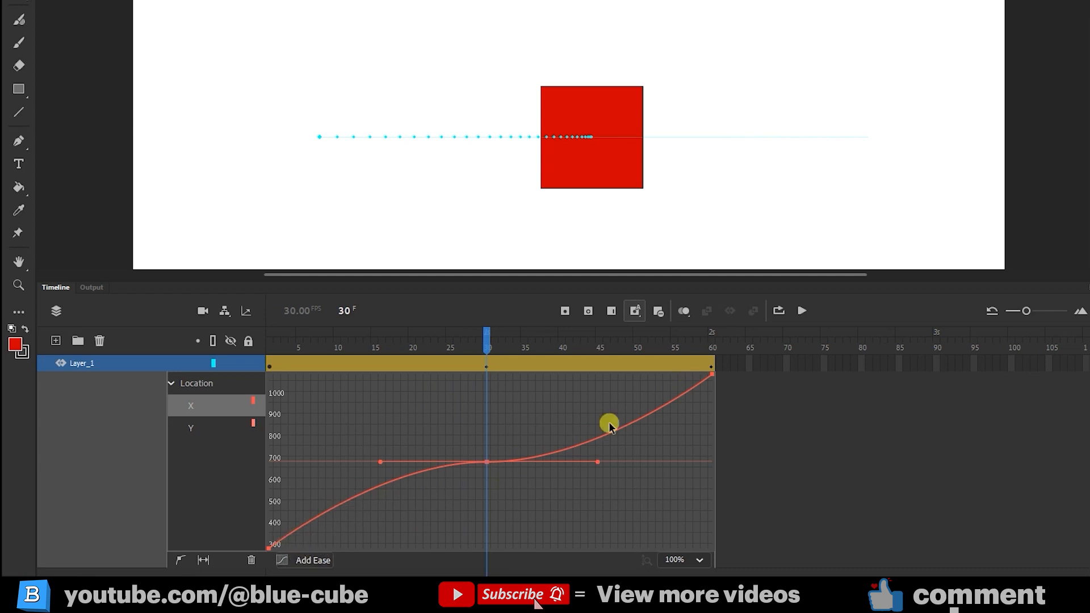
mouse_move(606, 186)
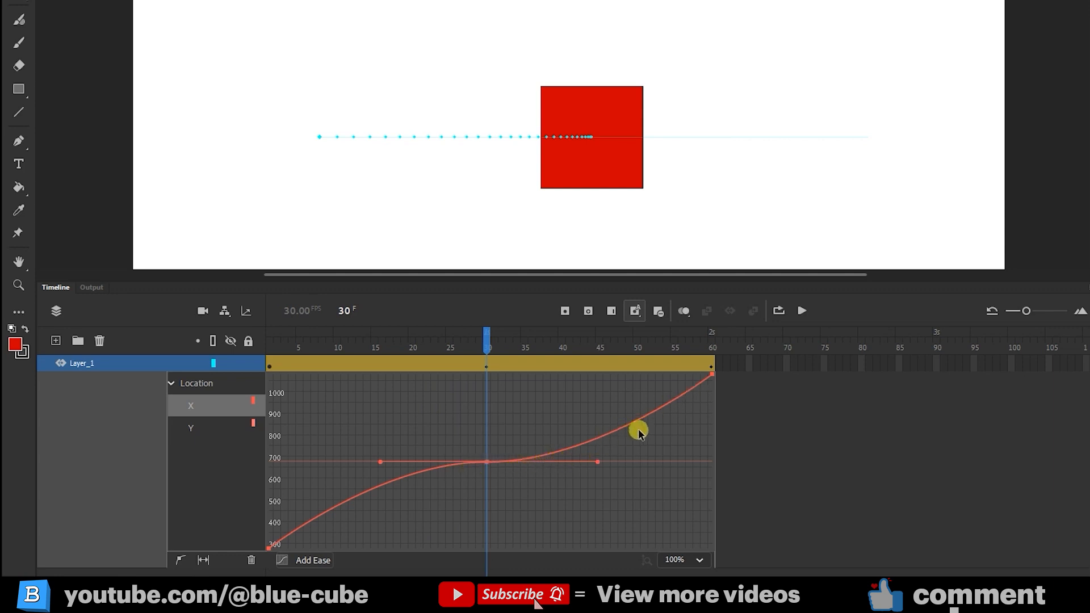
mouse_move(603, 401)
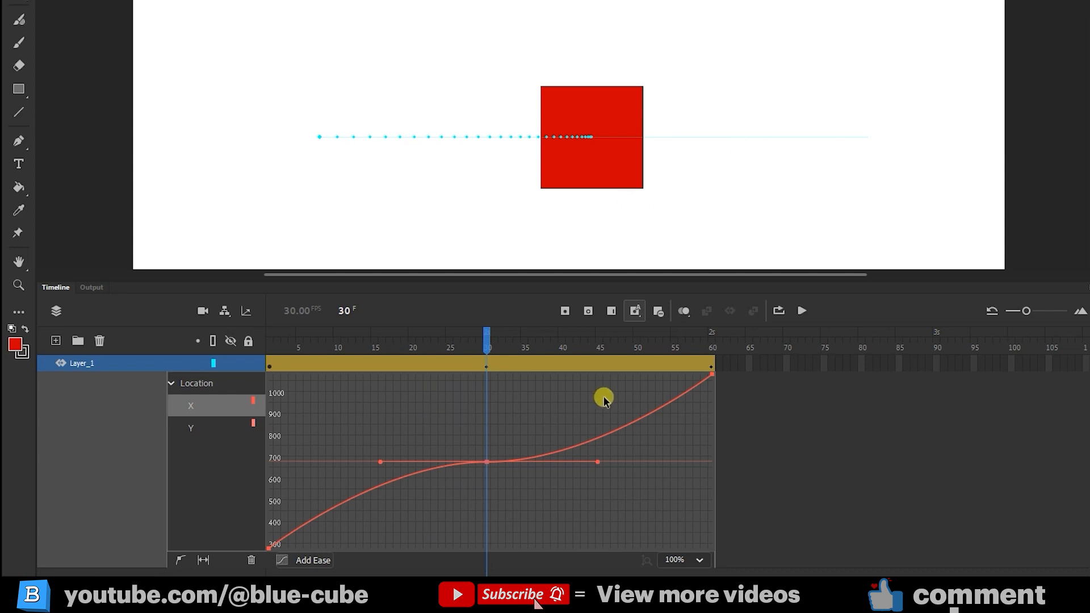
click(591, 137)
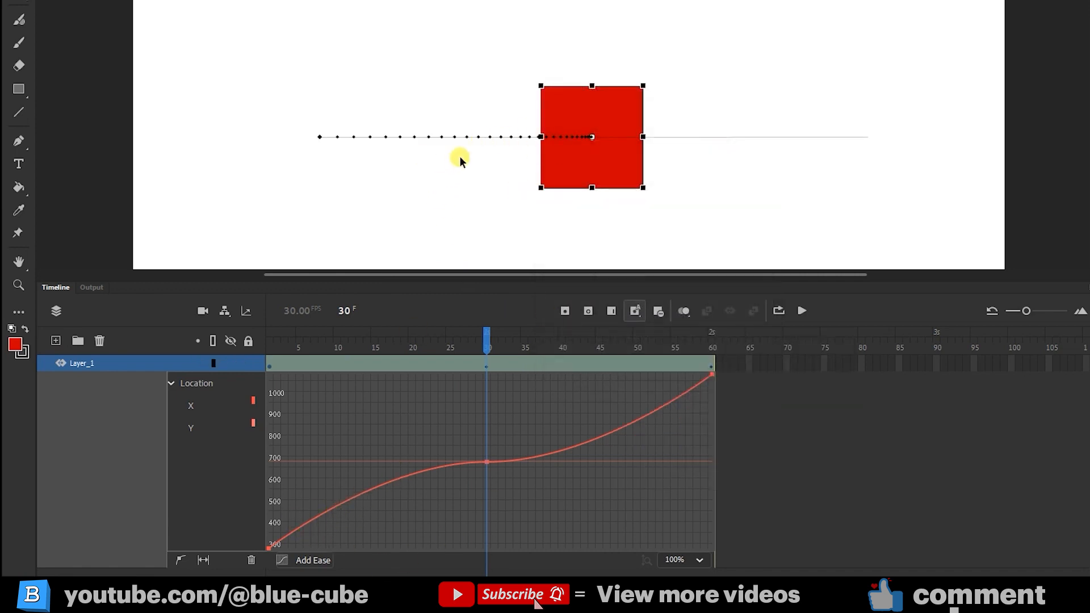
mouse_move(501, 465)
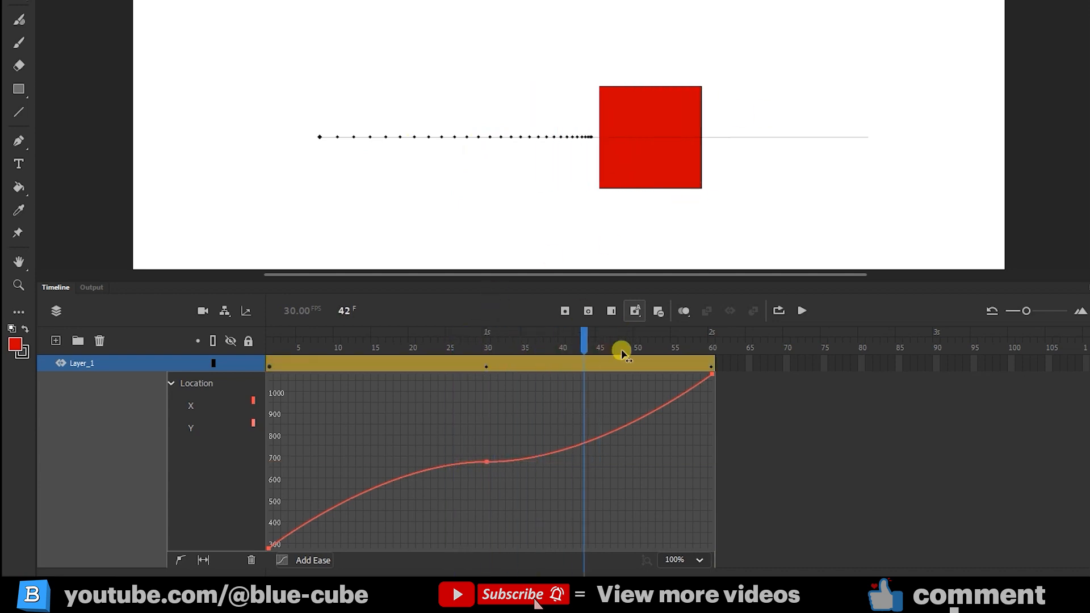
click(801, 311)
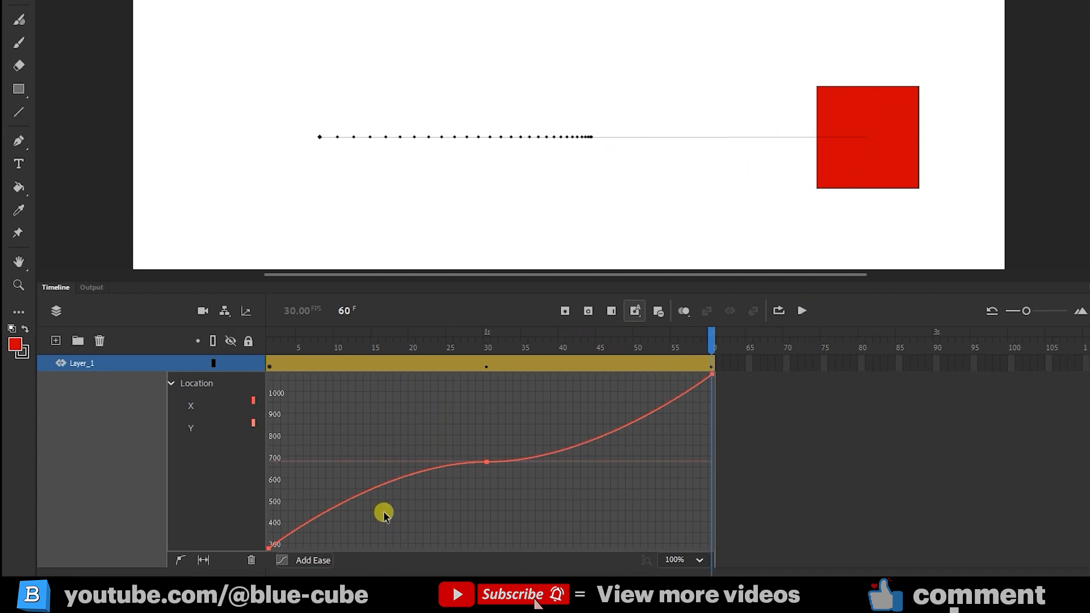
mouse_move(202, 559)
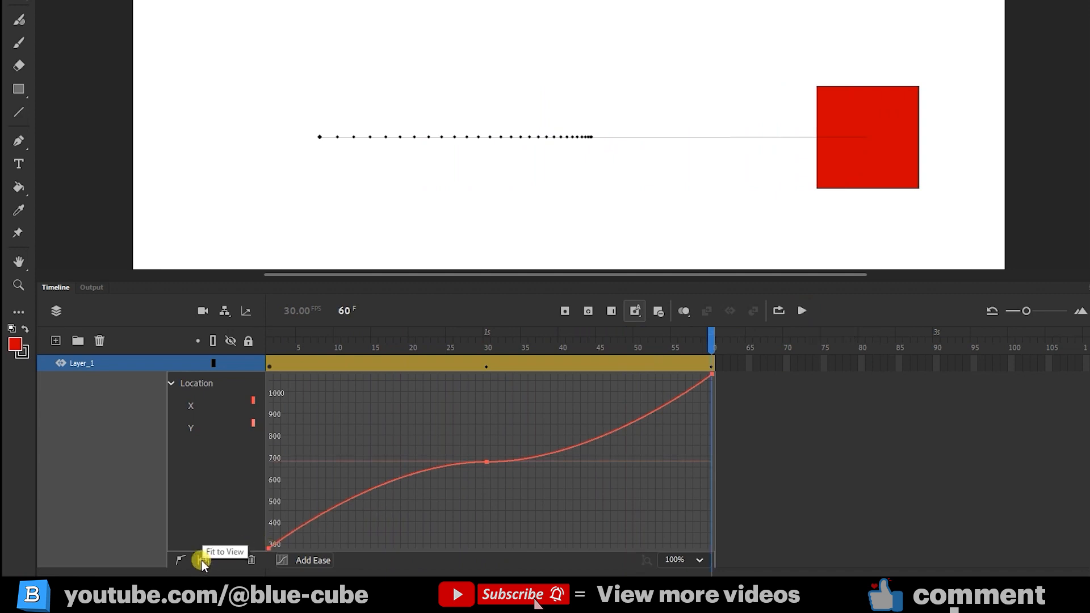
Fit the property graph to view before leaving the Motion Editor
click(202, 560)
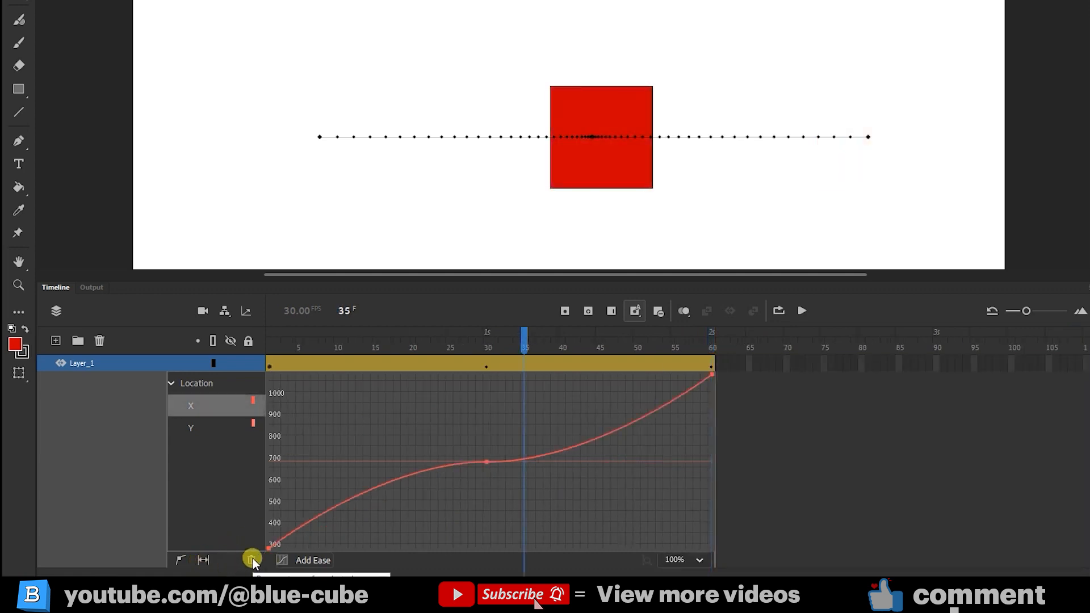
mouse_move(179, 424)
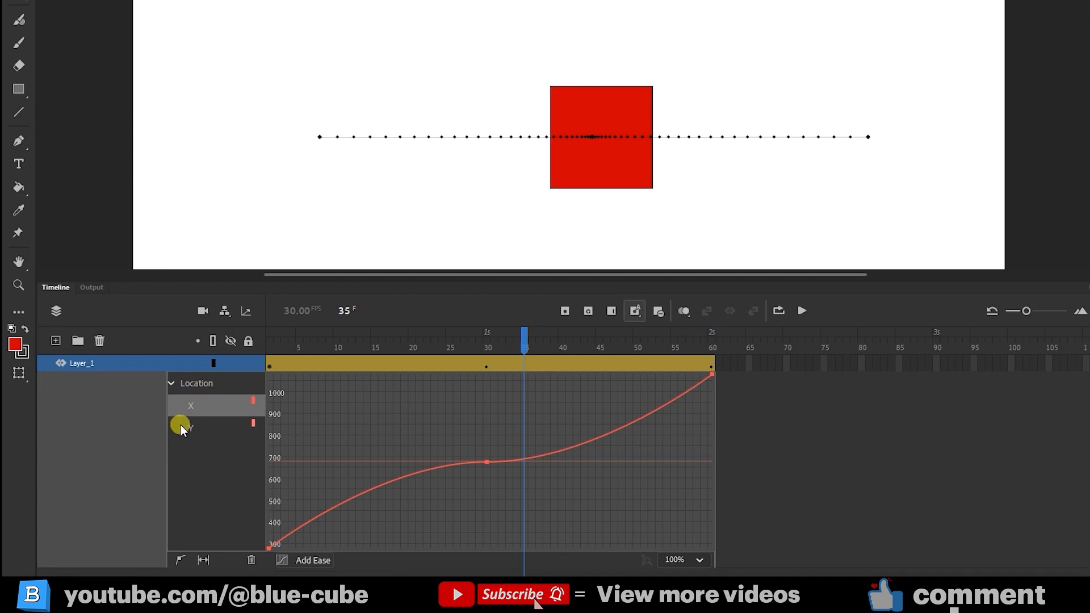
mouse_move(210, 426)
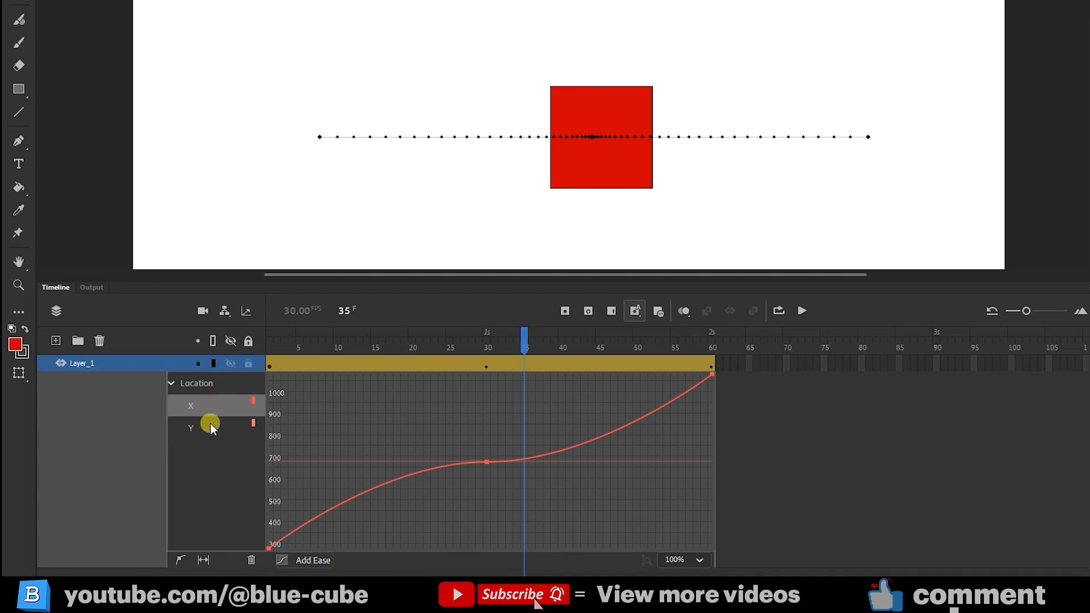
mouse_move(250, 562)
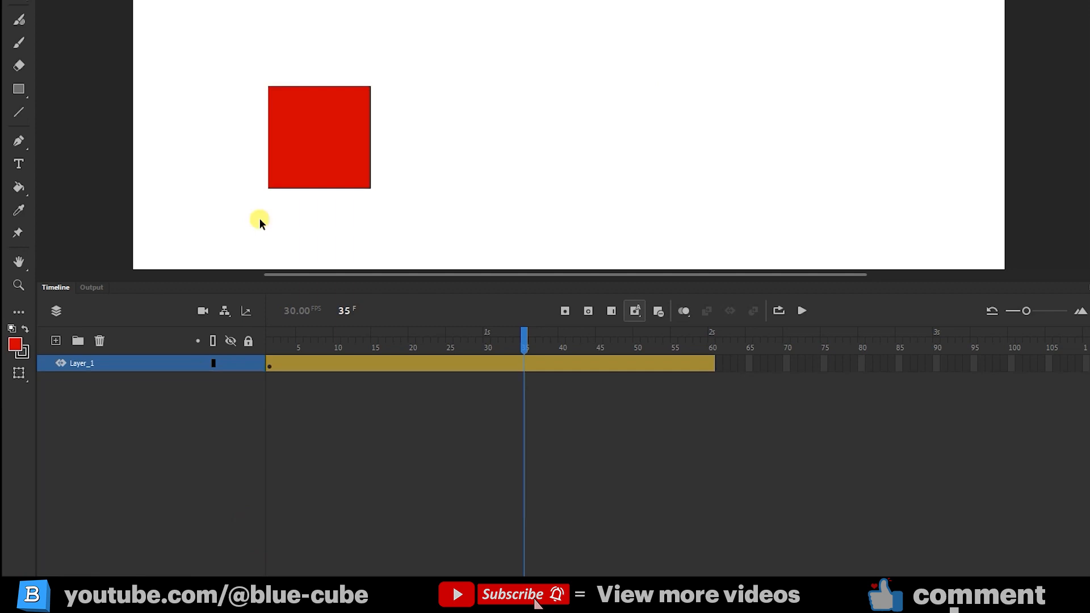
mouse_move(488, 349)
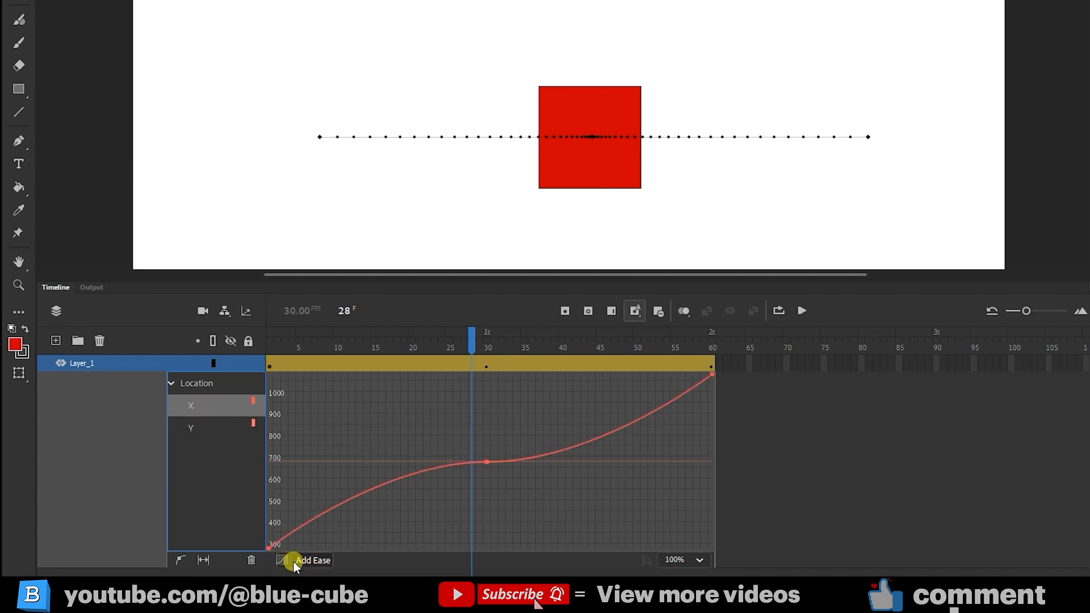
mouse_move(320, 563)
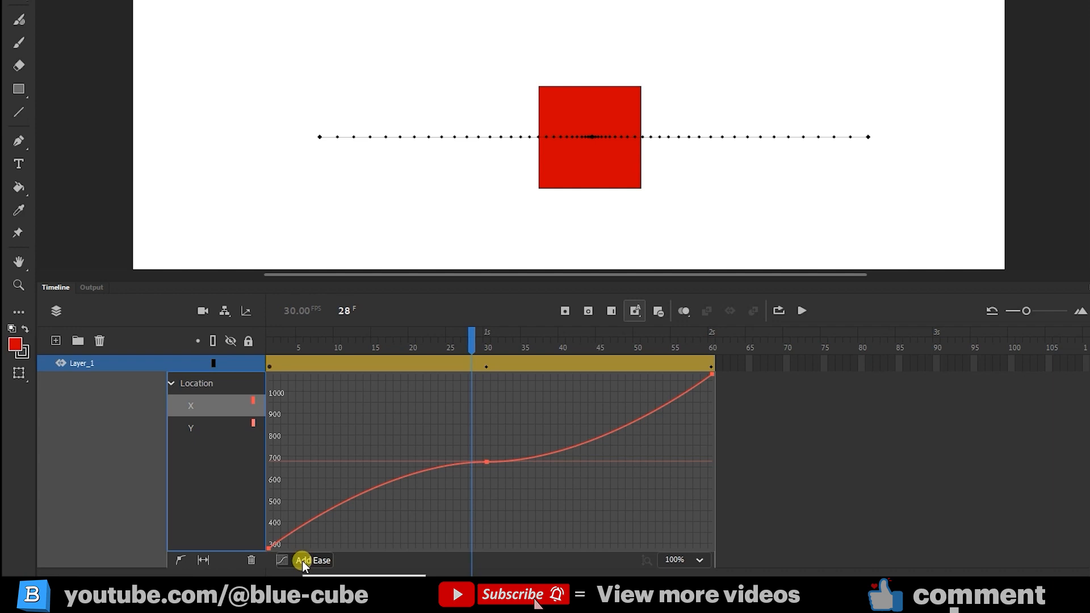
Try several Simple ease strengths on the X property, ending with the gentlest one
click(312, 559)
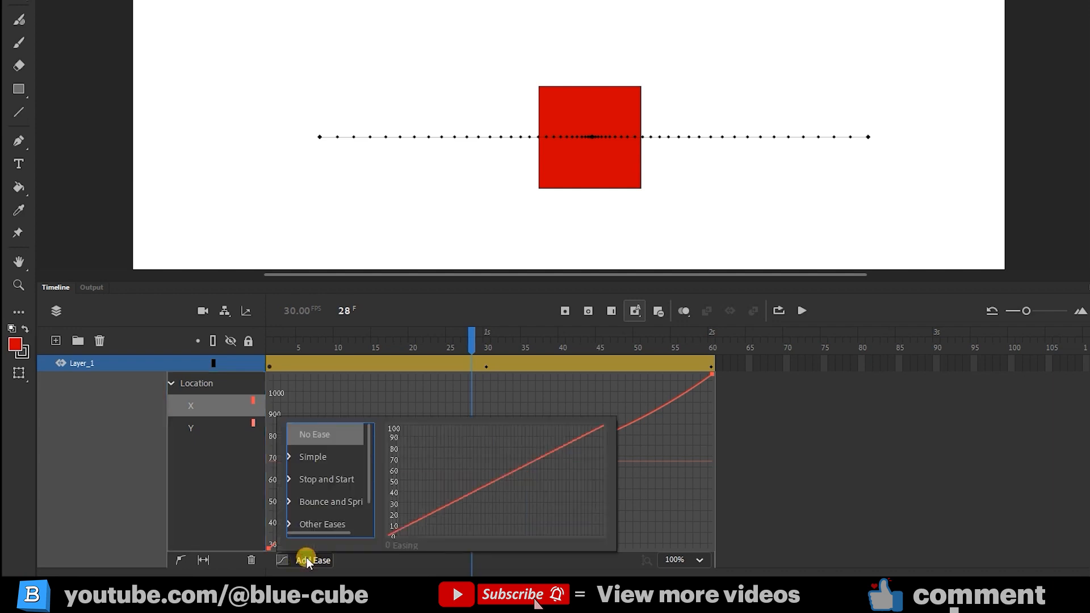
mouse_move(323, 457)
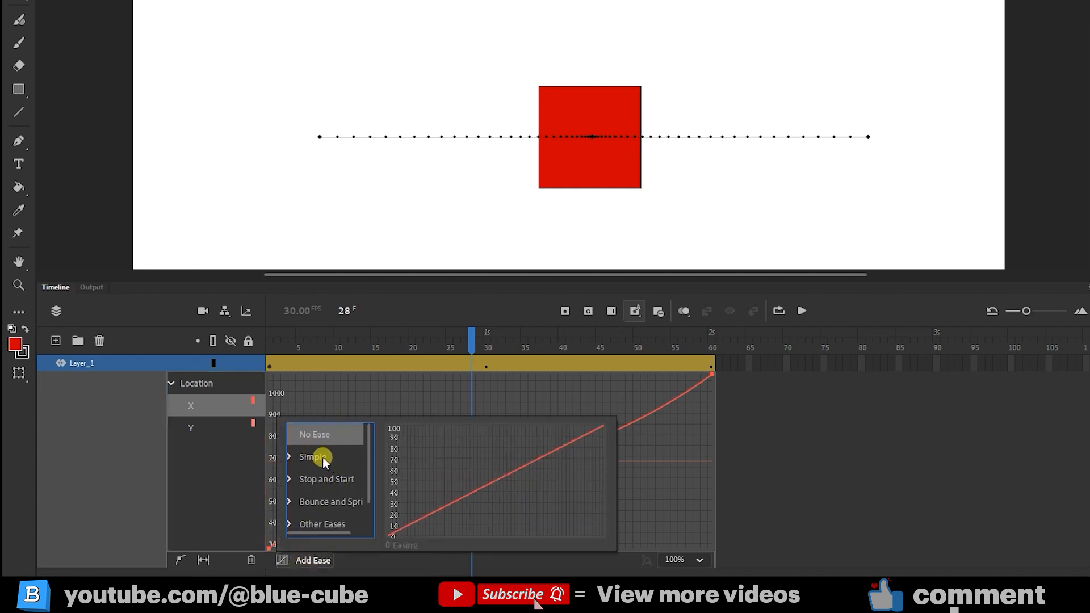
mouse_move(458, 479)
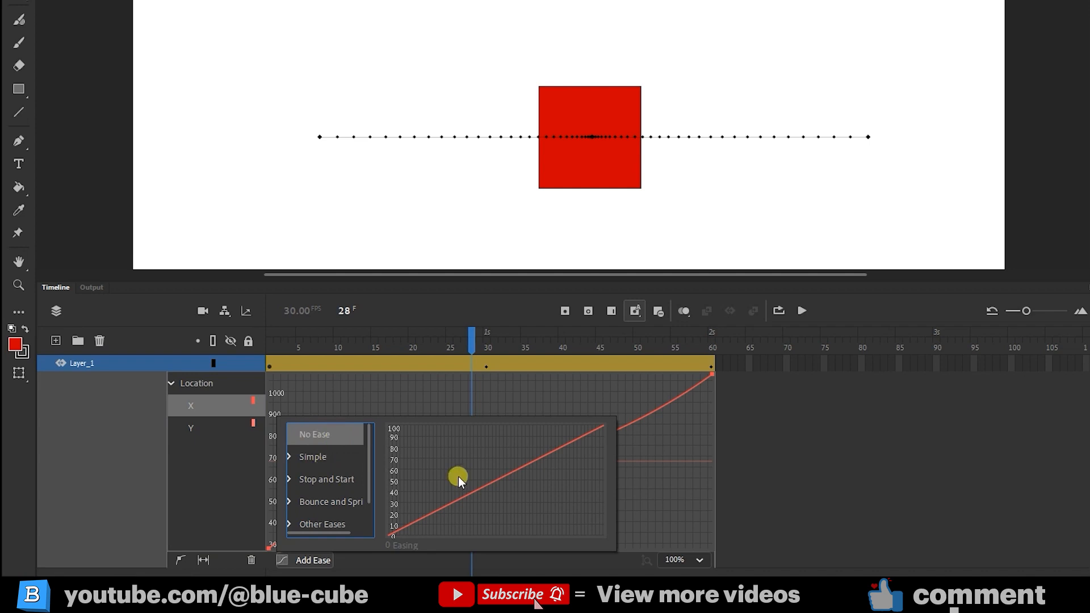
mouse_move(297, 459)
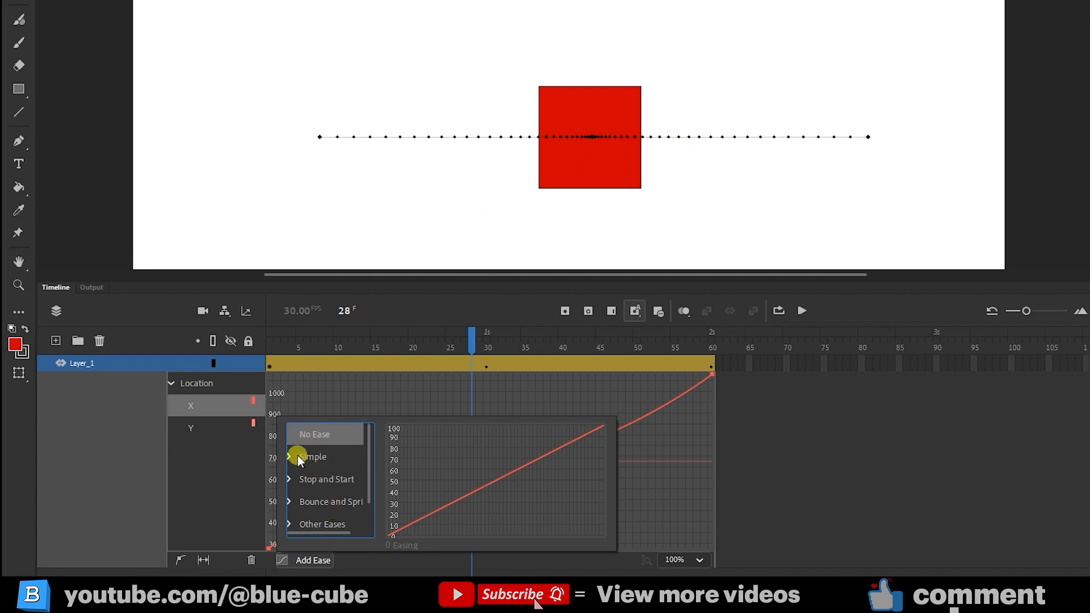
click(311, 457)
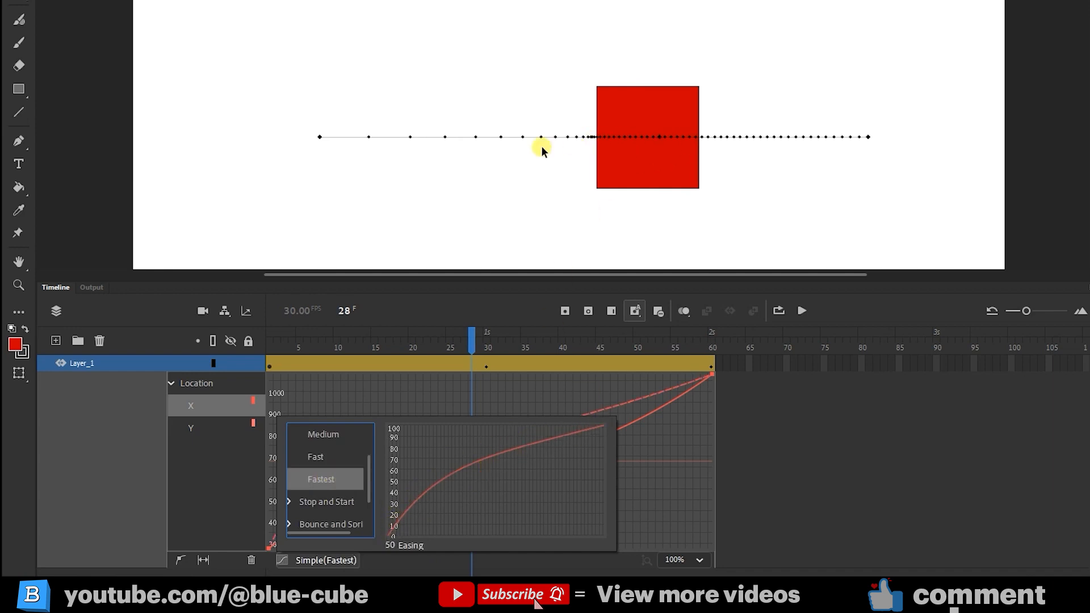
mouse_move(858, 139)
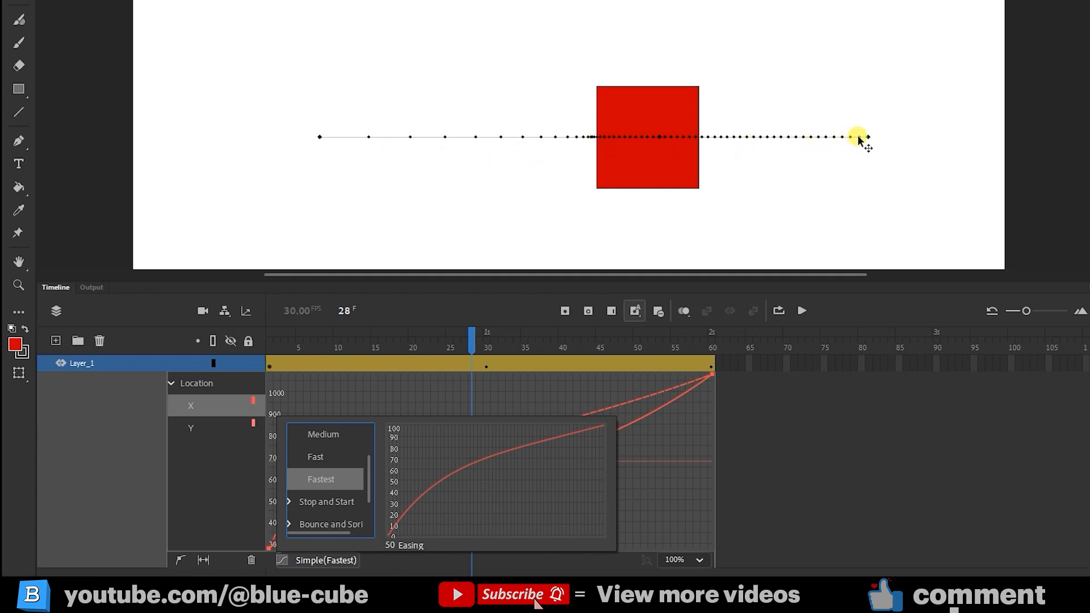
click(315, 456)
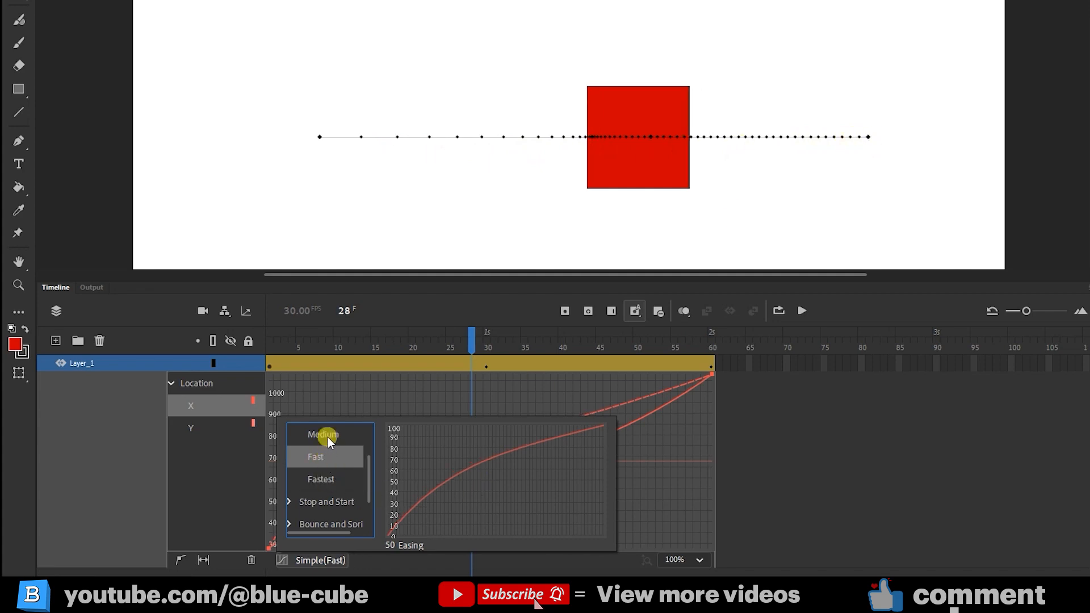
click(324, 434)
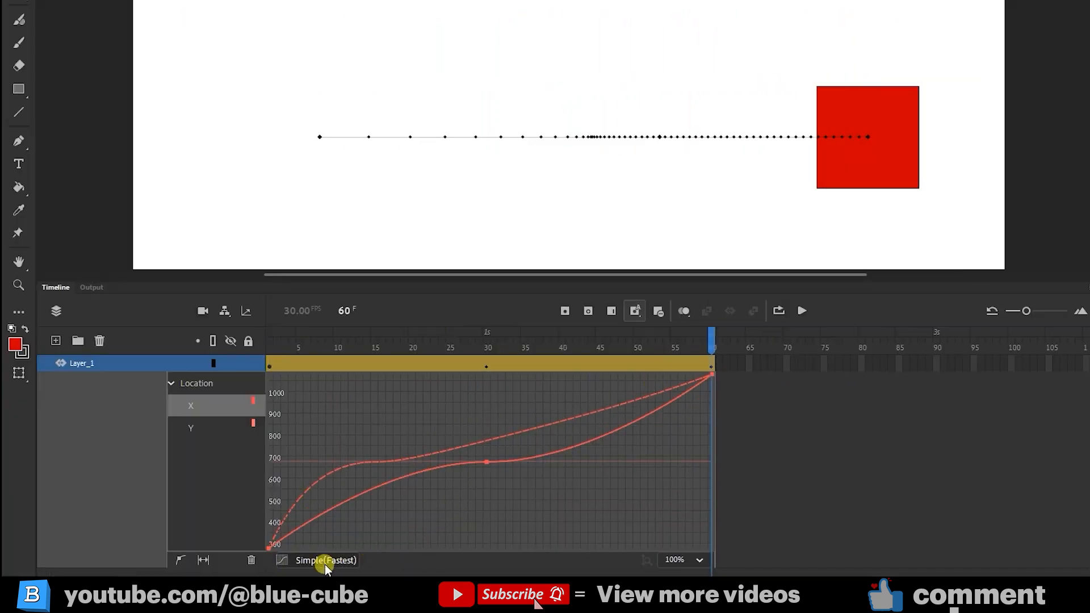
click(325, 560)
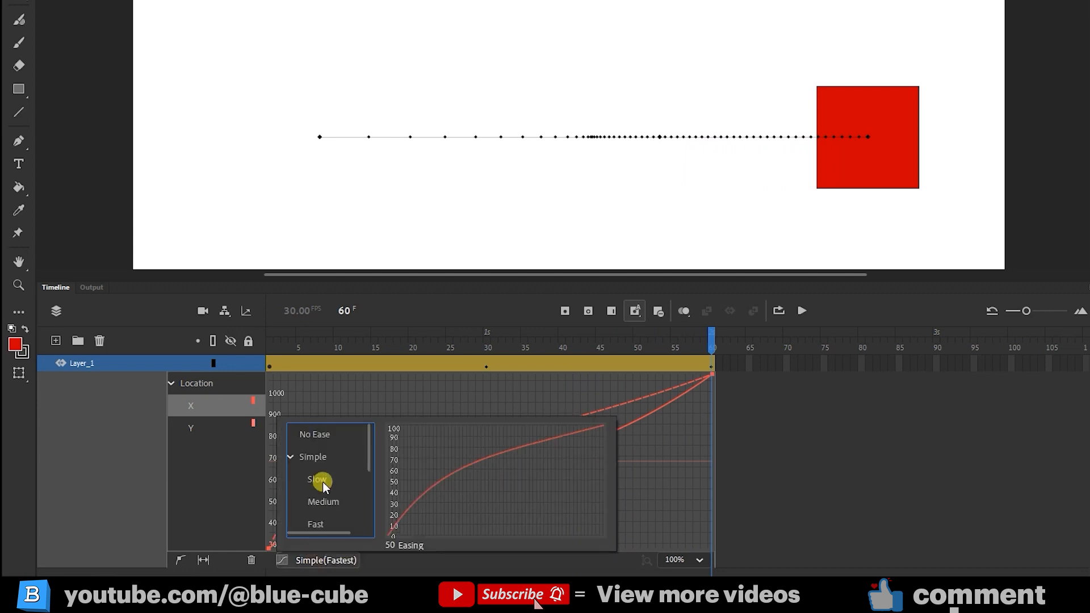
click(314, 435)
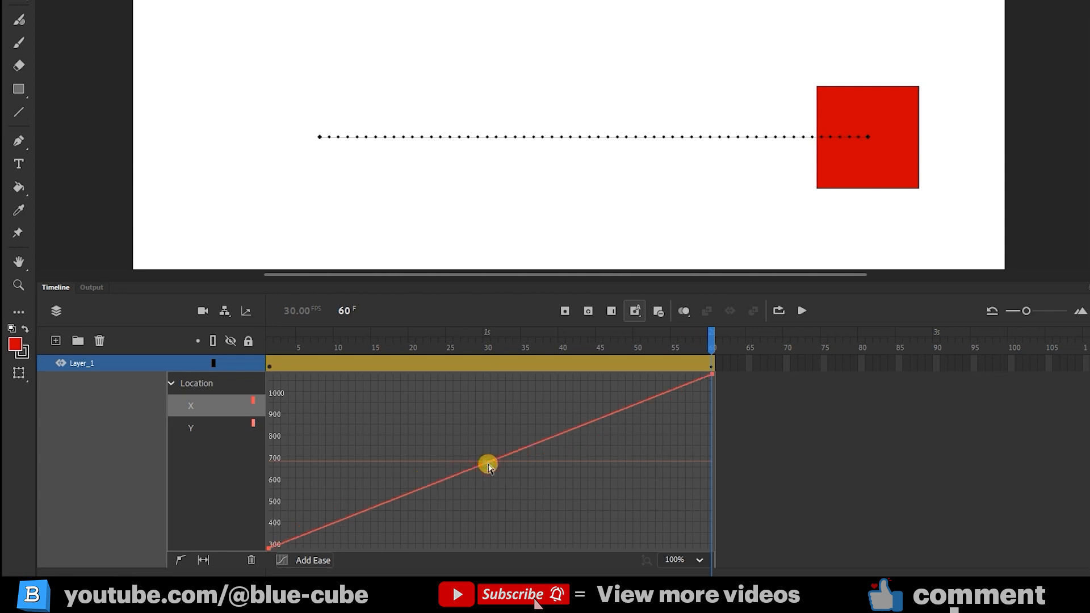
Apply the fastest Stop and Start ease to X, then another strength, previewing each in playback
click(312, 560)
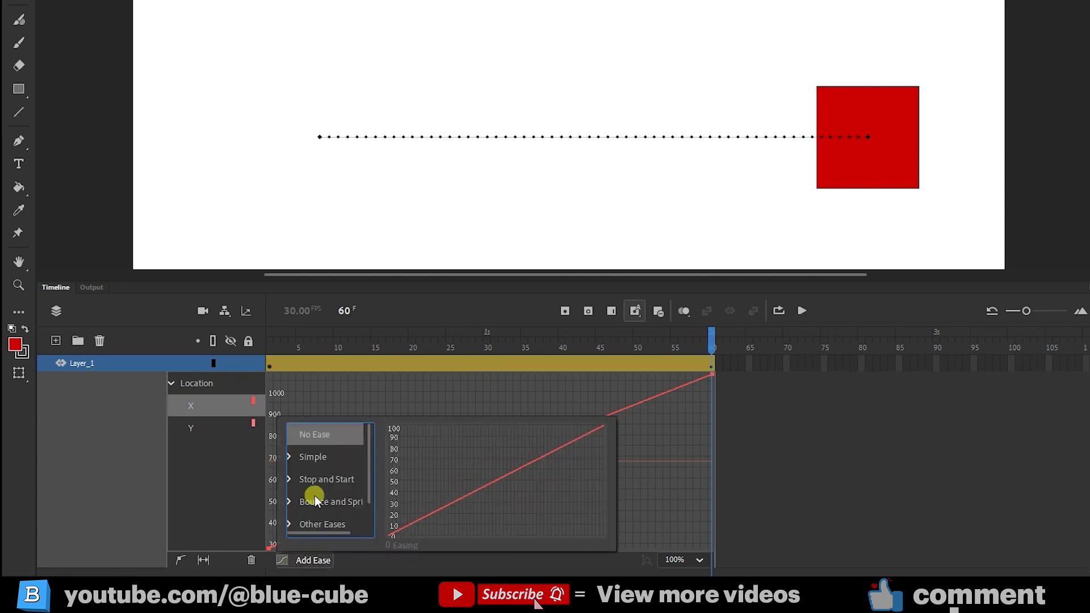
click(324, 479)
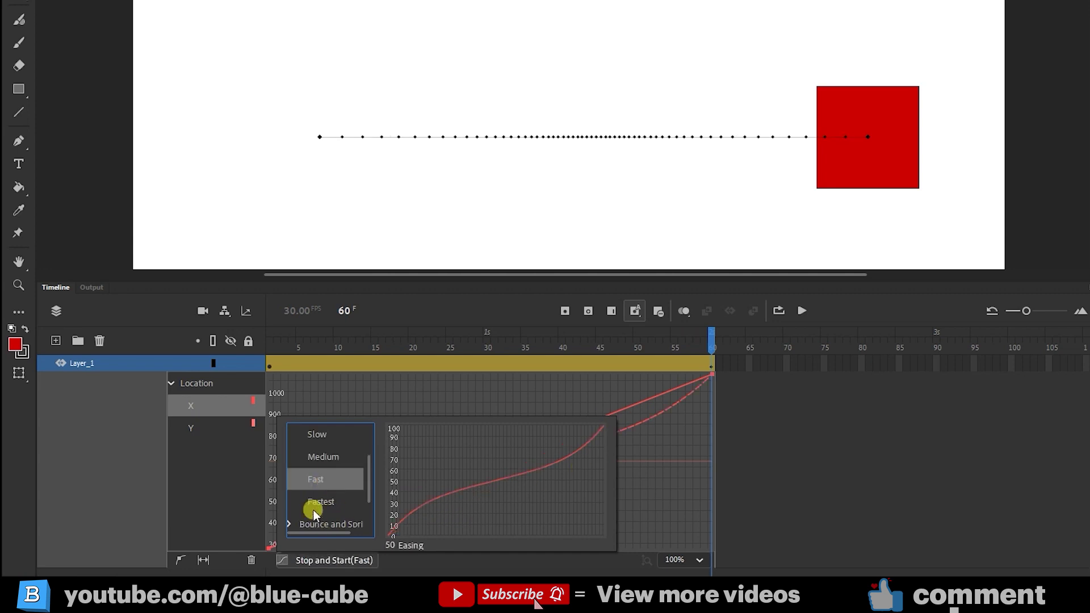
click(320, 501)
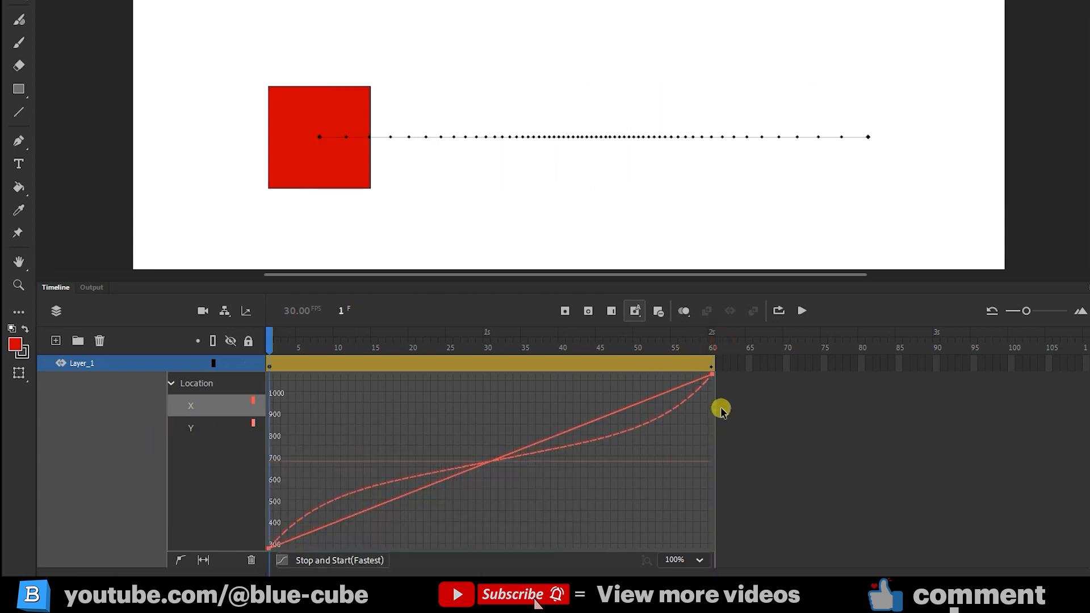
click(801, 311)
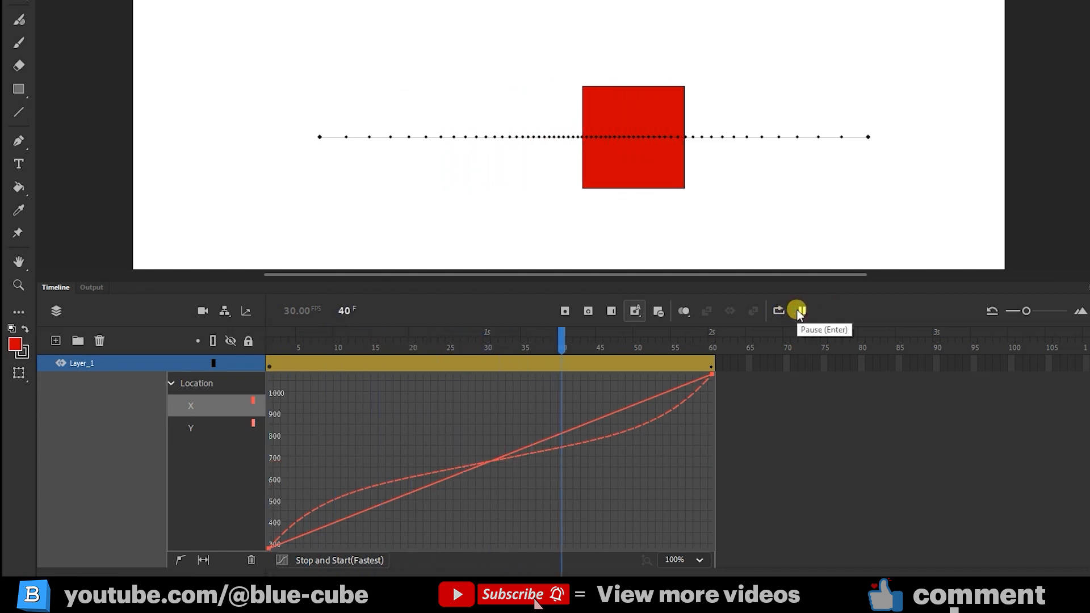
click(340, 560)
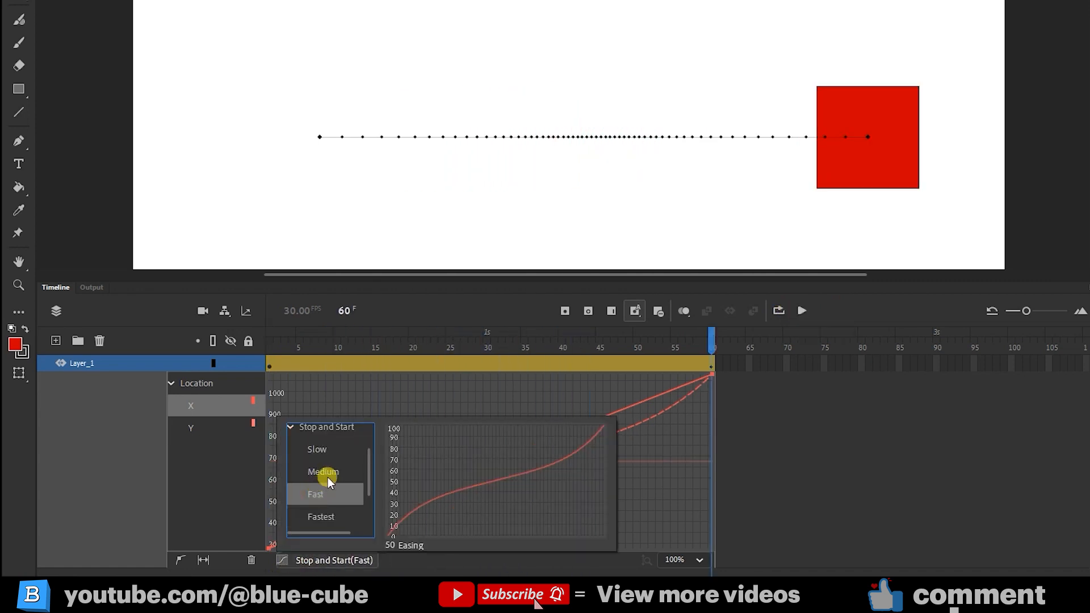
click(320, 516)
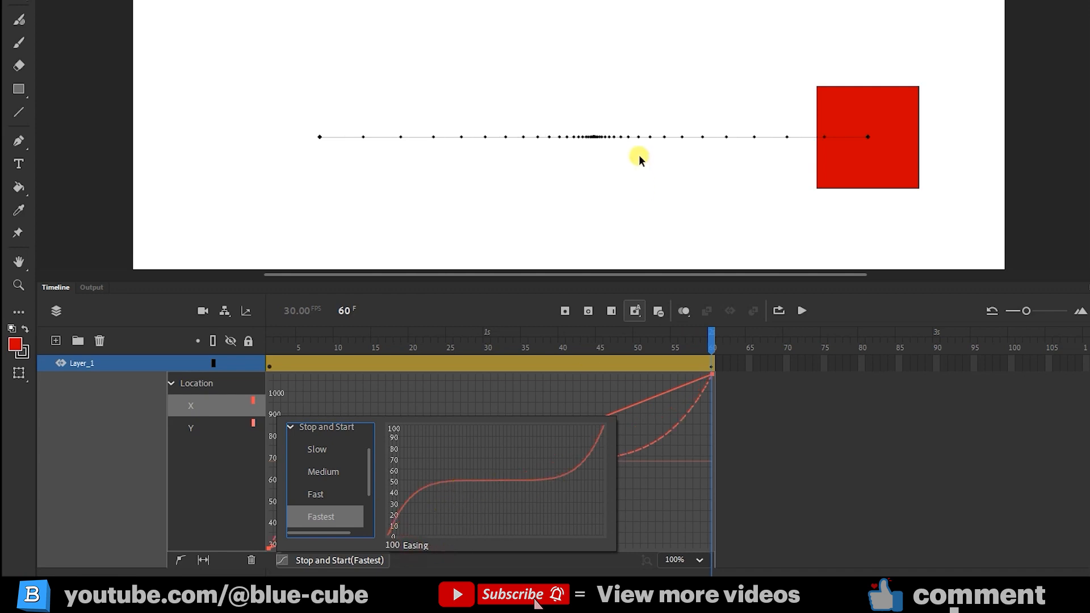
mouse_move(555, 451)
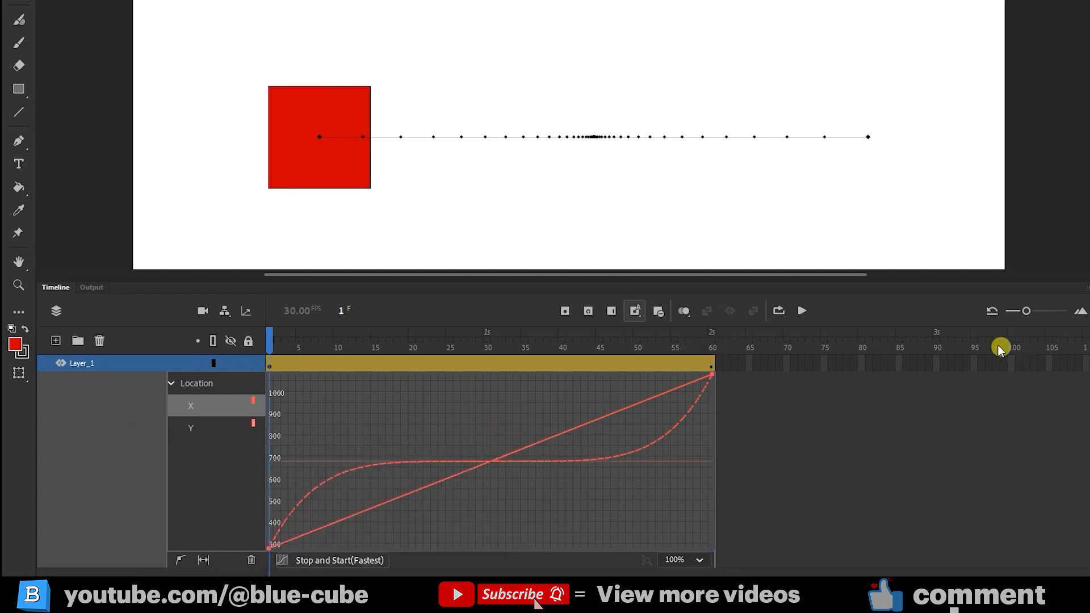
click(800, 311)
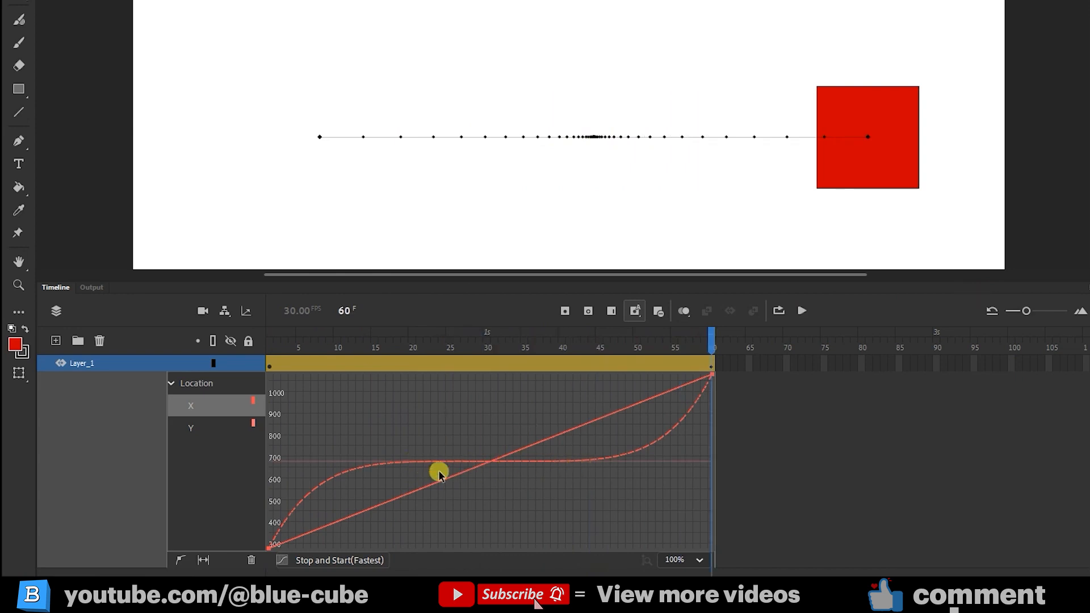
Switch X to the Bounce ease, preview it, and return to the Add Ease list
click(340, 559)
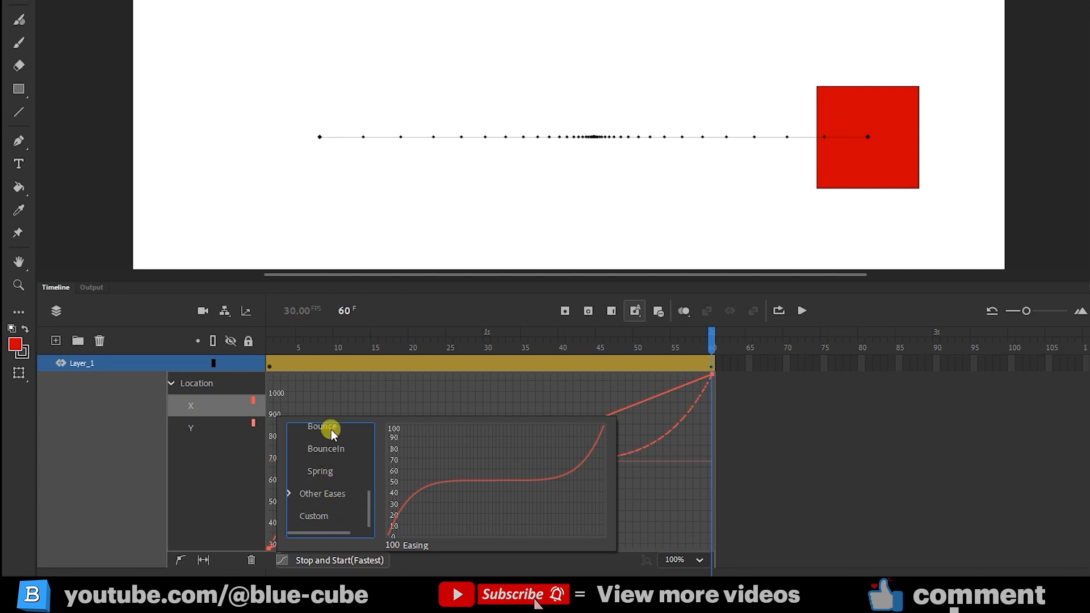
click(321, 426)
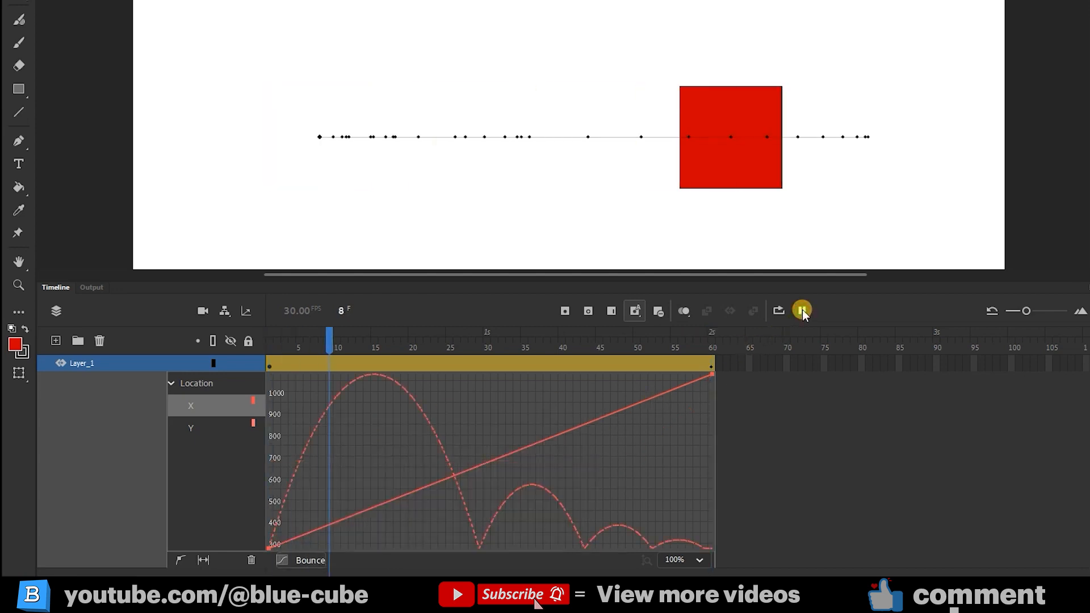
click(801, 310)
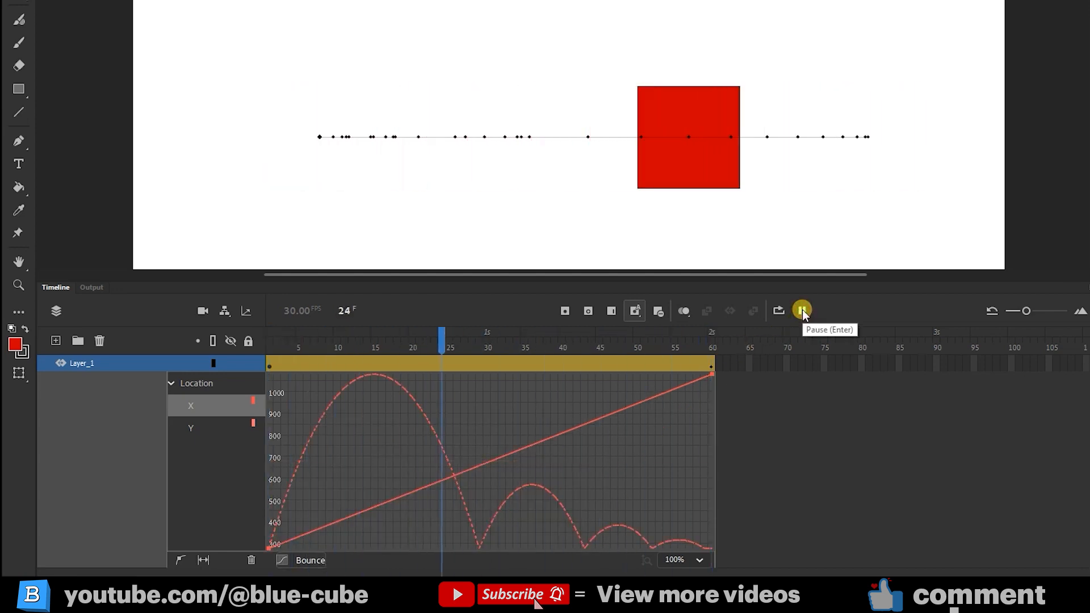
click(803, 311)
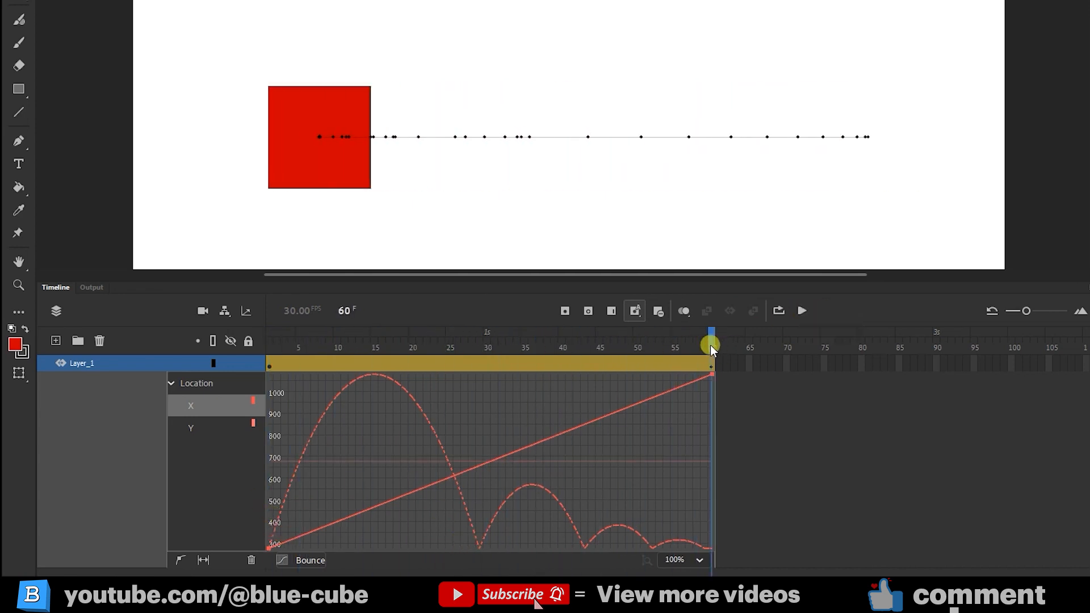
click(309, 559)
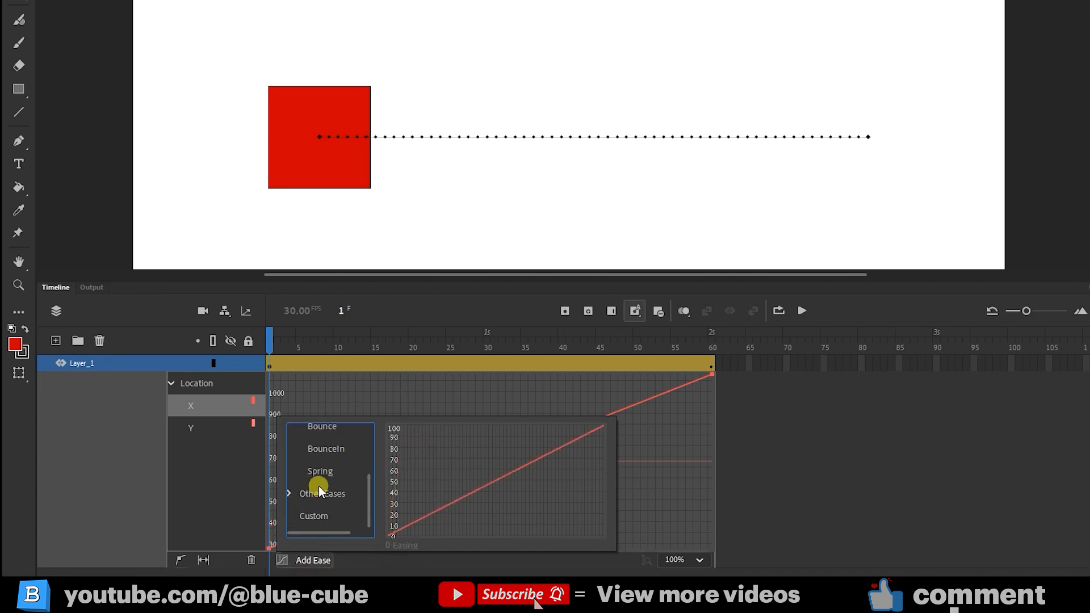
Give X a Custom ease curve that rises, dips and climbs again, then preview it
click(314, 516)
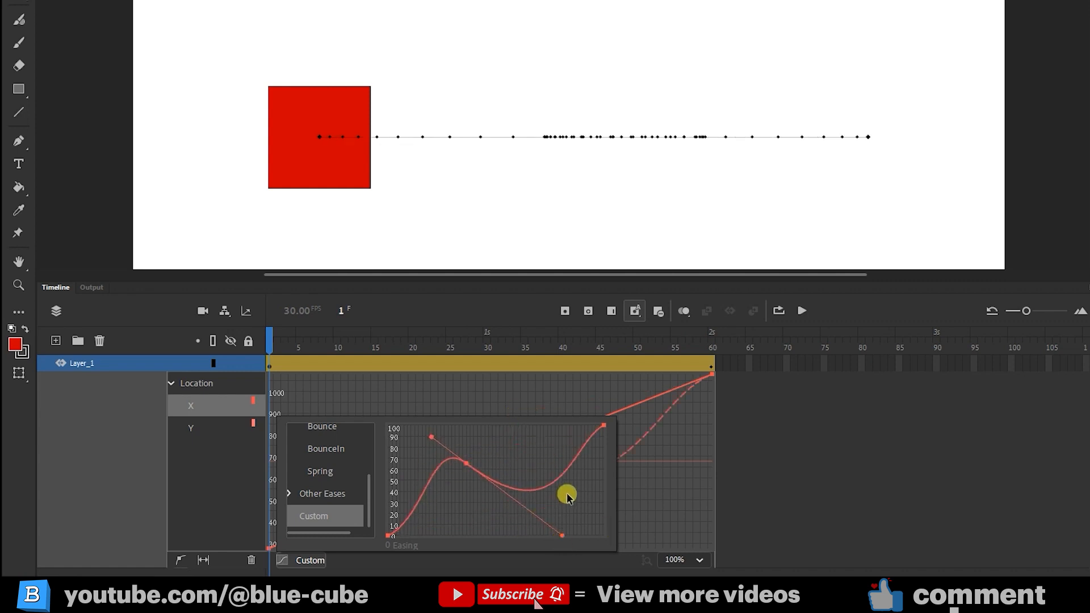
click(800, 311)
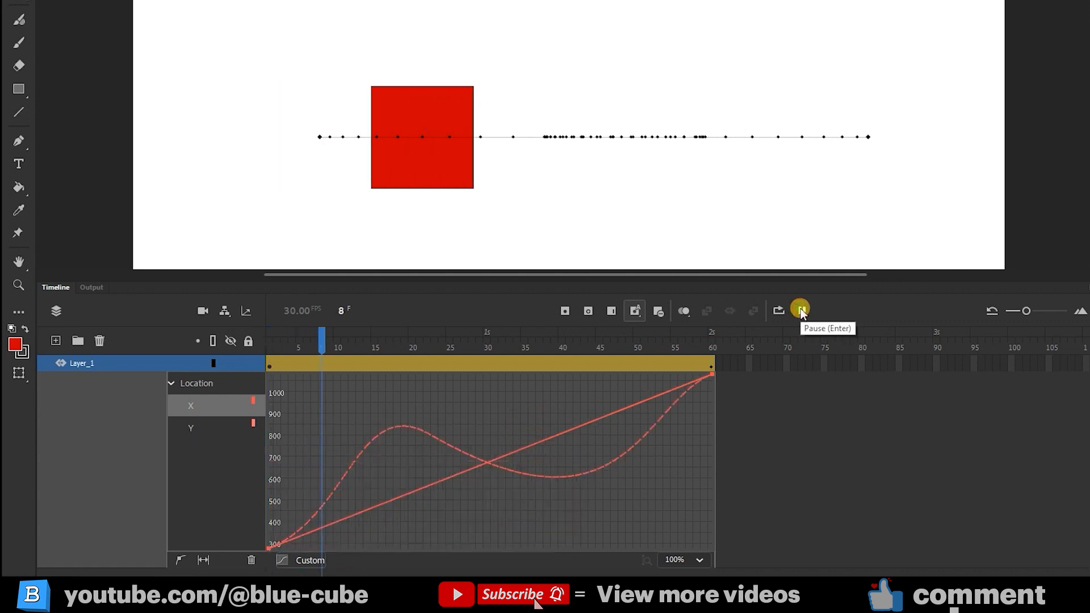
click(800, 310)
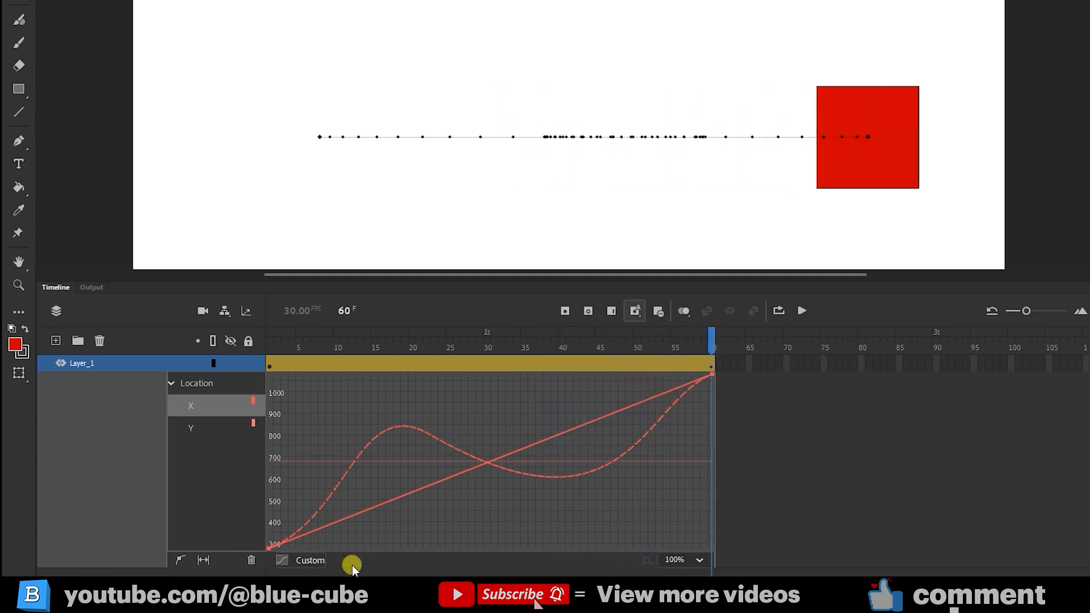
click(698, 560)
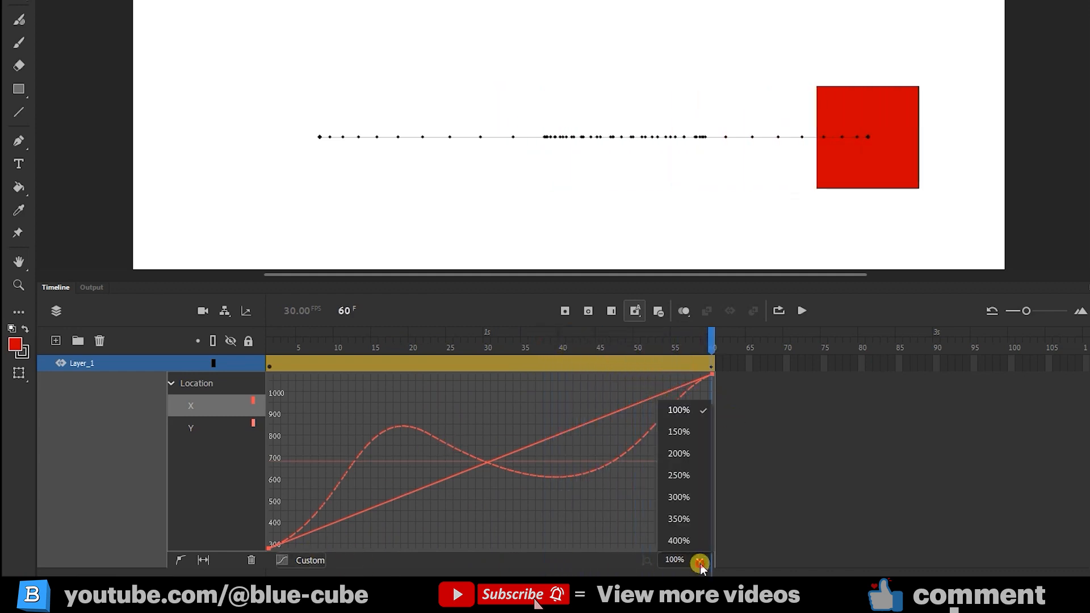
click(679, 431)
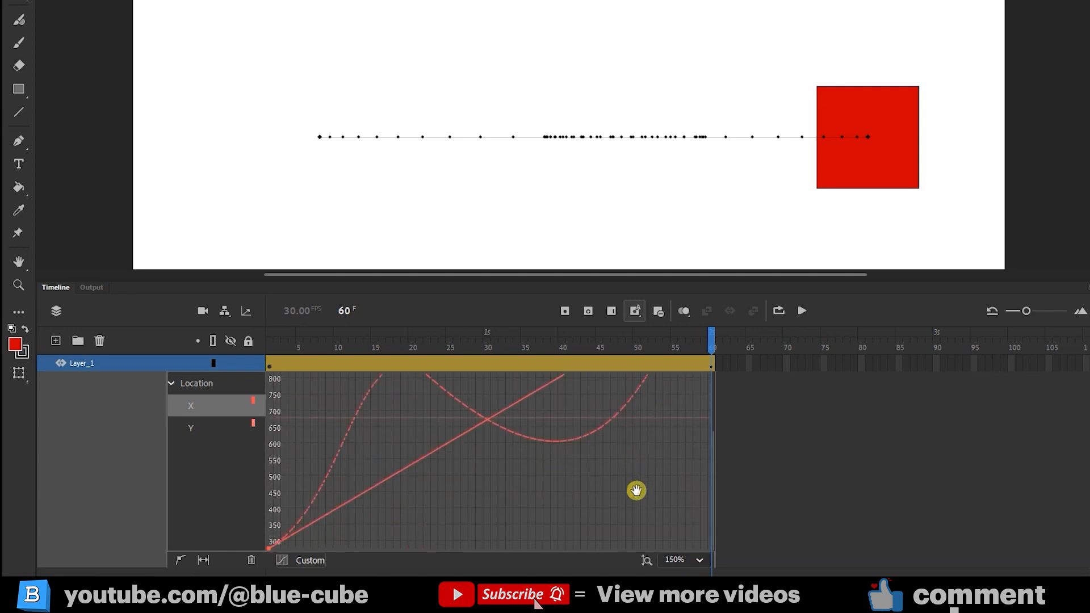
click(683, 559)
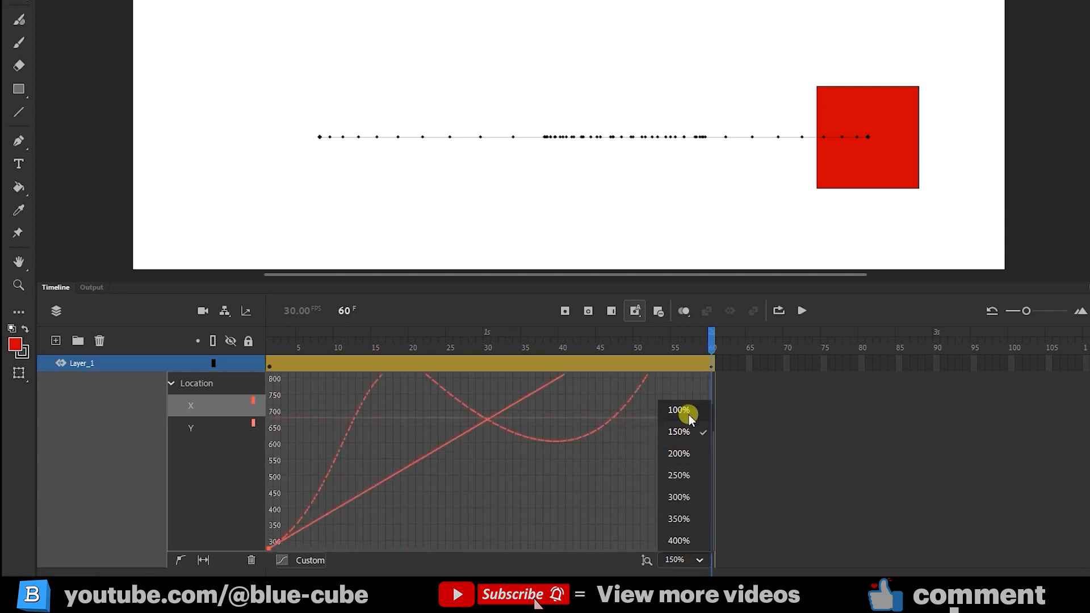
click(676, 409)
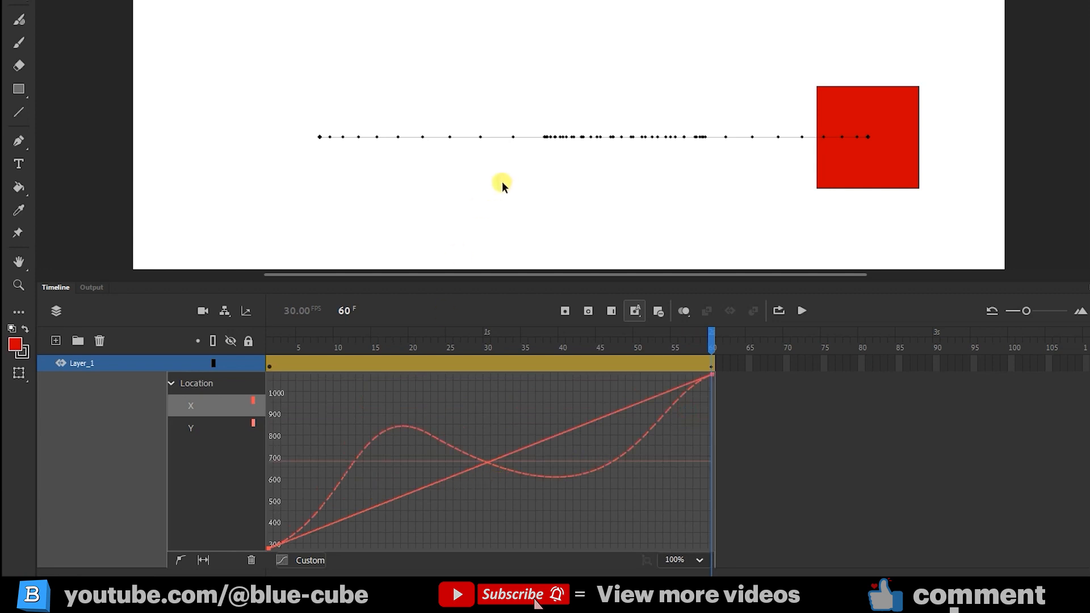
mouse_move(675, 256)
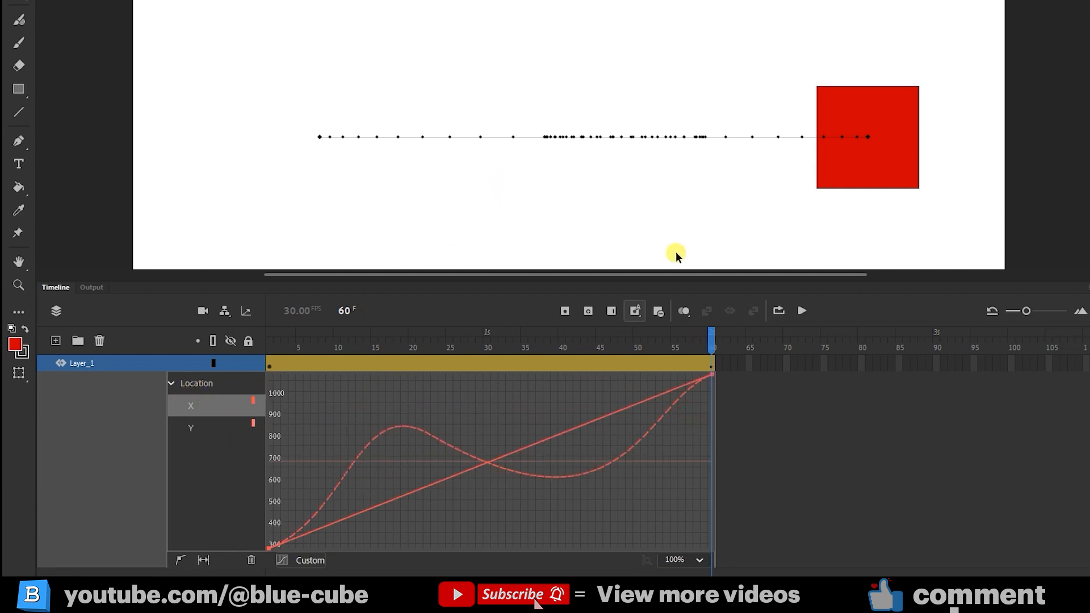
mouse_move(91, 364)
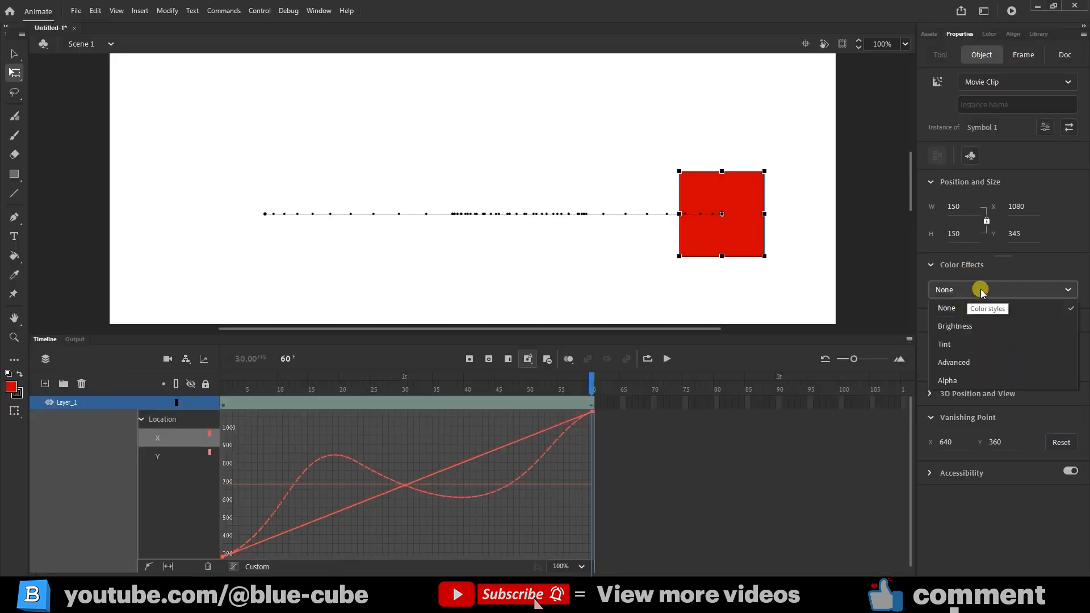
Apply a Tint colour effect set to purple so the red square tints purple by frame 60, then preview
click(944, 342)
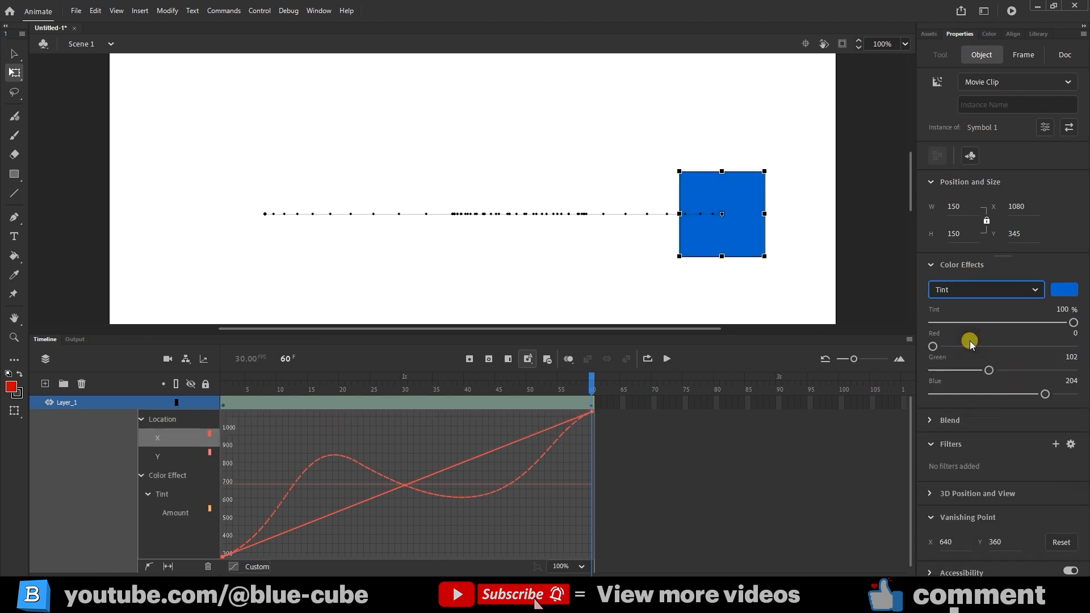
click(1062, 289)
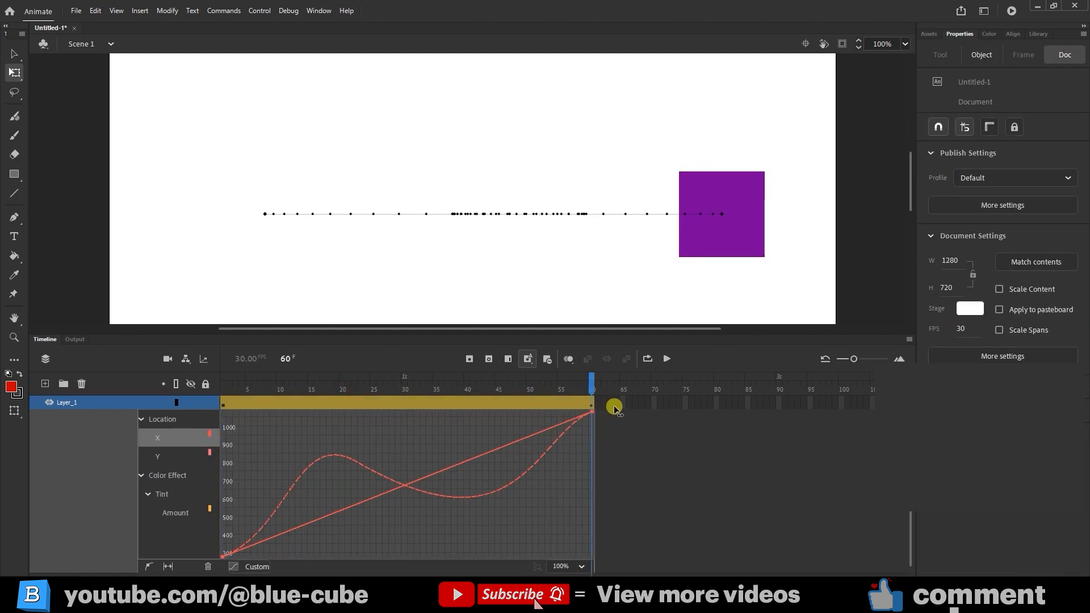
click(665, 359)
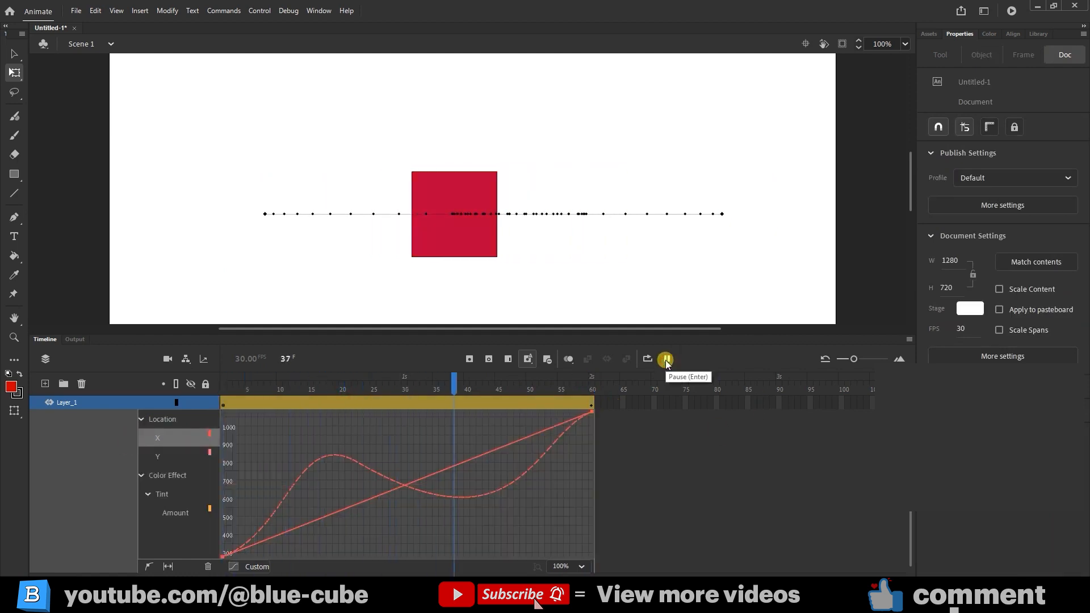
click(664, 359)
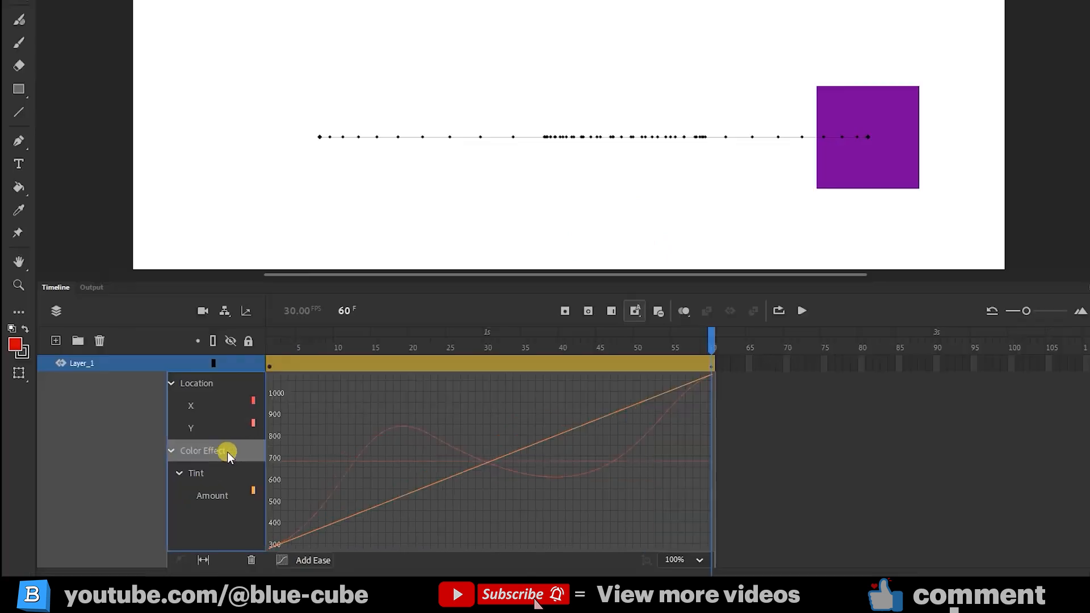
Show the Tint Amount graph ramping 0 to 100 over 60 frames and preview its timing
click(211, 495)
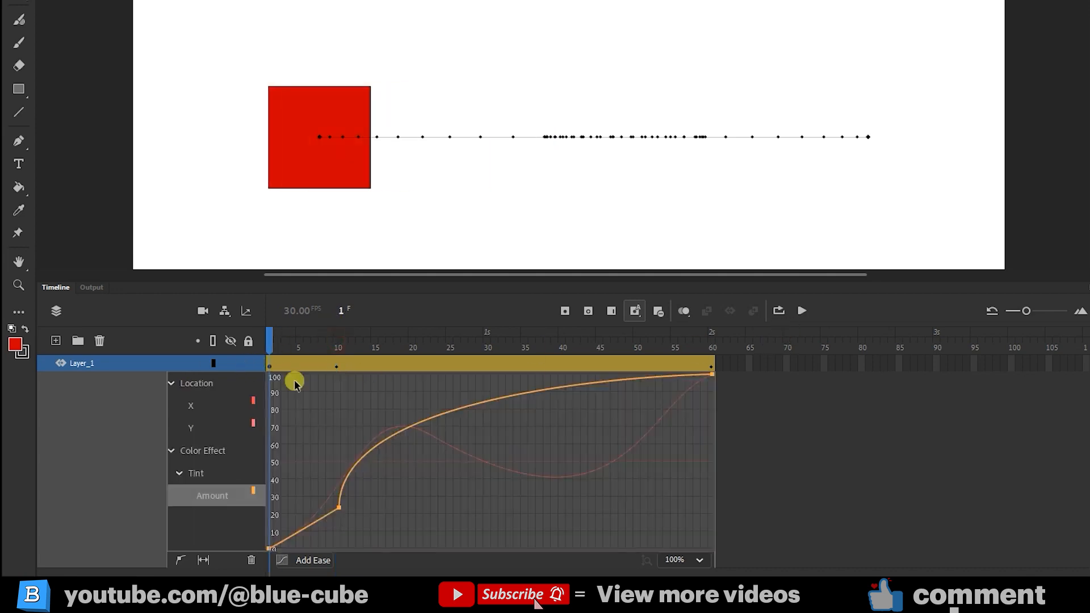
click(800, 311)
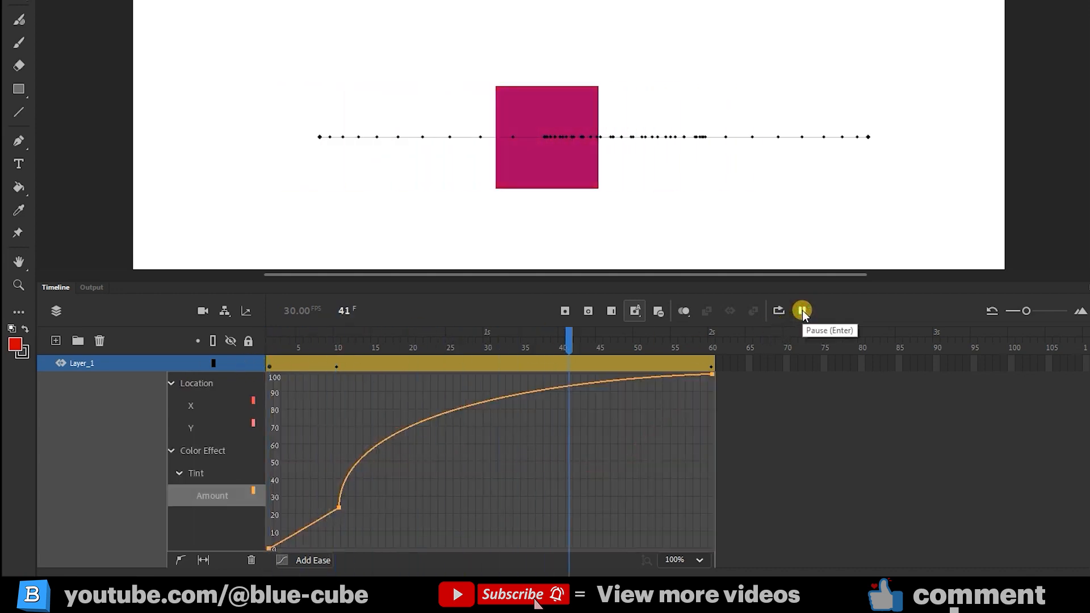
click(802, 310)
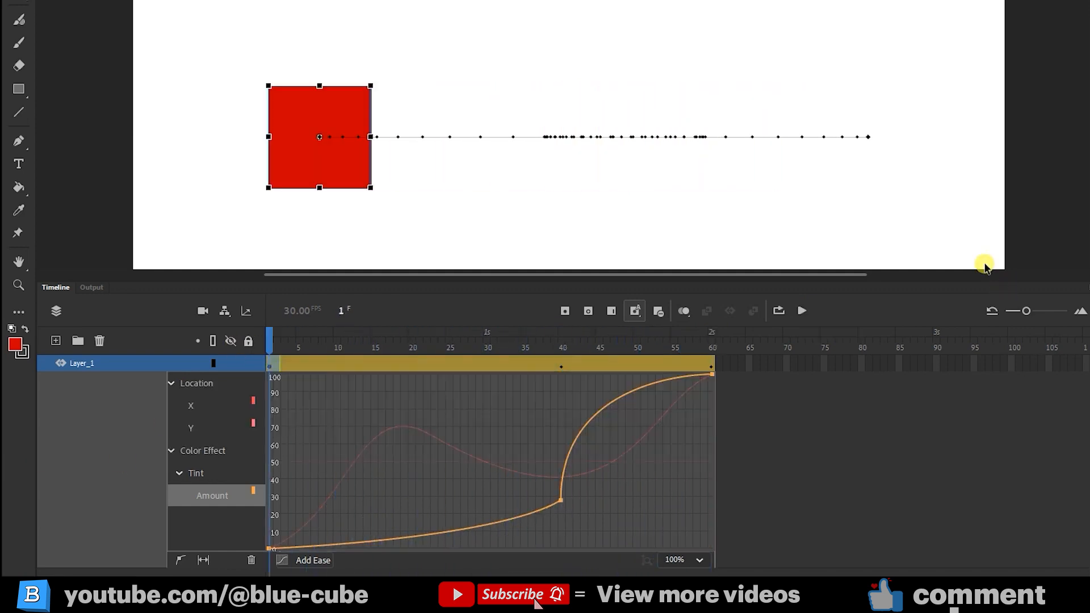
click(800, 311)
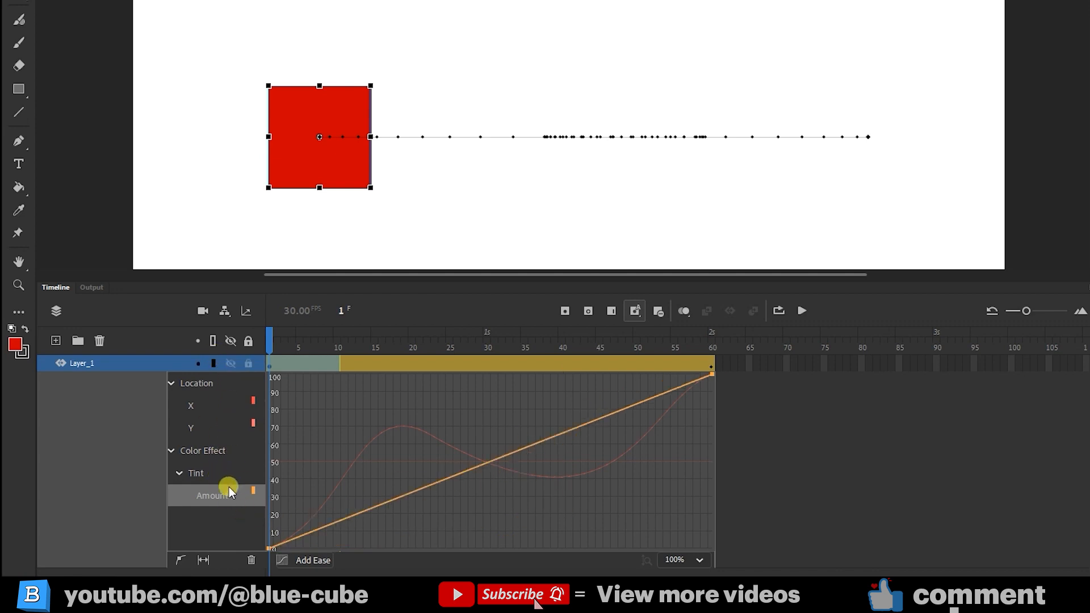
Raise the Y graph's end value and set the X graph to No Ease so the square climbs diagonally
click(197, 427)
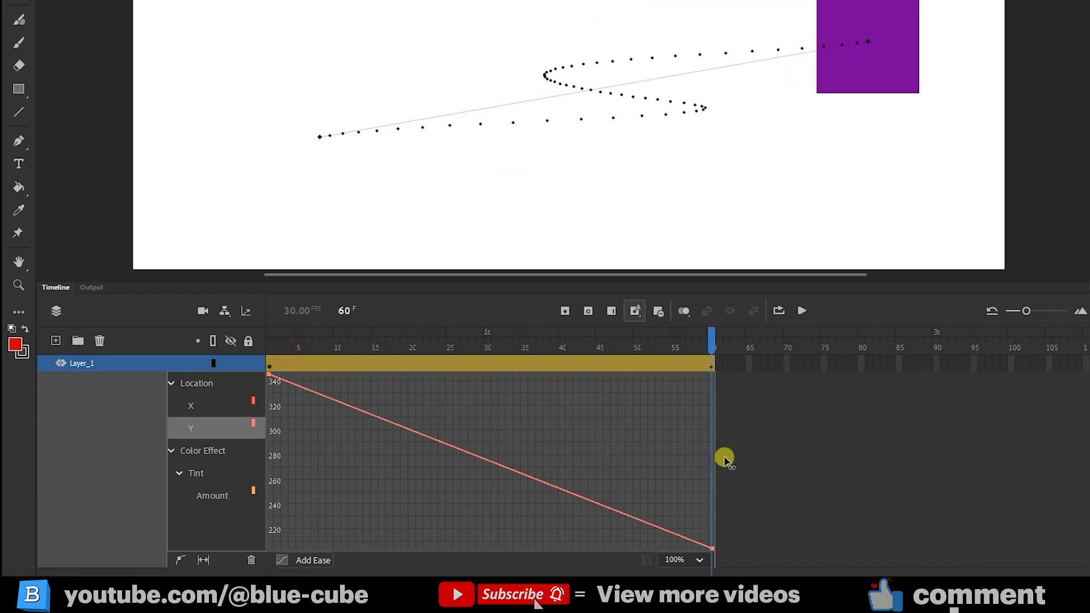
click(801, 311)
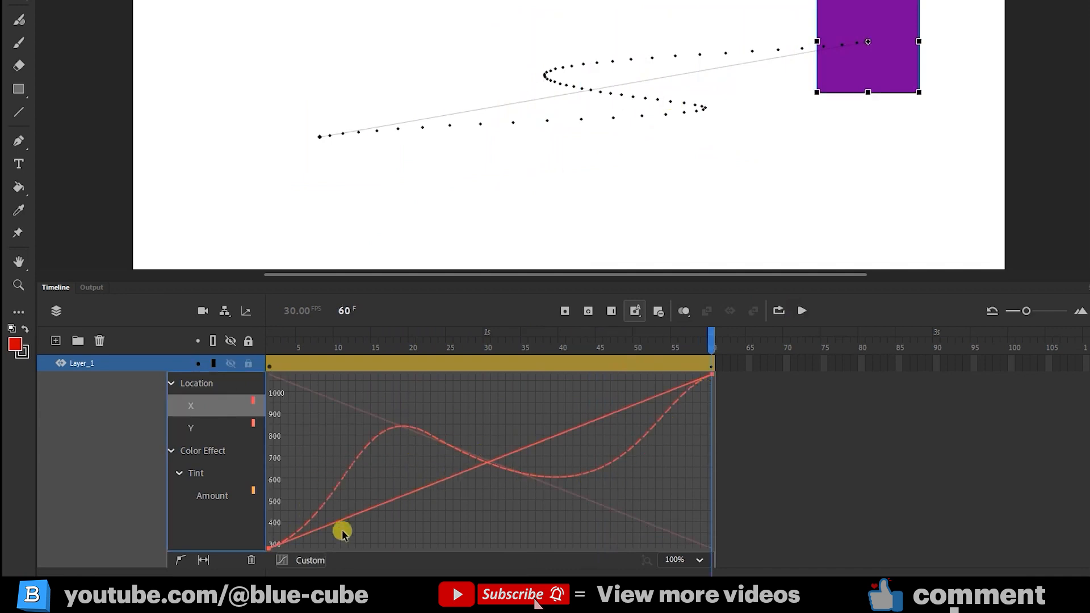
click(312, 559)
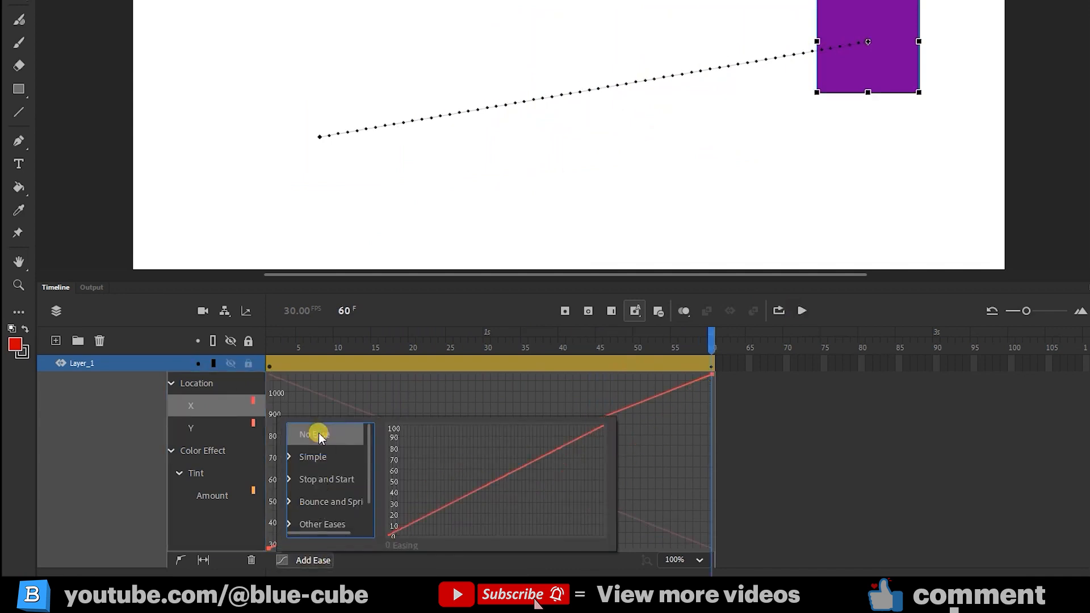
click(314, 433)
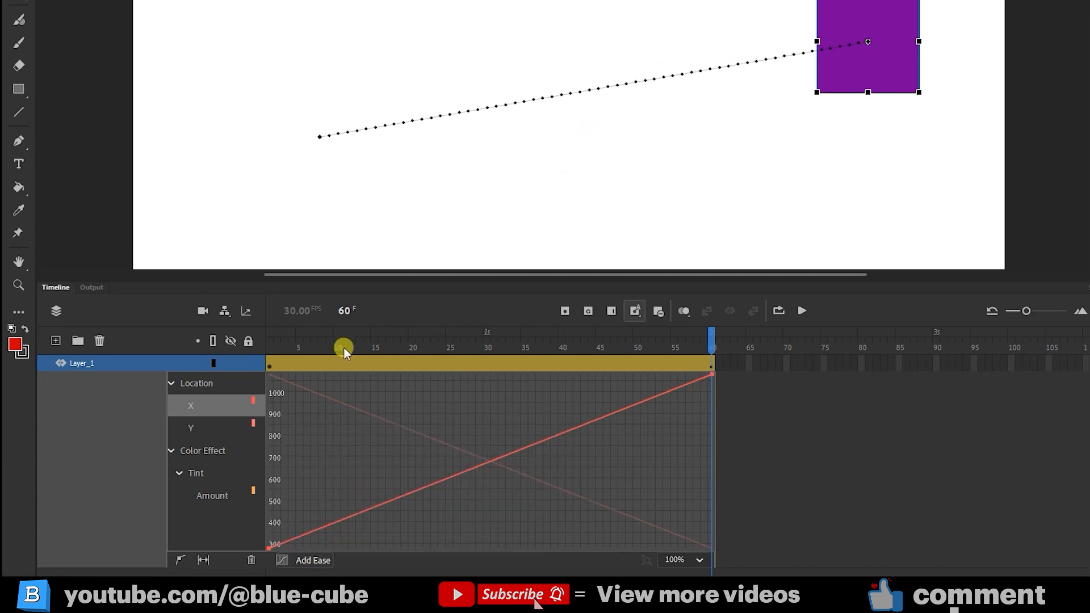
click(801, 311)
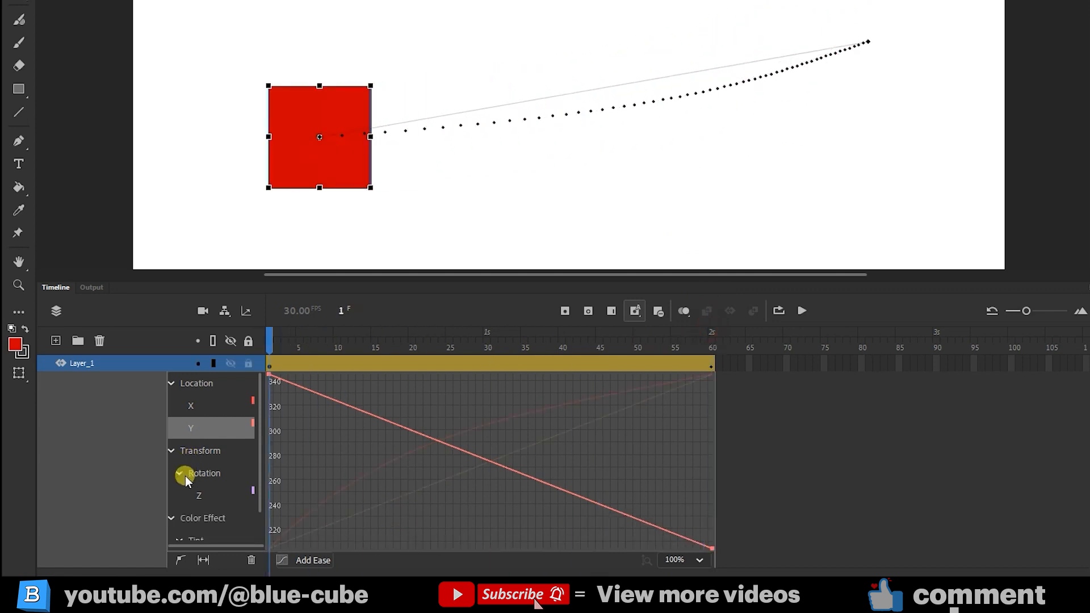
Collapse and re-expand the Location properties while adding Rotation Z and an ease-out anchor on X
click(170, 382)
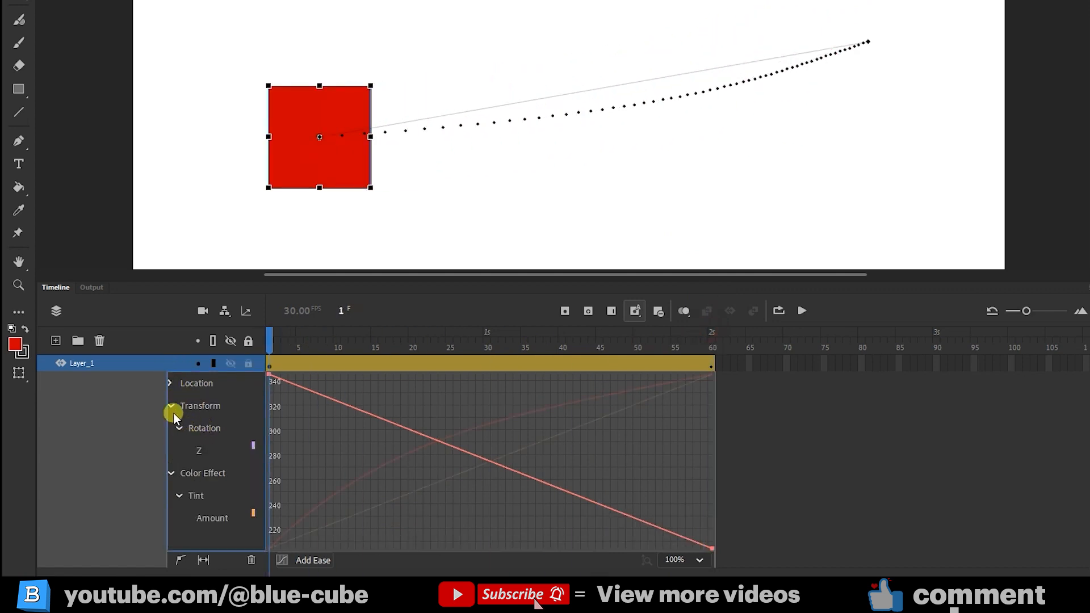
click(198, 450)
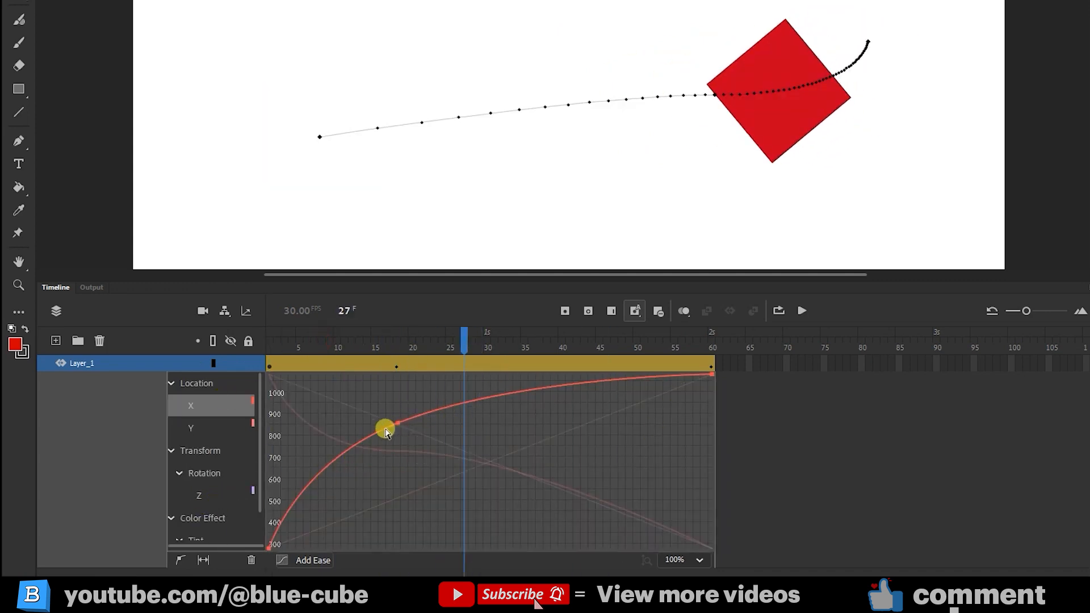
Copy the X graph's ease-out curve and paste it onto the Rotation Z graph
right_click(386, 428)
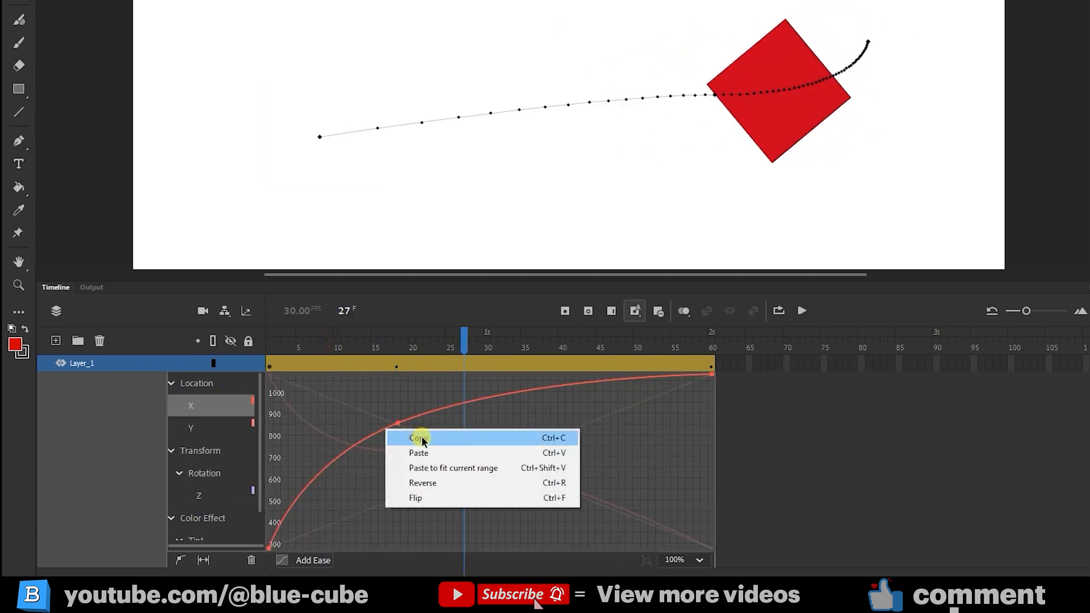
click(419, 438)
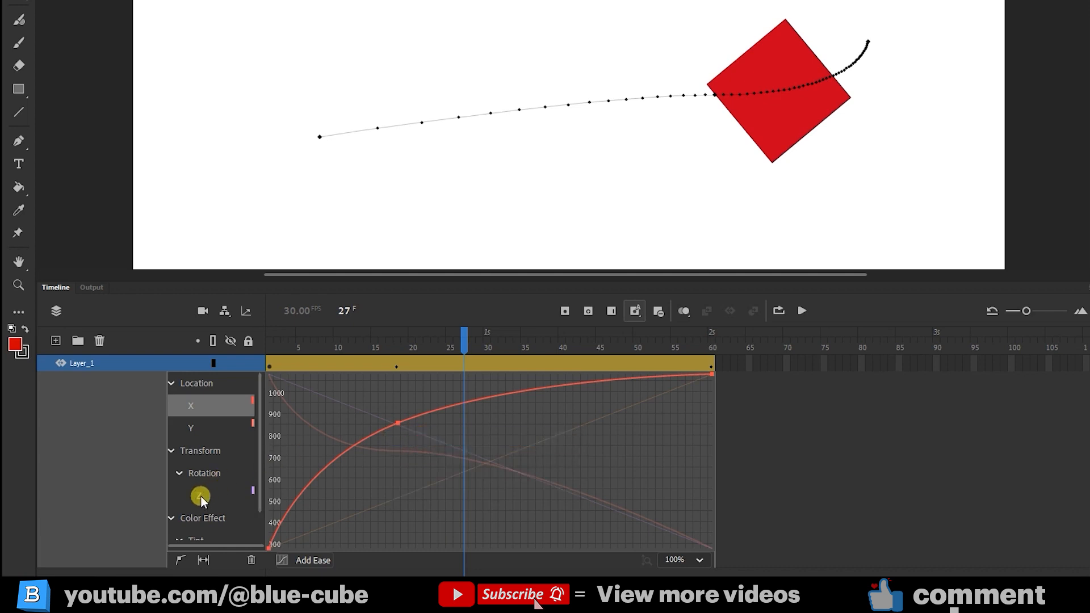
click(199, 493)
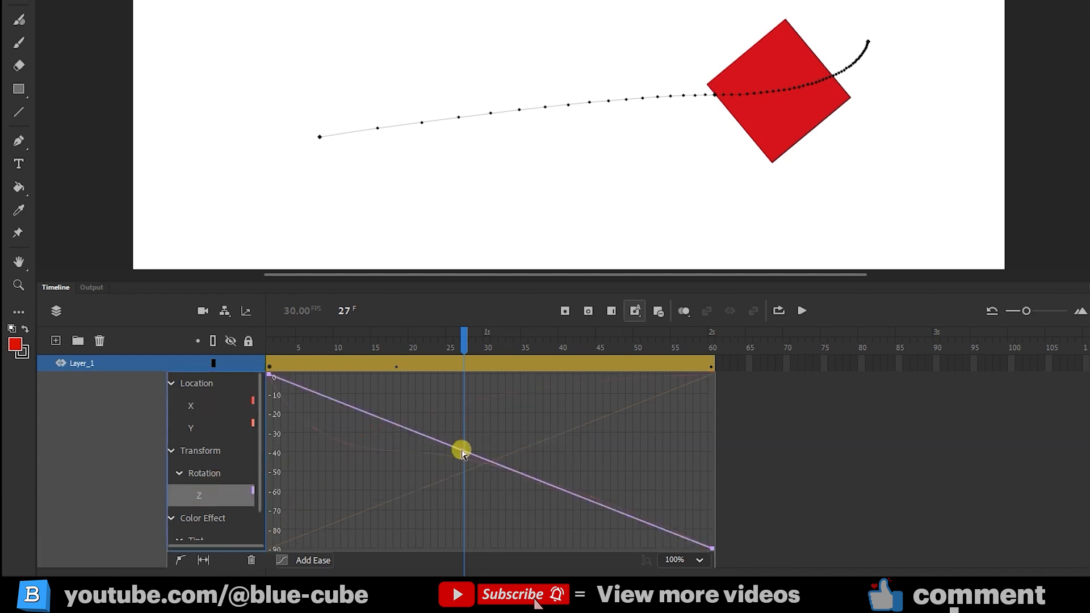
right_click(461, 449)
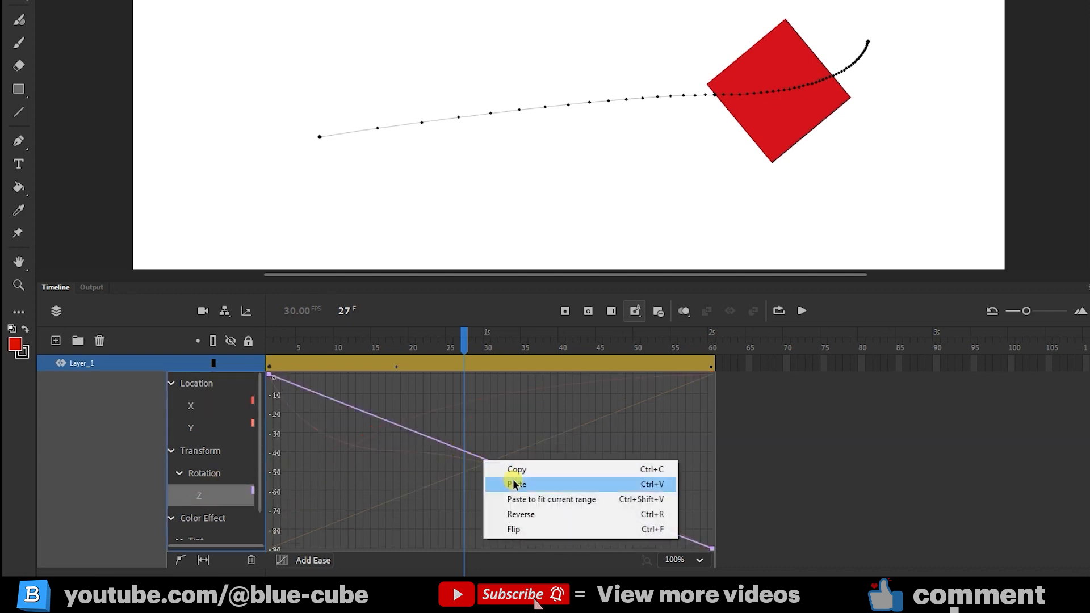
click(515, 484)
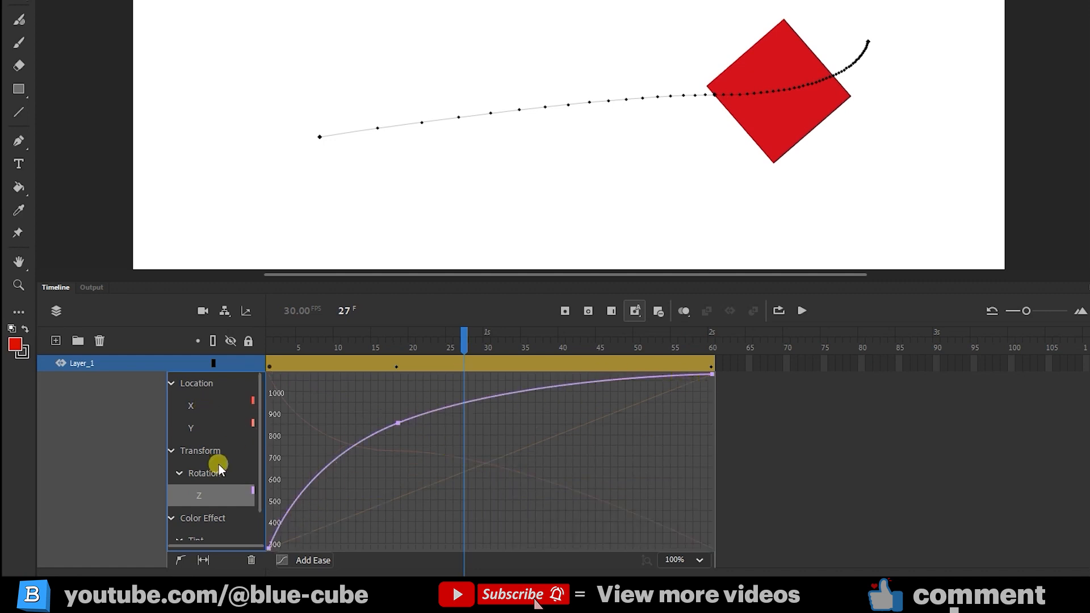
Paste the same copied curve onto the Y graph
click(191, 405)
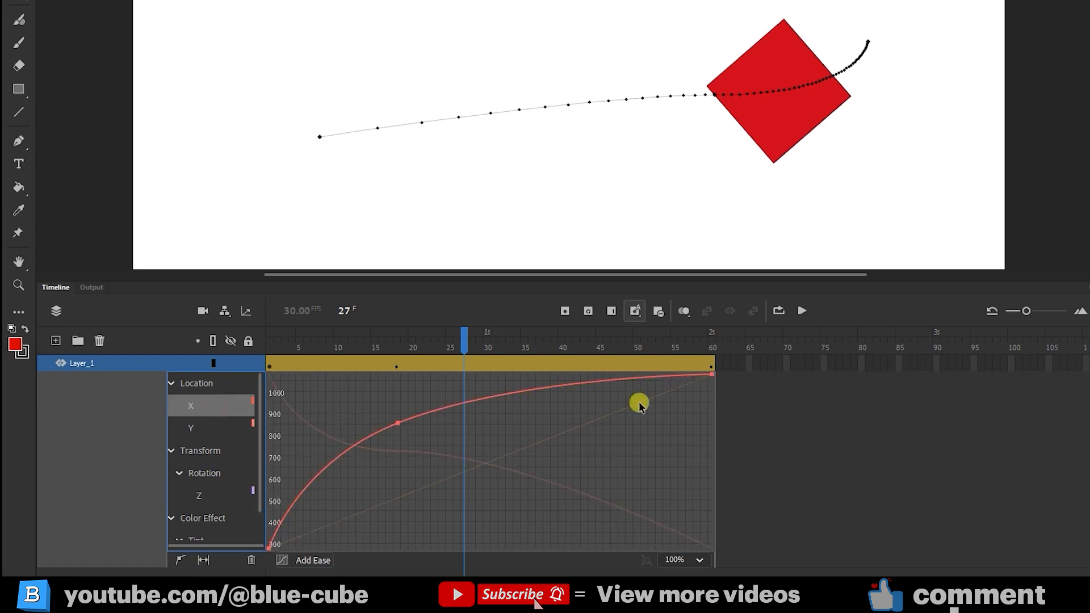
click(191, 428)
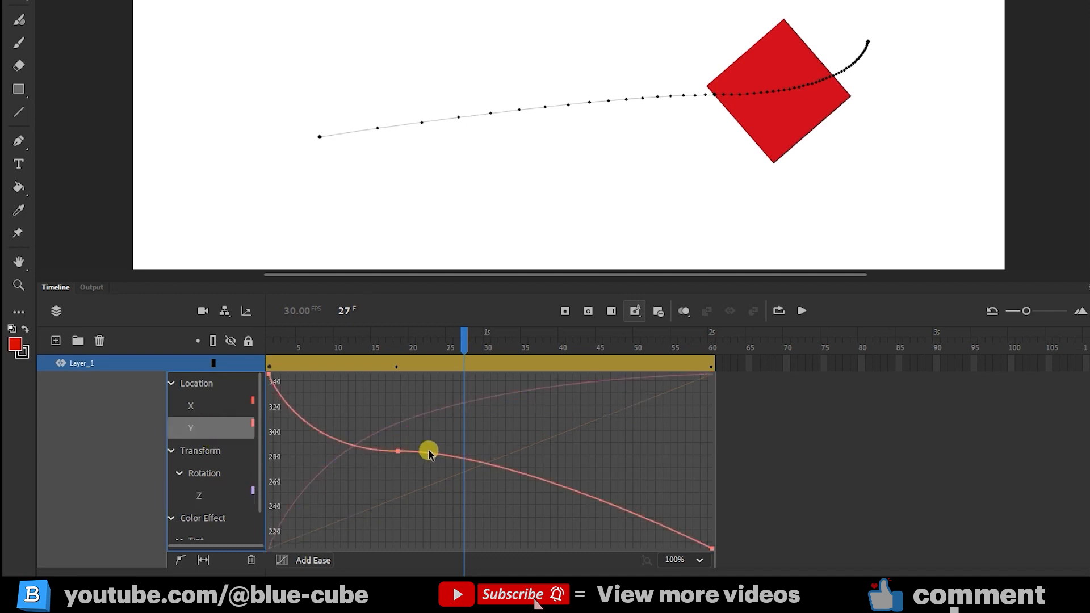
right_click(428, 451)
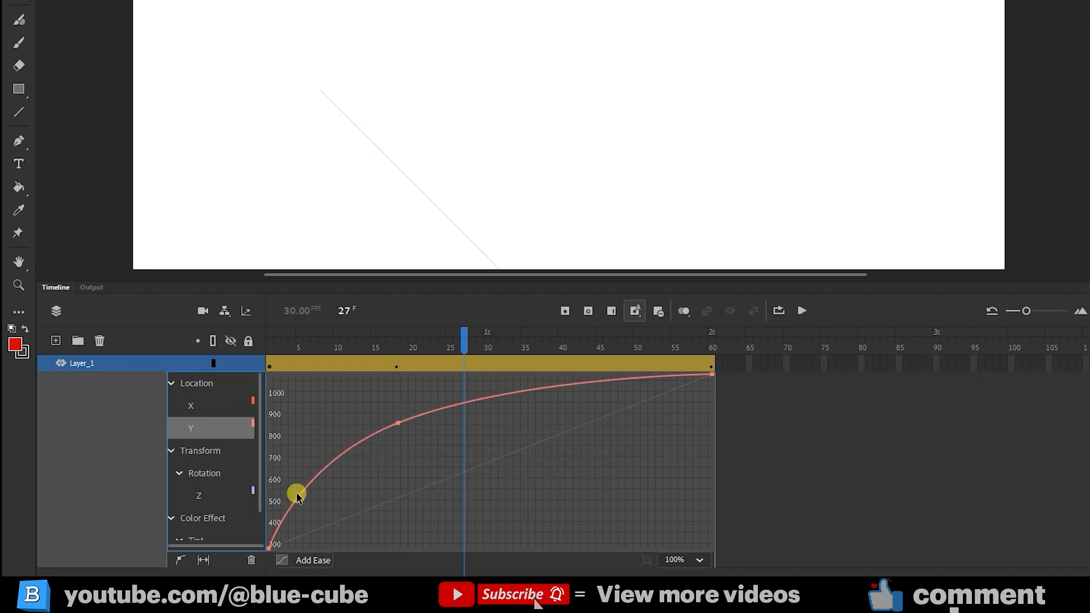
click(209, 405)
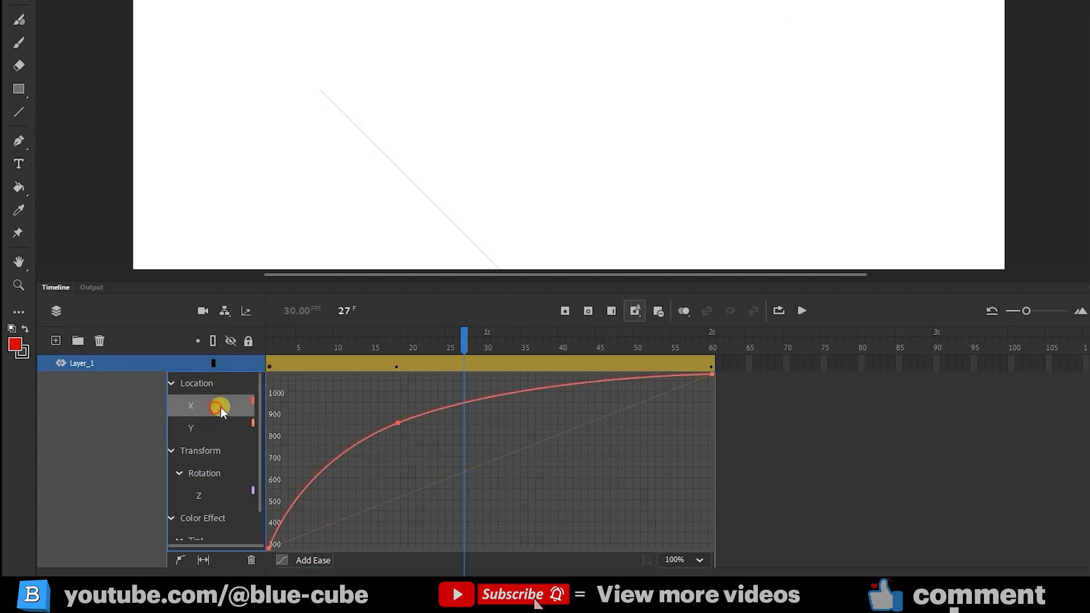
Reverse the X graph so it starts high and plunges near frame 60, then preview playback
right_click(447, 406)
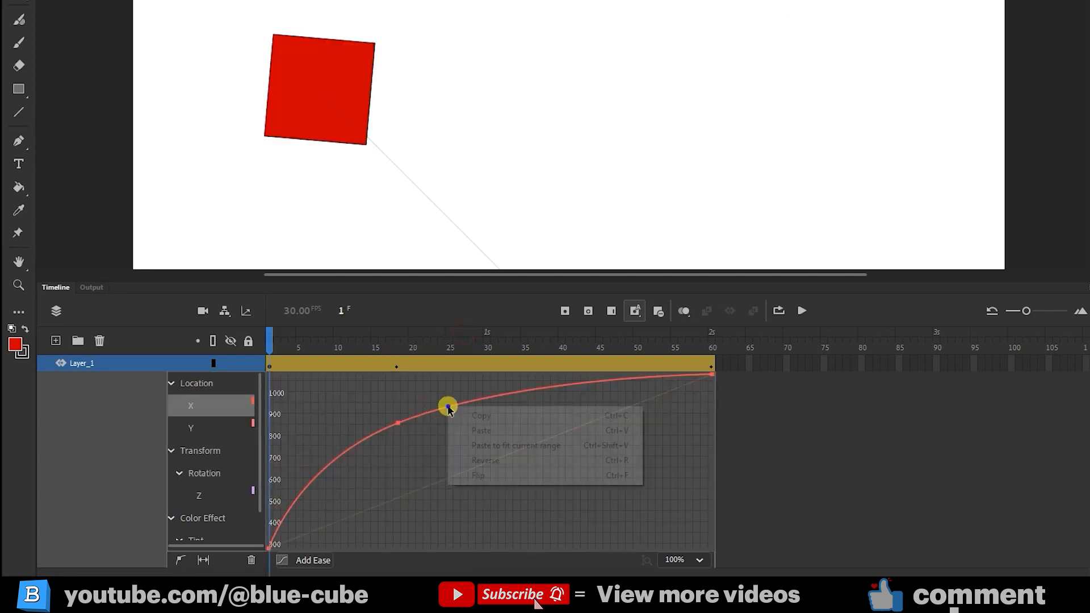
click(485, 460)
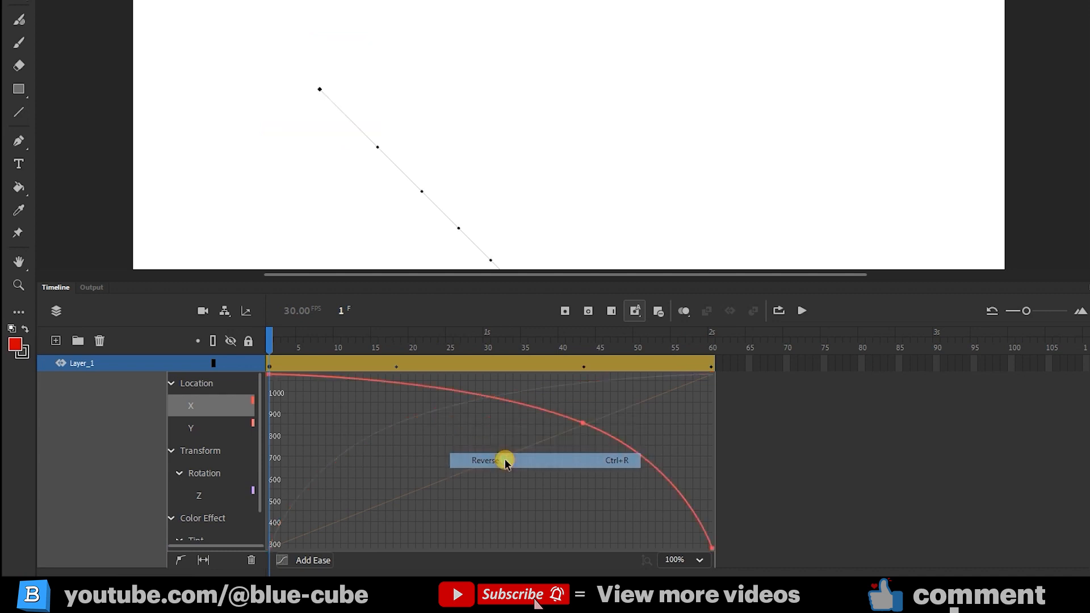
click(481, 460)
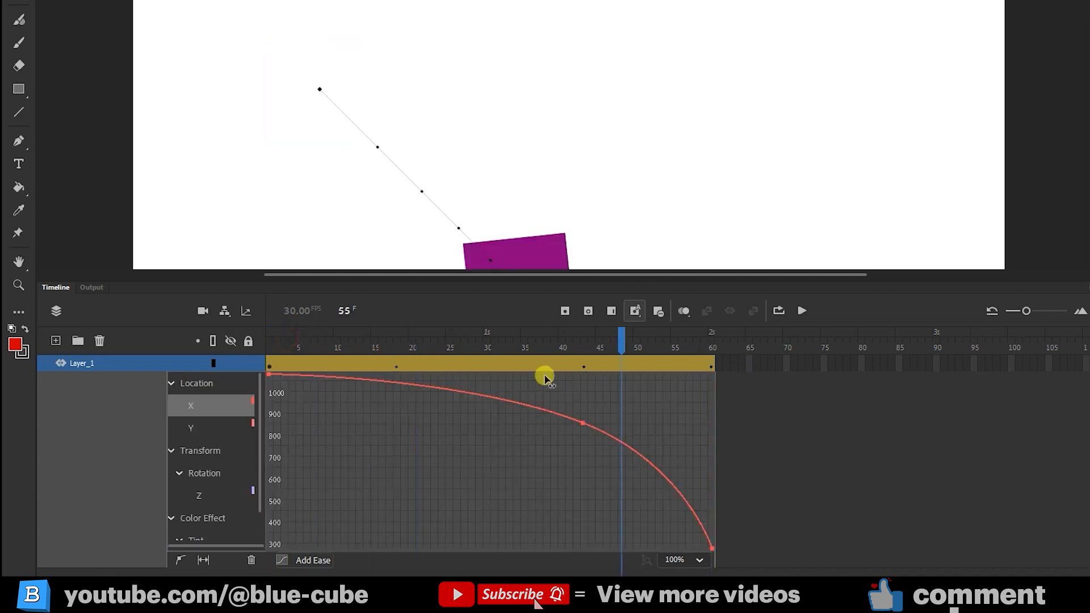
click(801, 311)
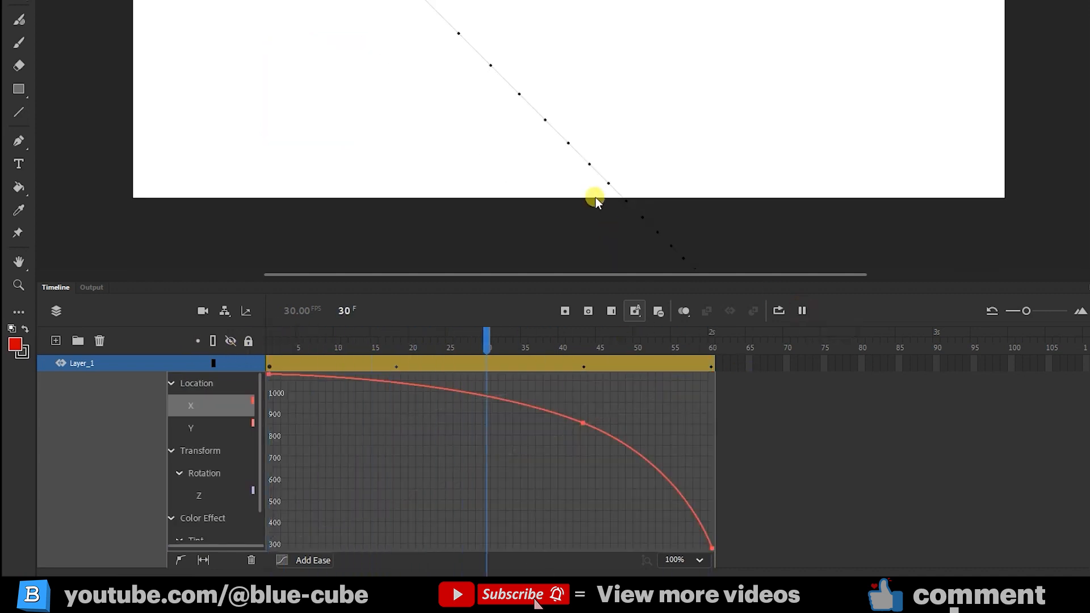